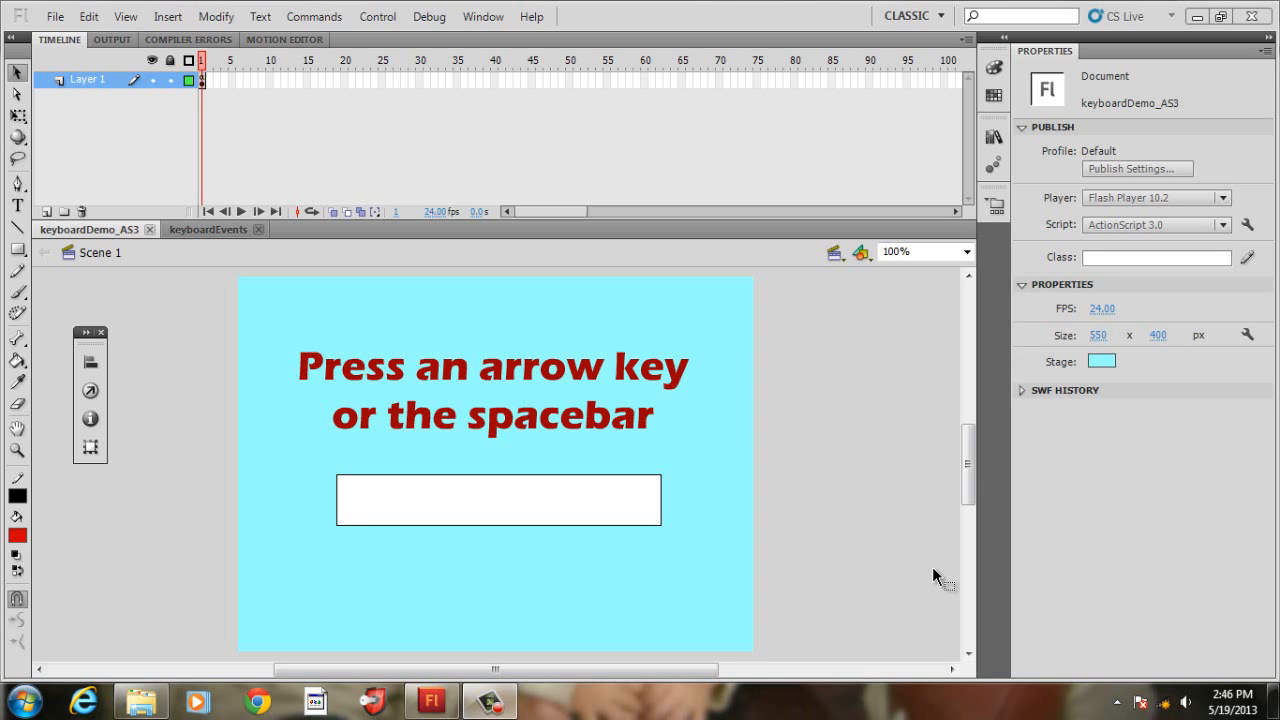
pyautogui.moveTo(628, 440)
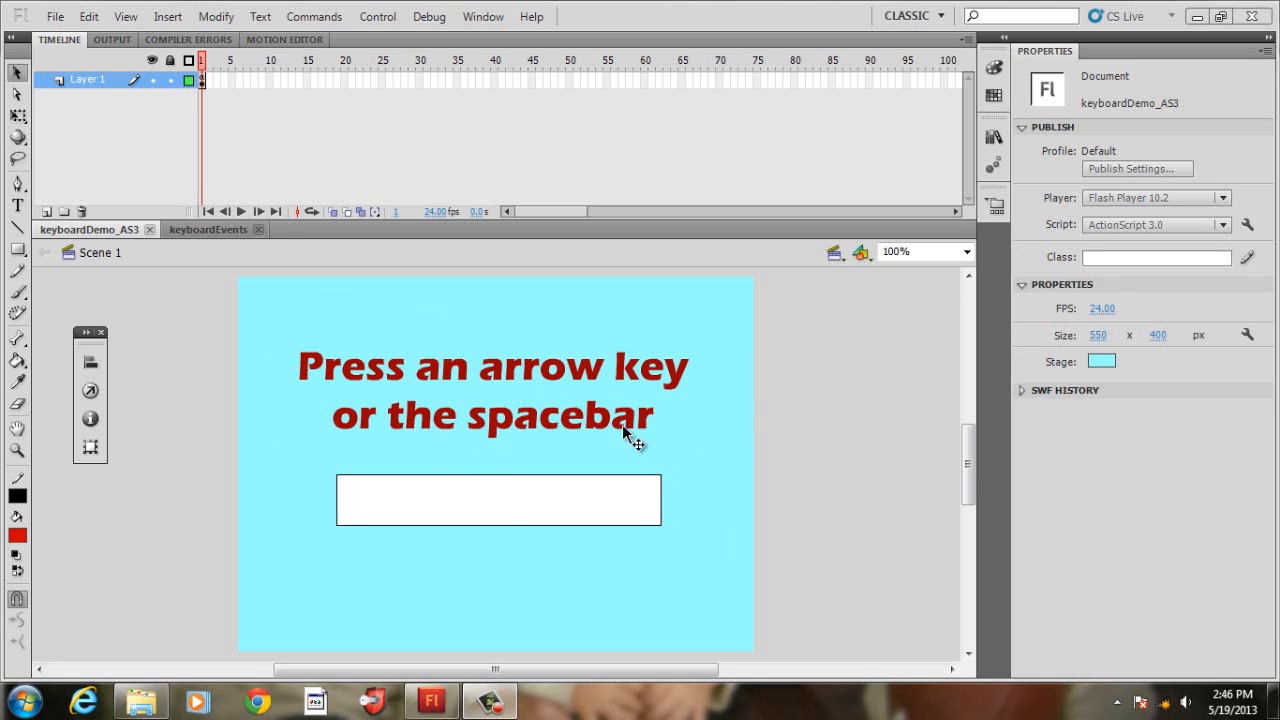
# Select the 'output' dynamic text field (Arial 44 pt) and dismiss its font embedding settings.
pyautogui.click(492, 390)
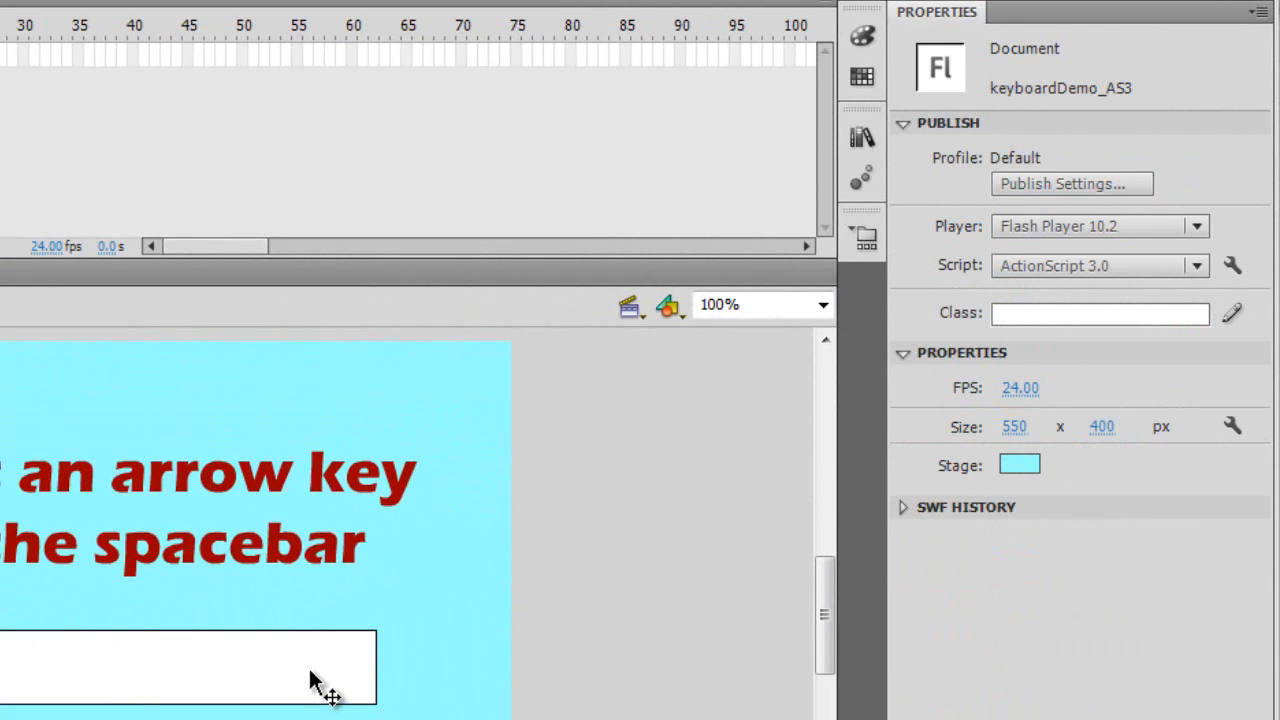
pyautogui.click(190, 668)
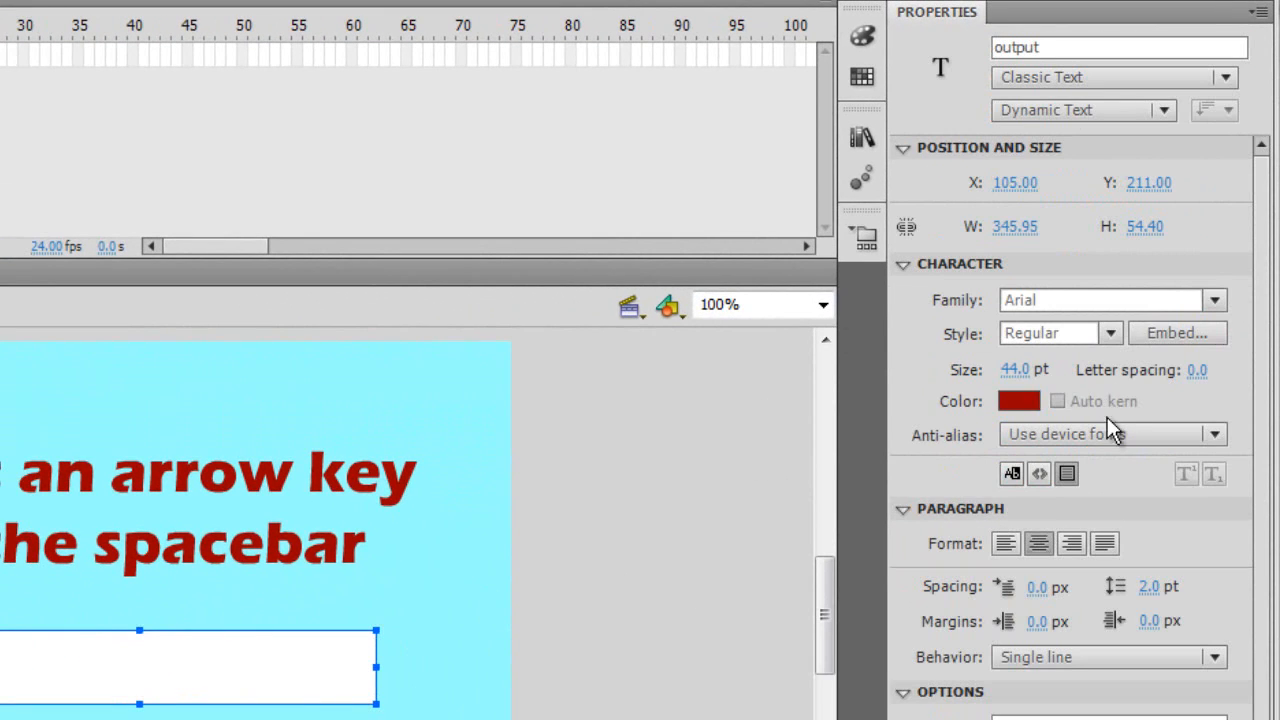
pyautogui.moveTo(1100, 434)
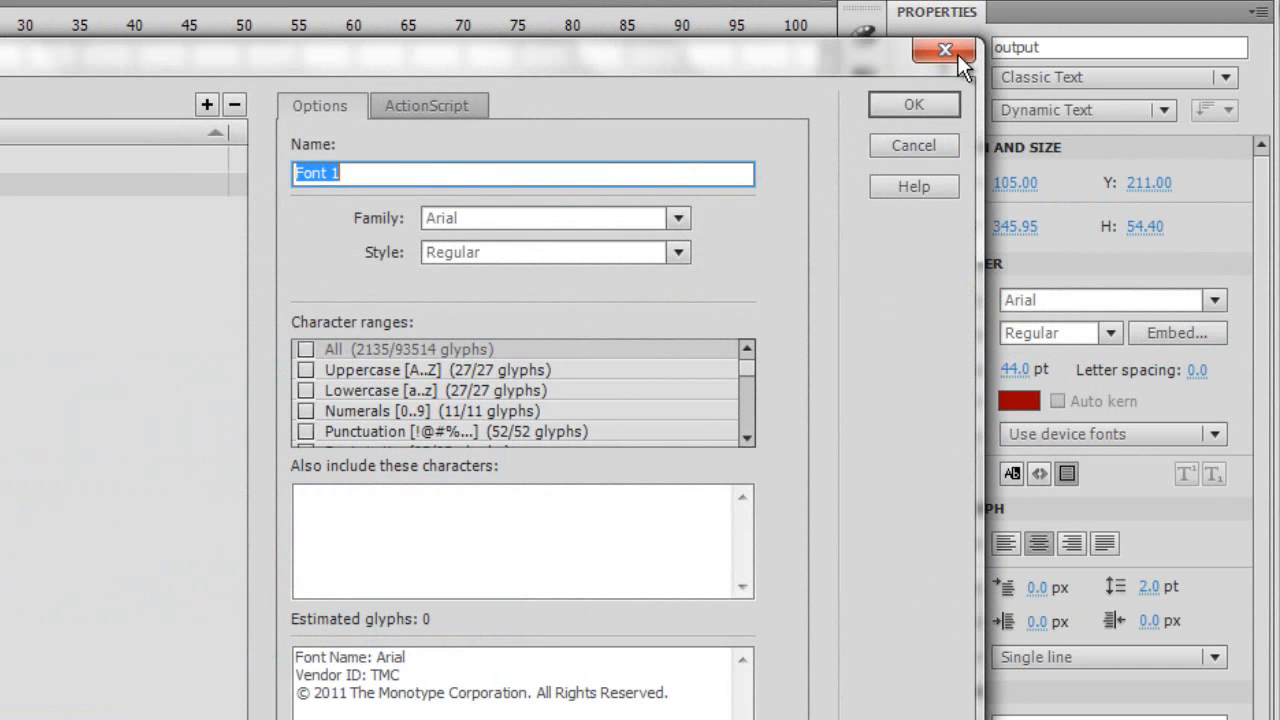
pyautogui.click(944, 50)
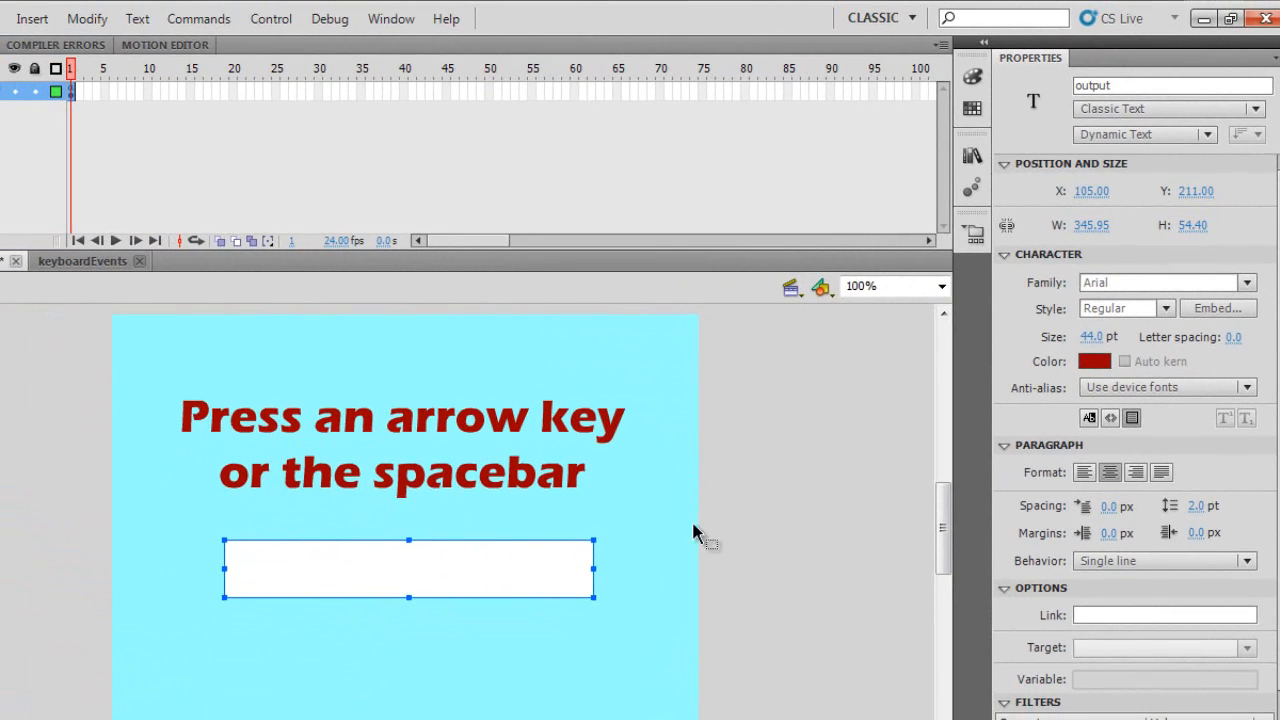
pyautogui.moveTo(664, 560)
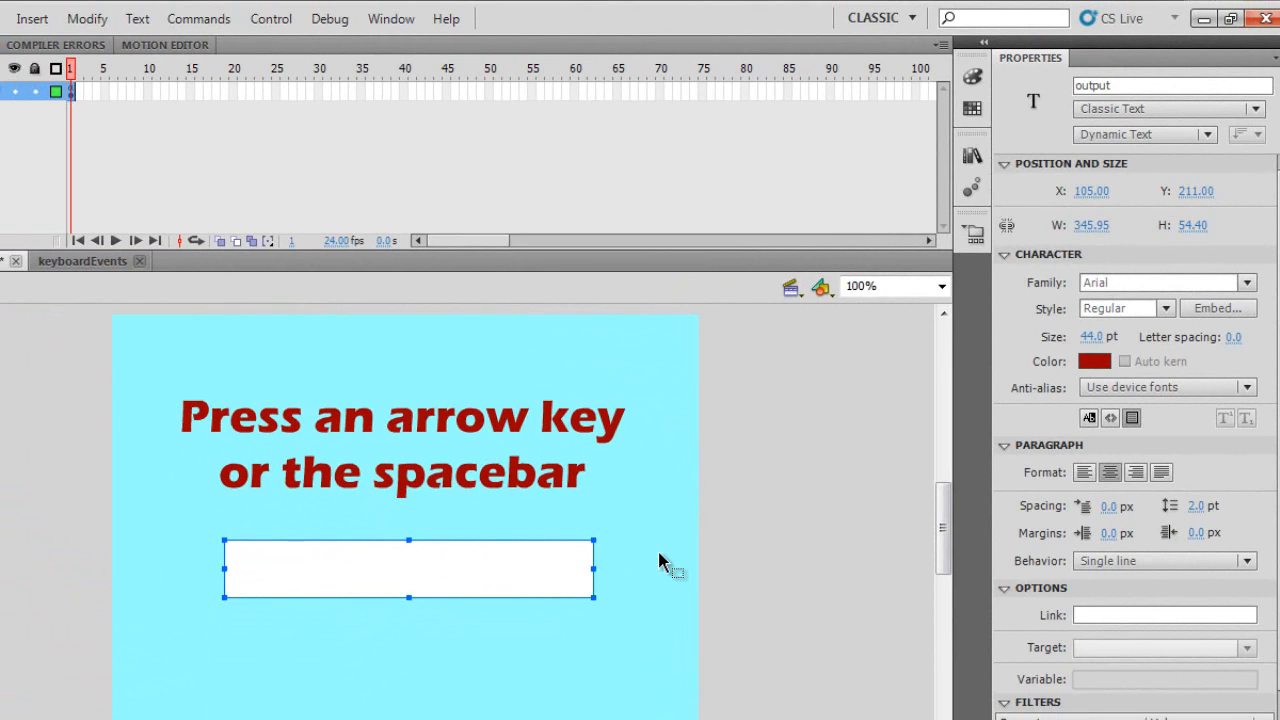
pyautogui.moveTo(172, 360)
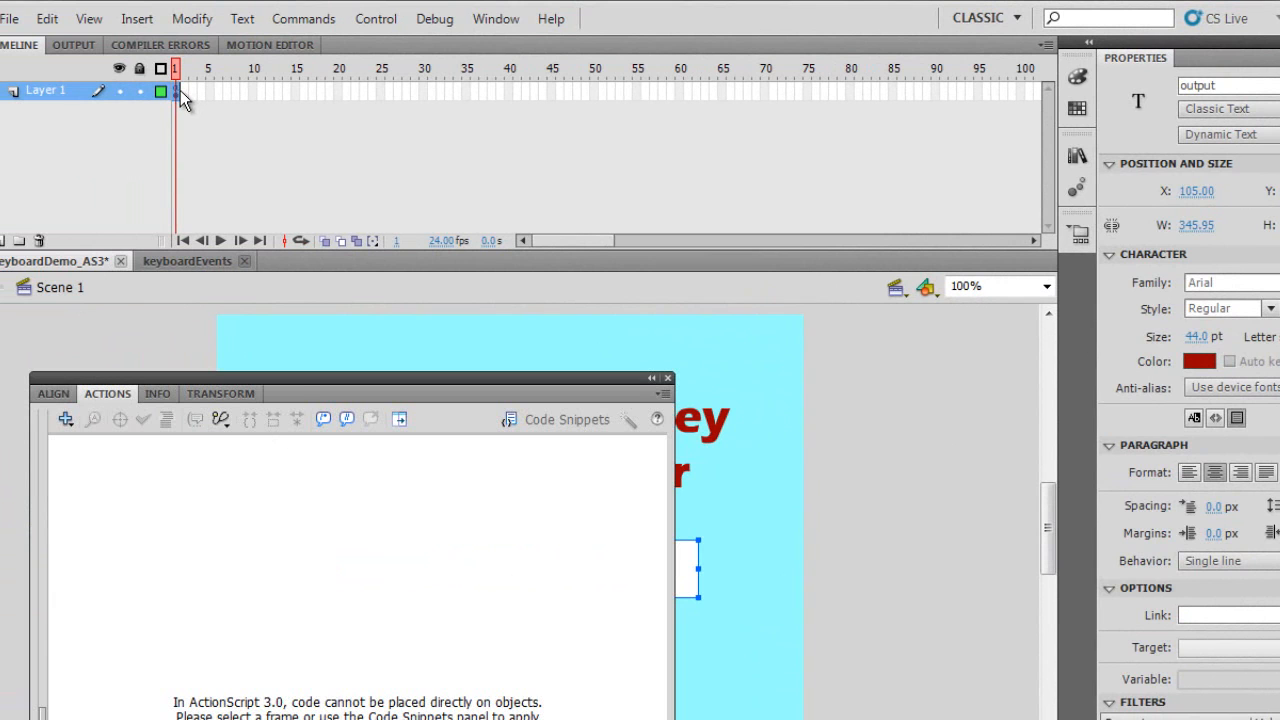
# Show frame 1's script with its five Boolean key variables, stage listeners and keyPressedDown function.
pyautogui.click(176, 92)
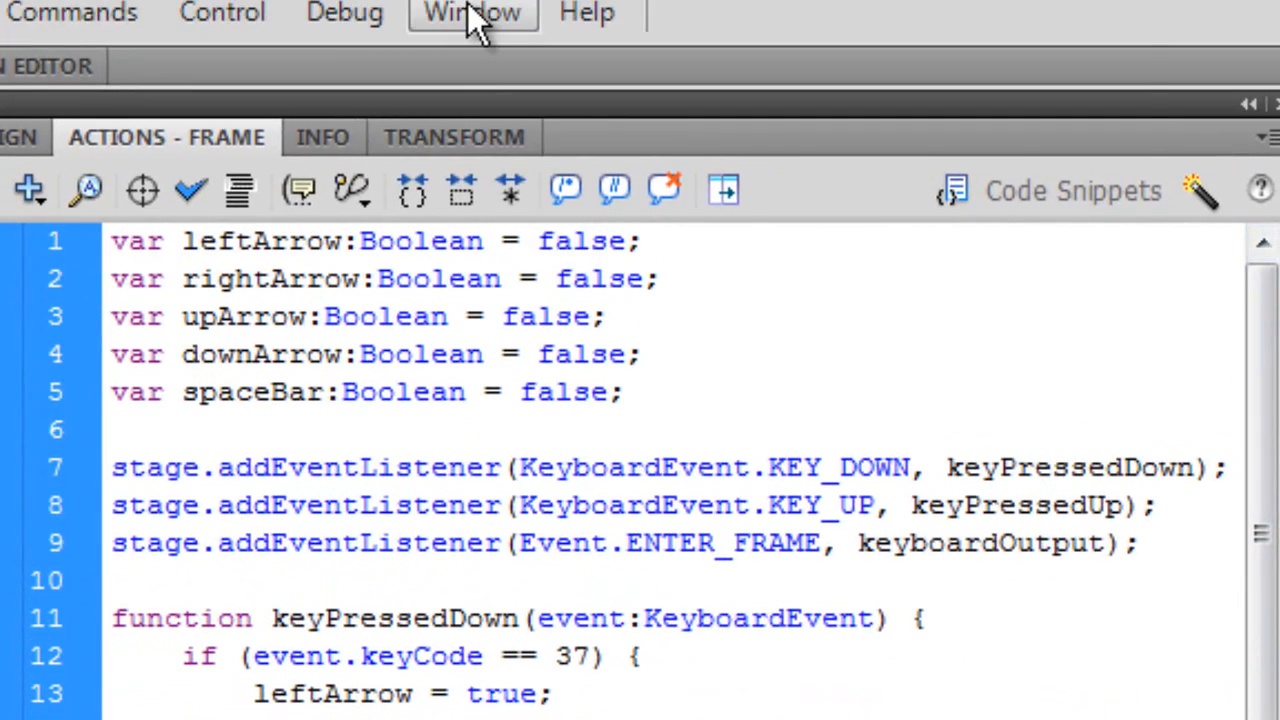
pyautogui.click(472, 12)
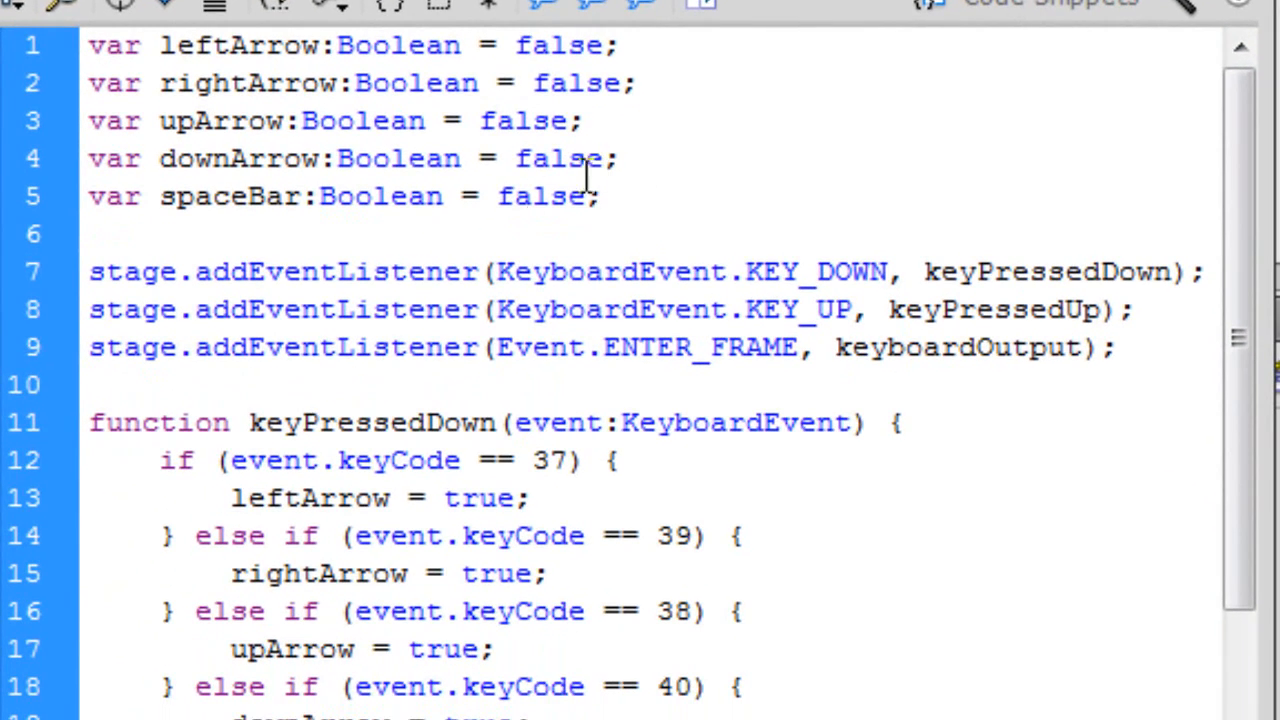
pyautogui.click(596, 196)
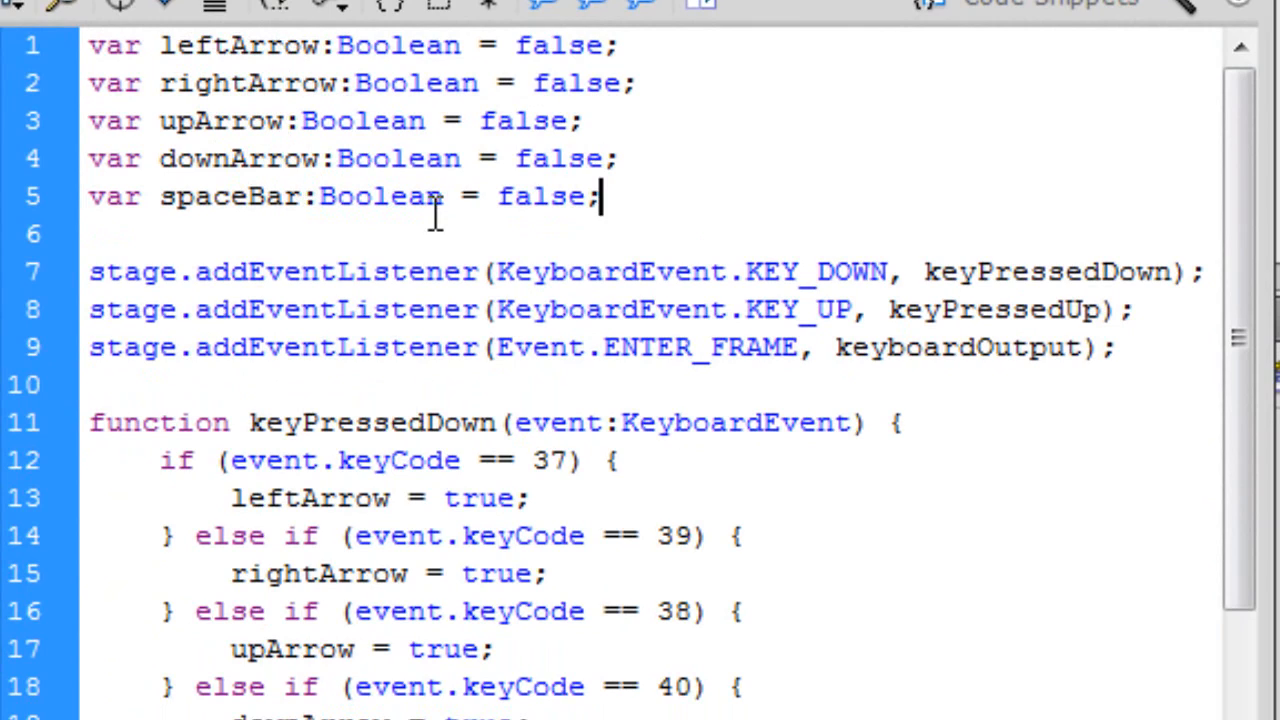
pyautogui.moveTo(640, 160)
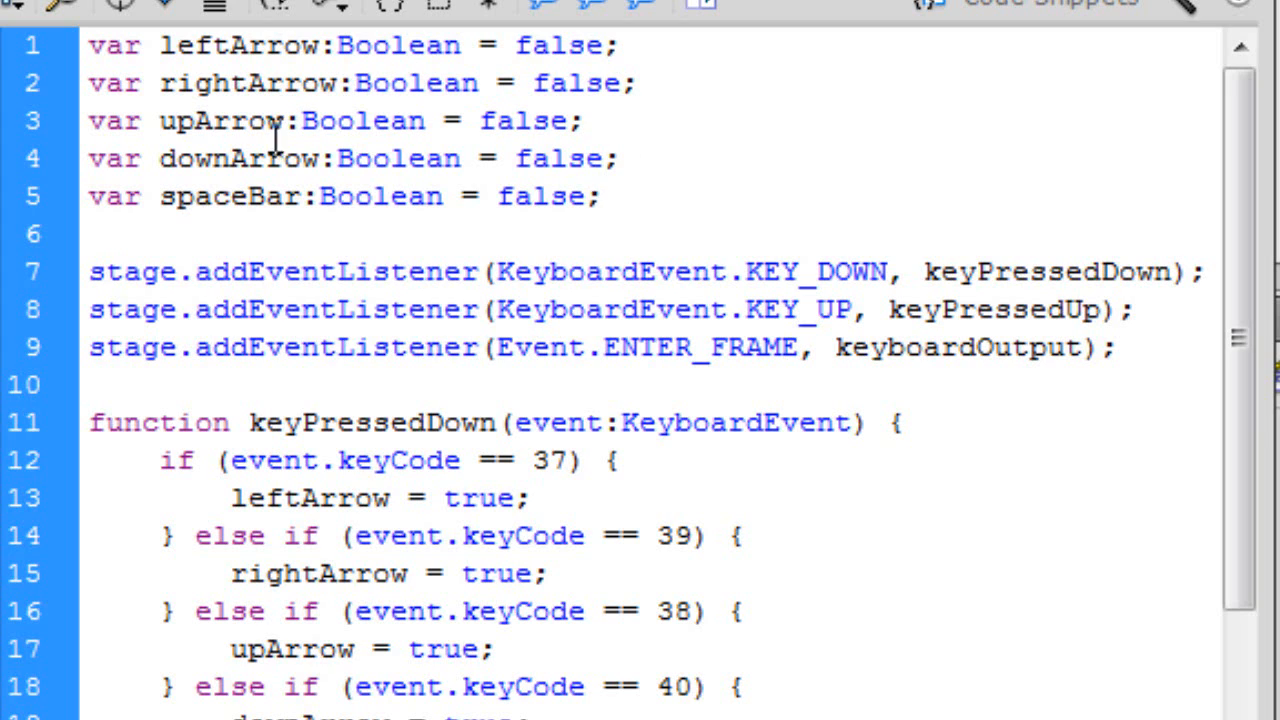
pyautogui.moveTo(396, 118)
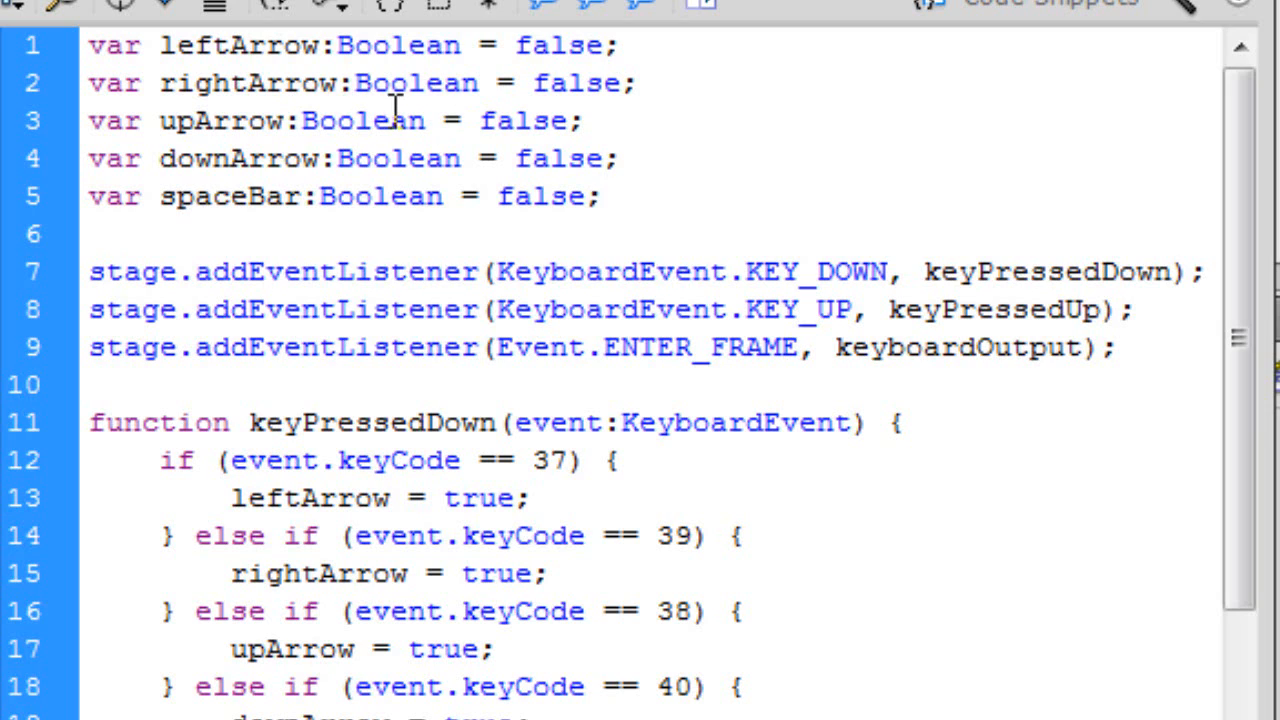
pyautogui.click(600, 196)
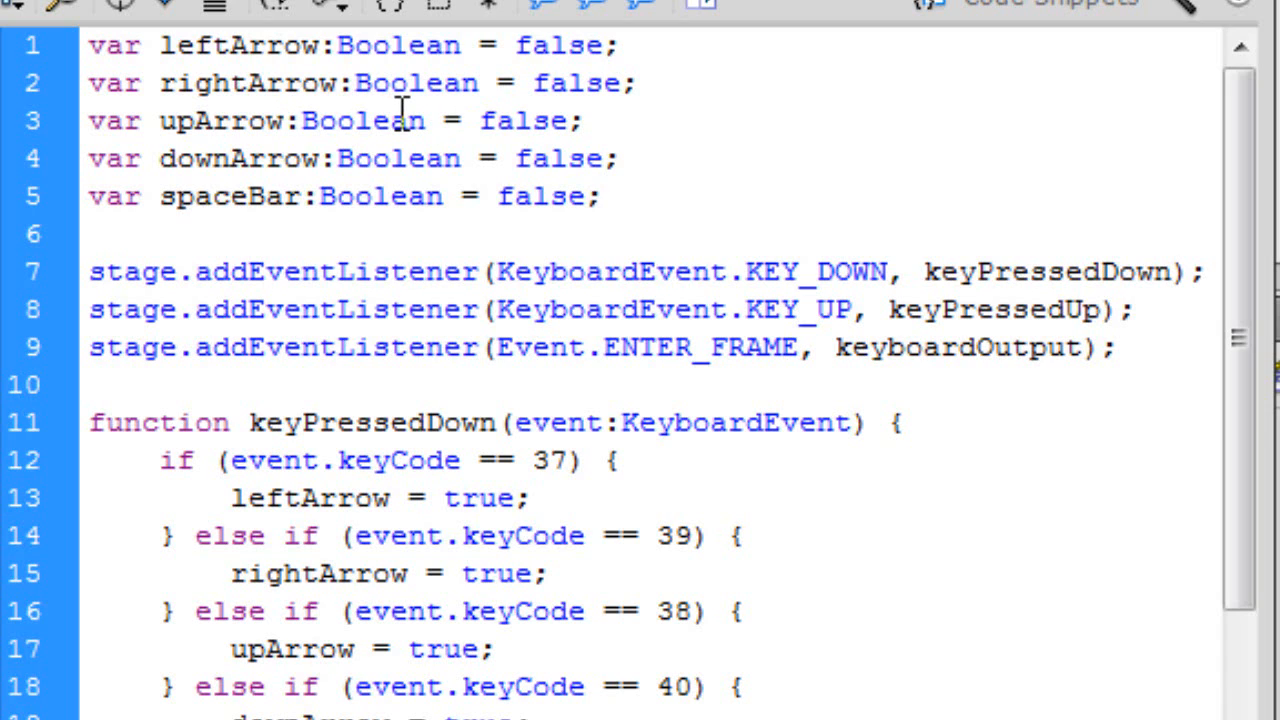
pyautogui.click(600, 196)
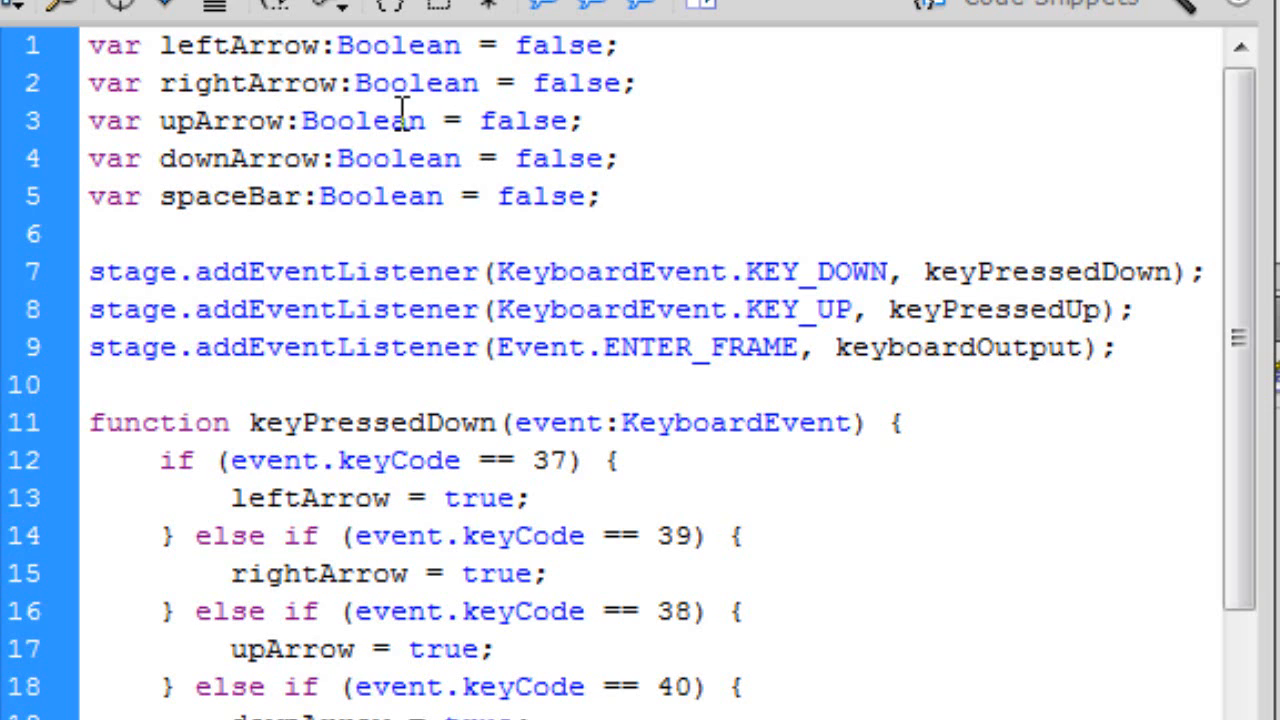
pyautogui.click(600, 196)
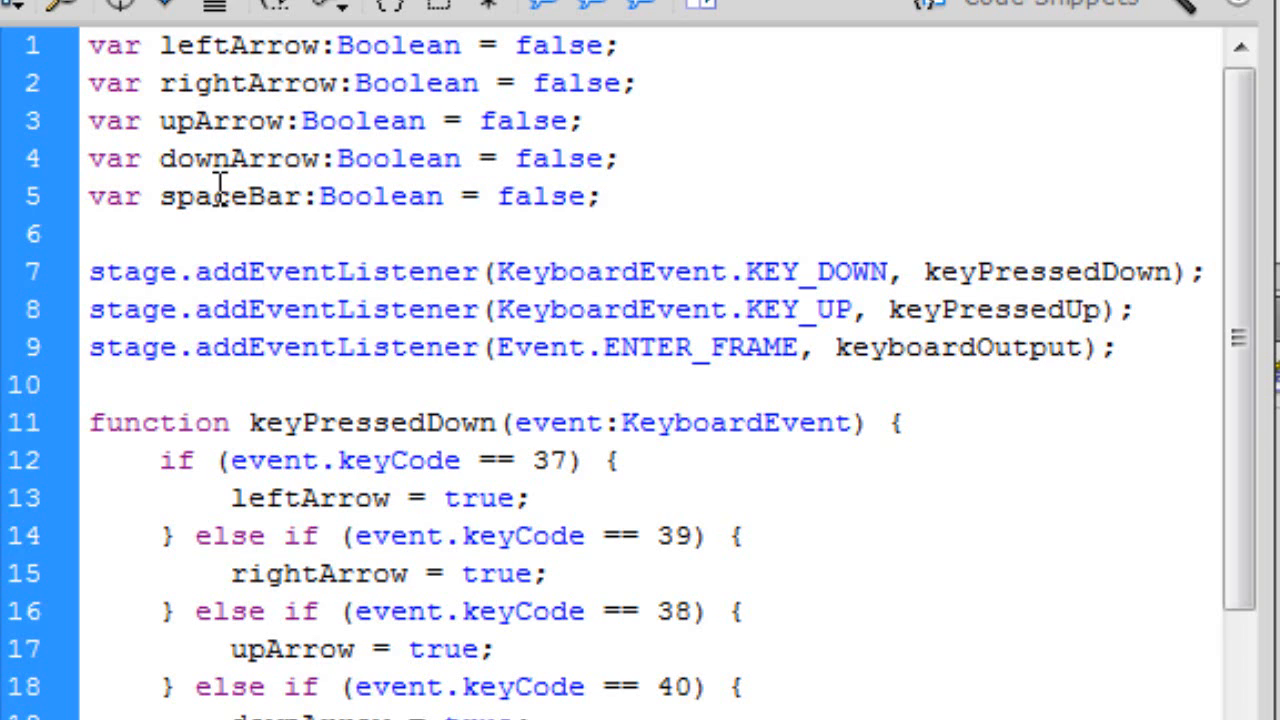
pyautogui.click(600, 196)
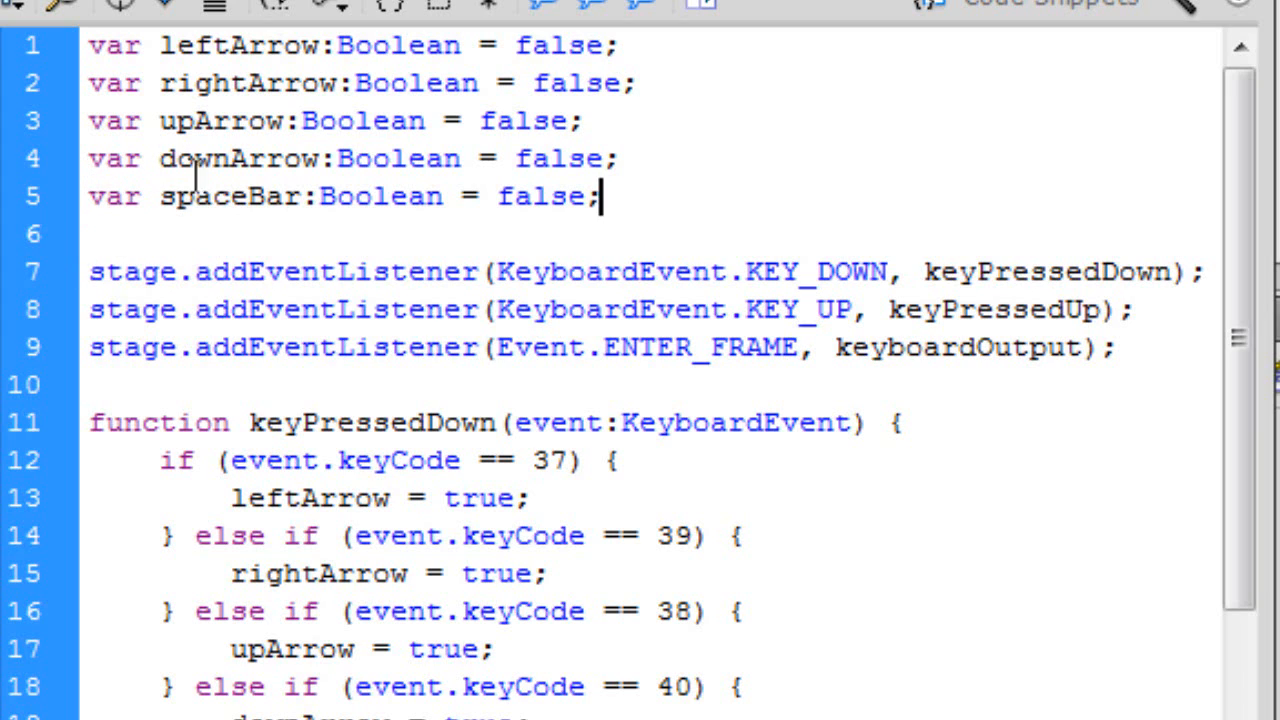
pyautogui.moveTo(668, 520)
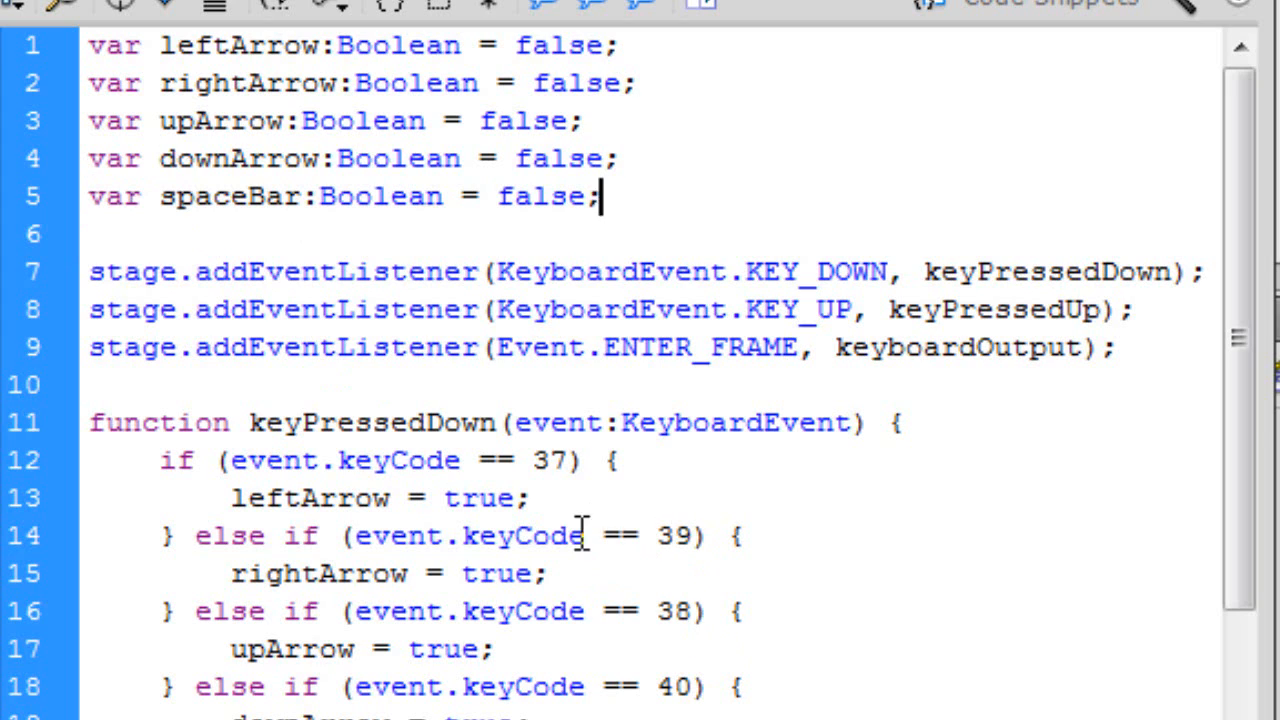
pyautogui.moveTo(636, 590)
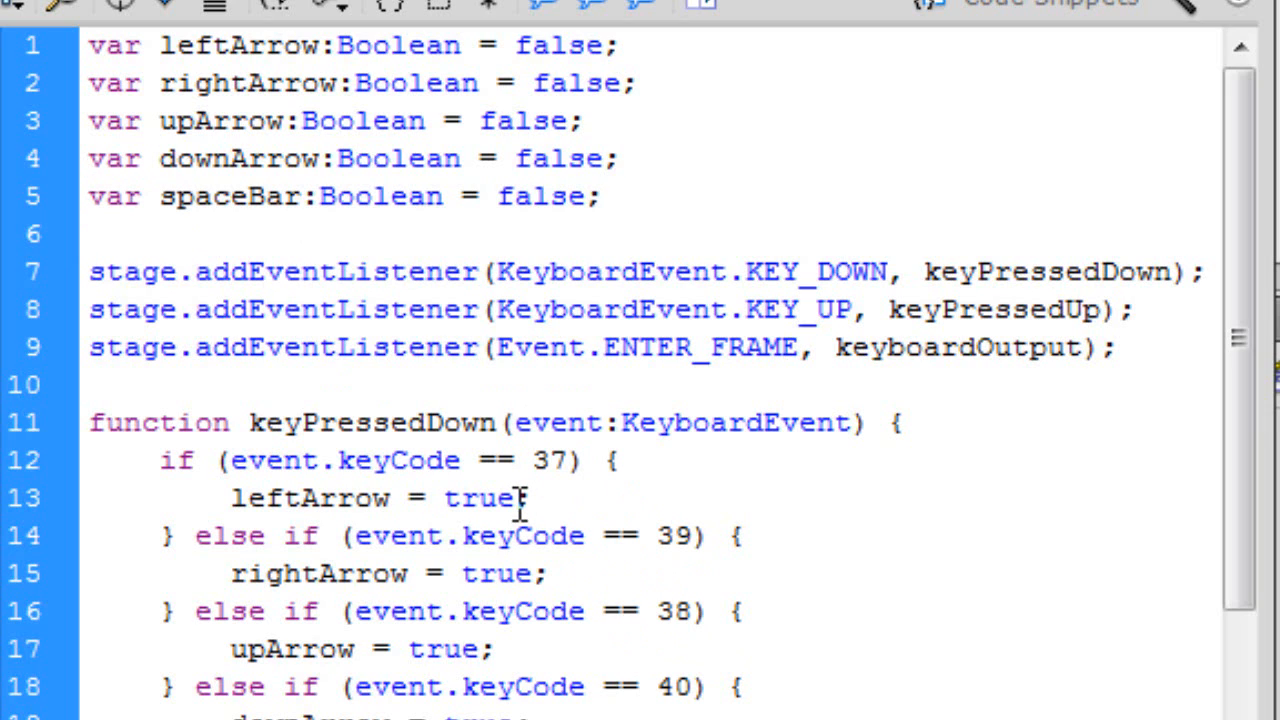
pyautogui.click(600, 196)
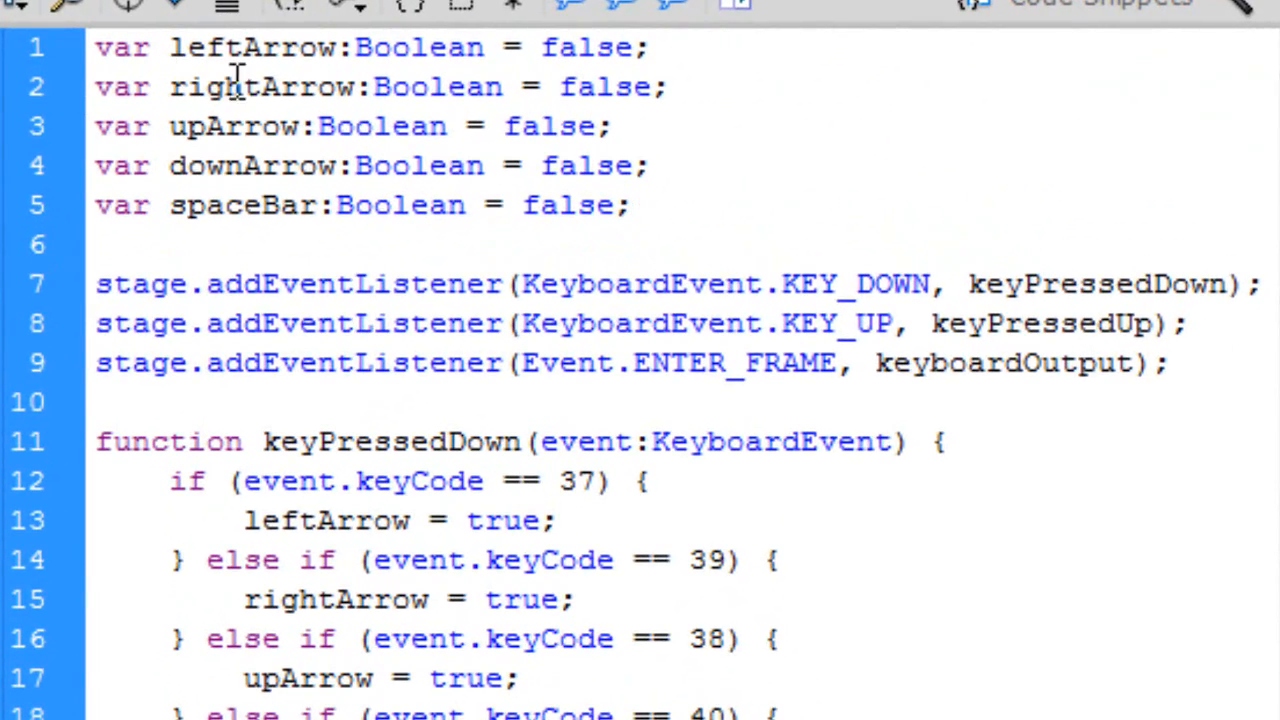
pyautogui.click(628, 204)
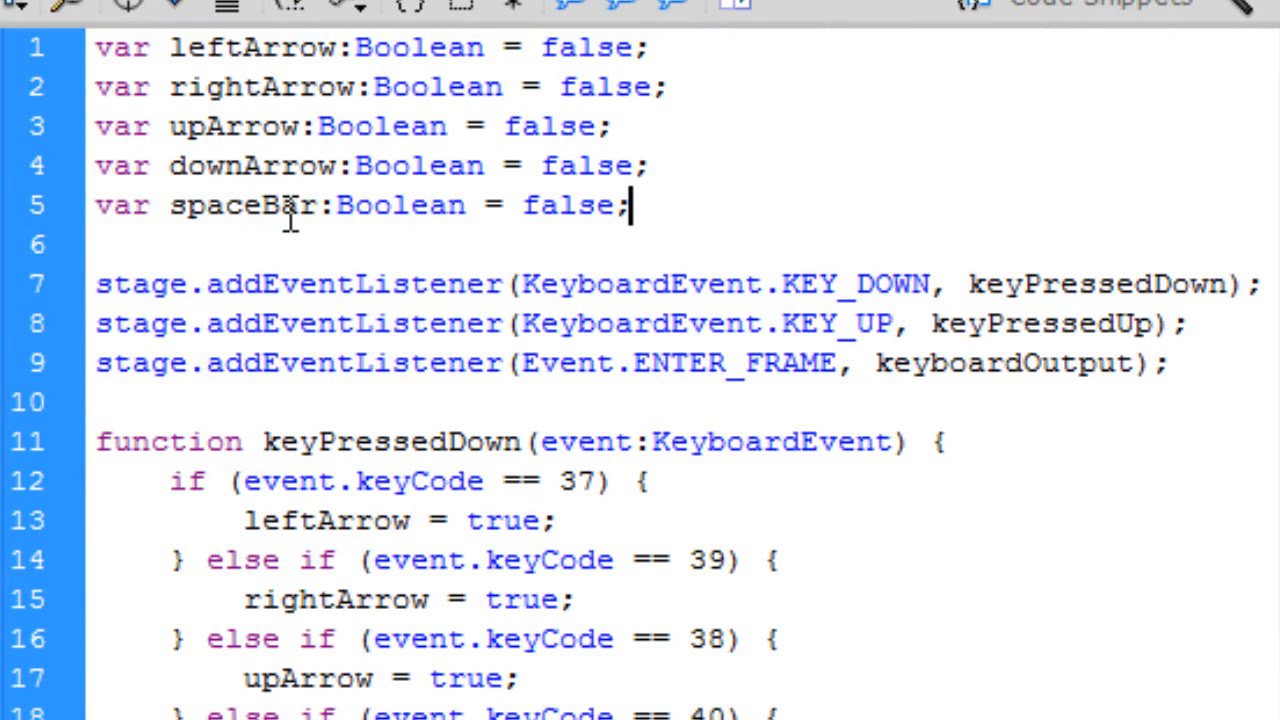
pyautogui.moveTo(416, 150)
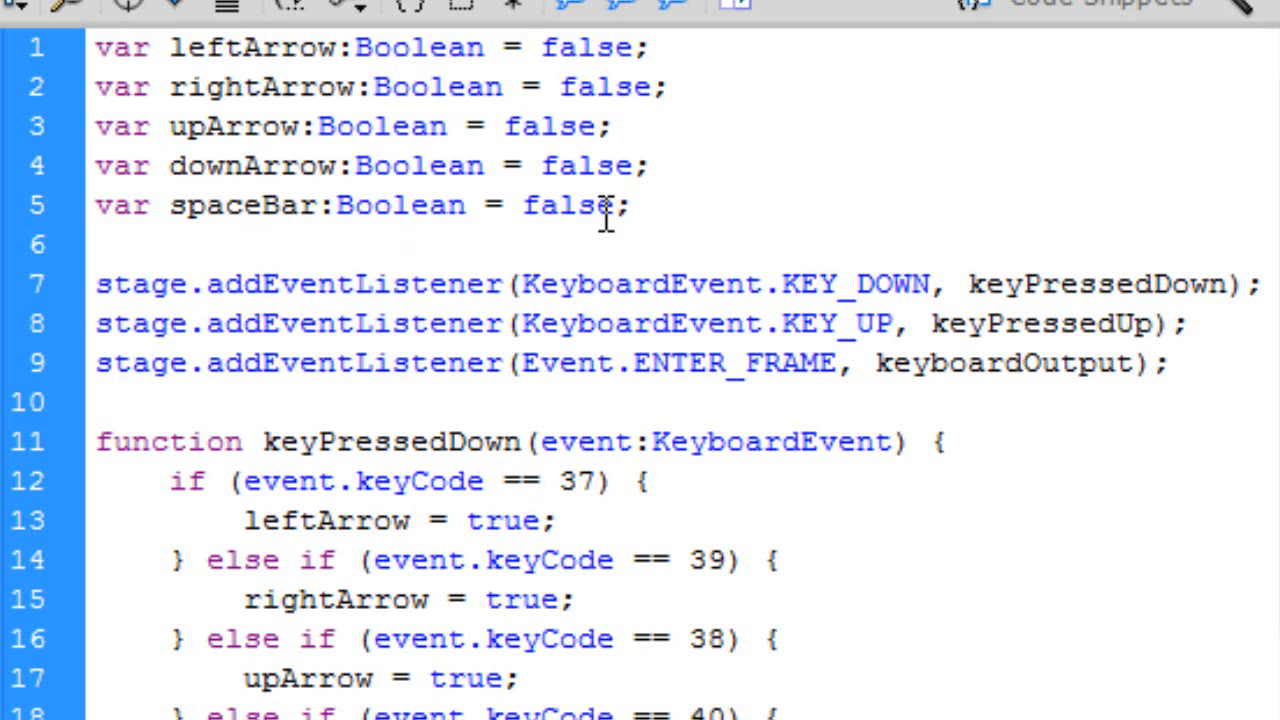
pyautogui.click(628, 204)
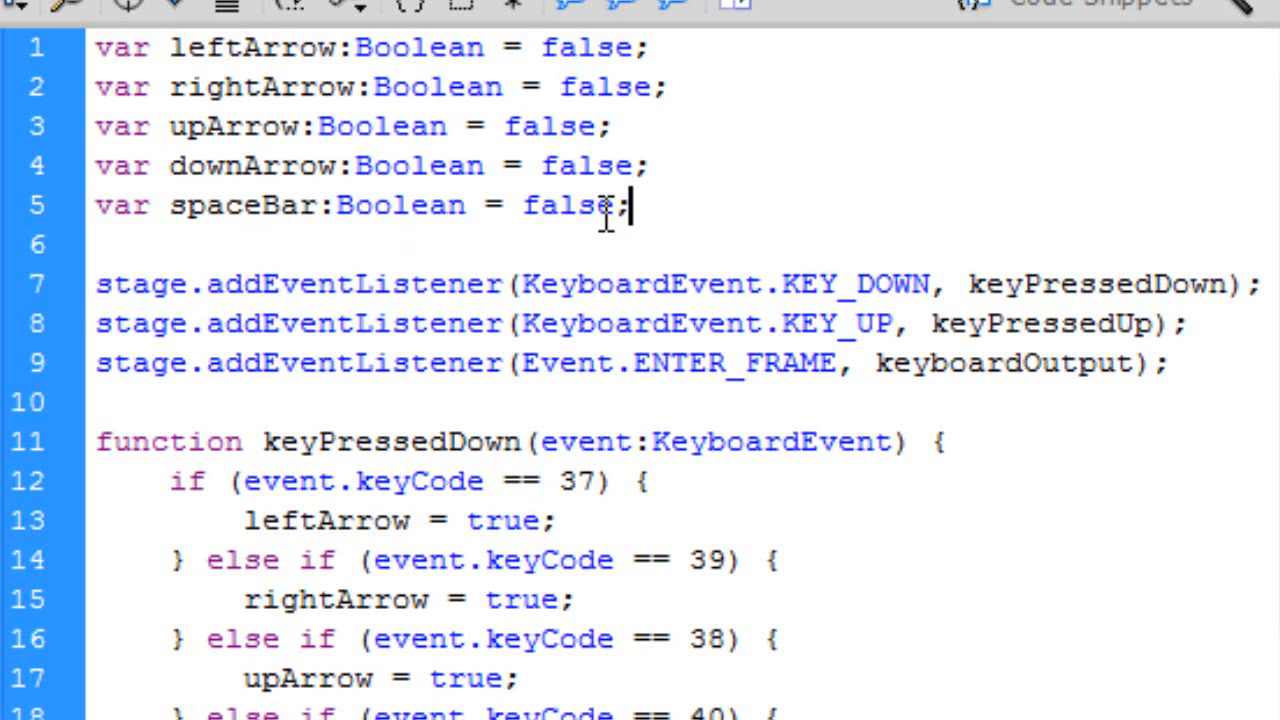
pyautogui.moveTo(596, 88)
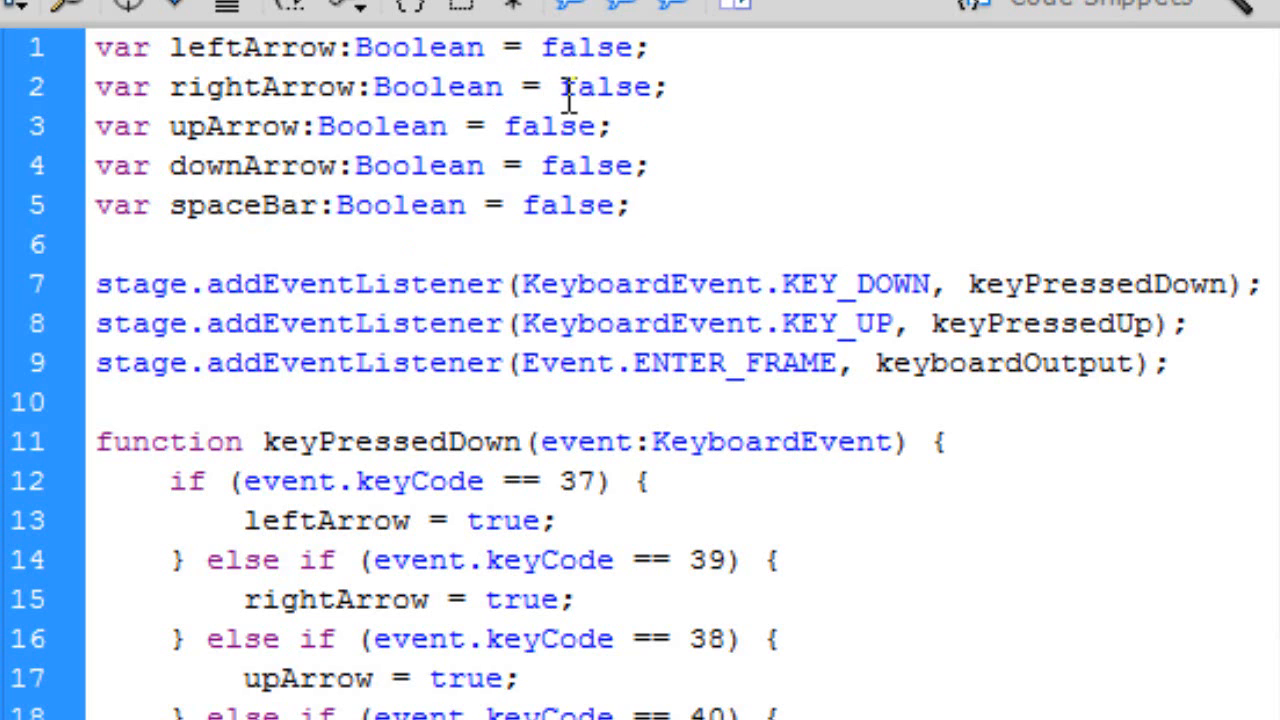
pyautogui.click(628, 204)
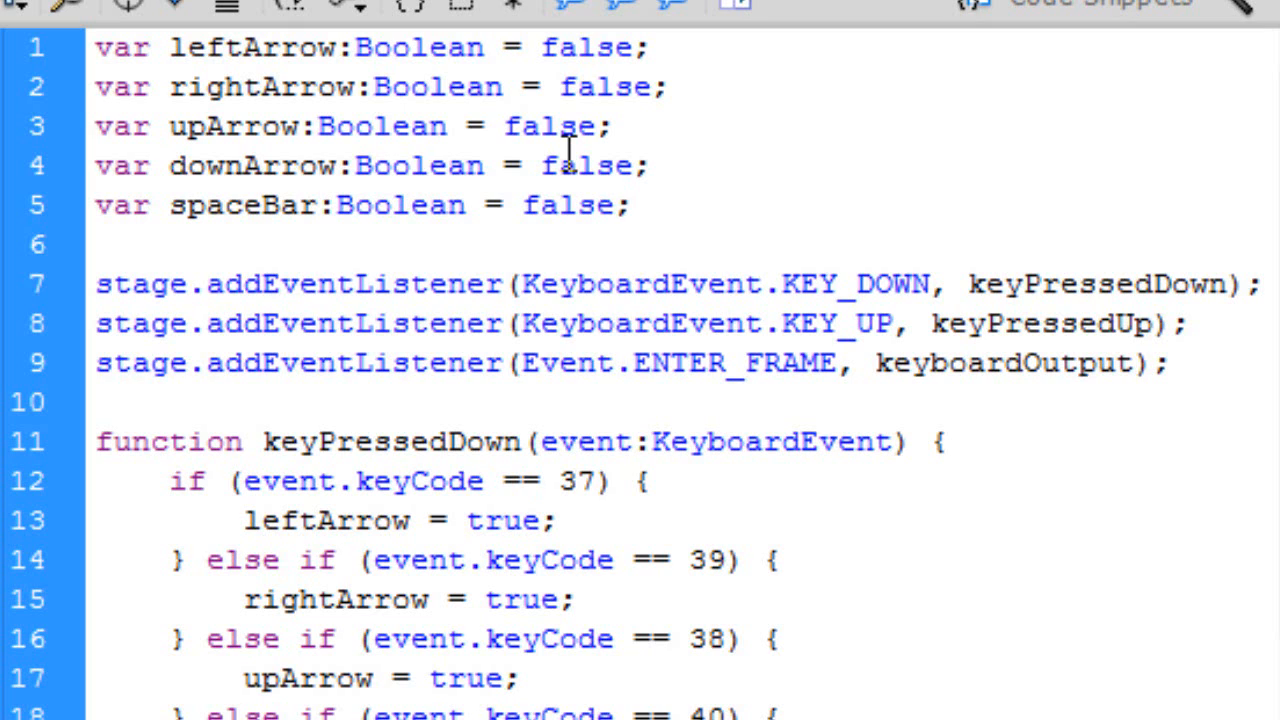
pyautogui.click(628, 204)
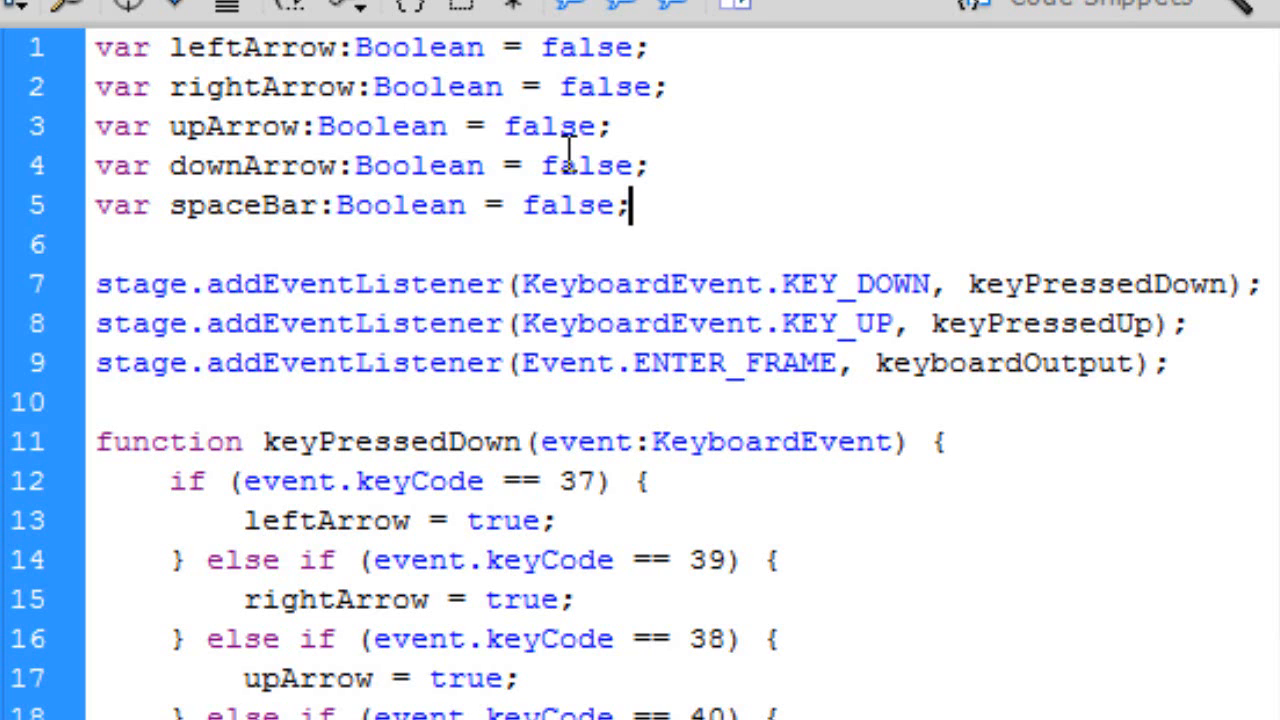
pyautogui.moveTo(568, 204)
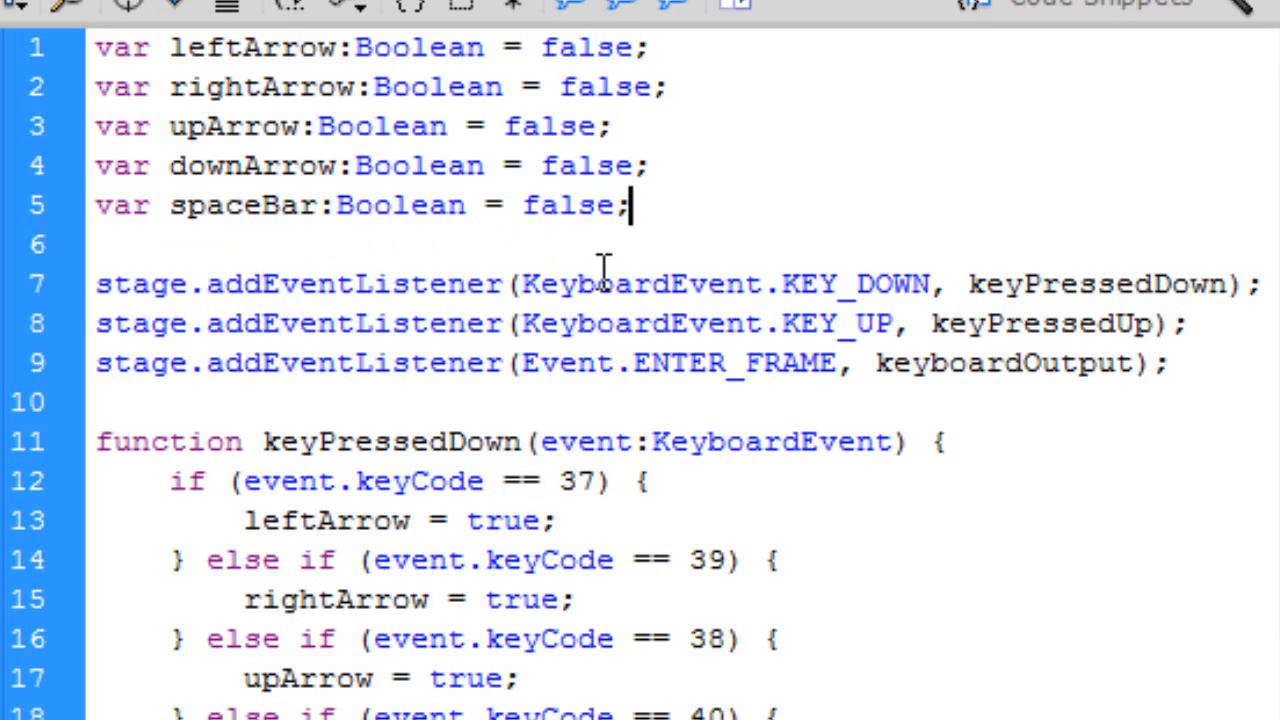
pyautogui.moveTo(756, 296)
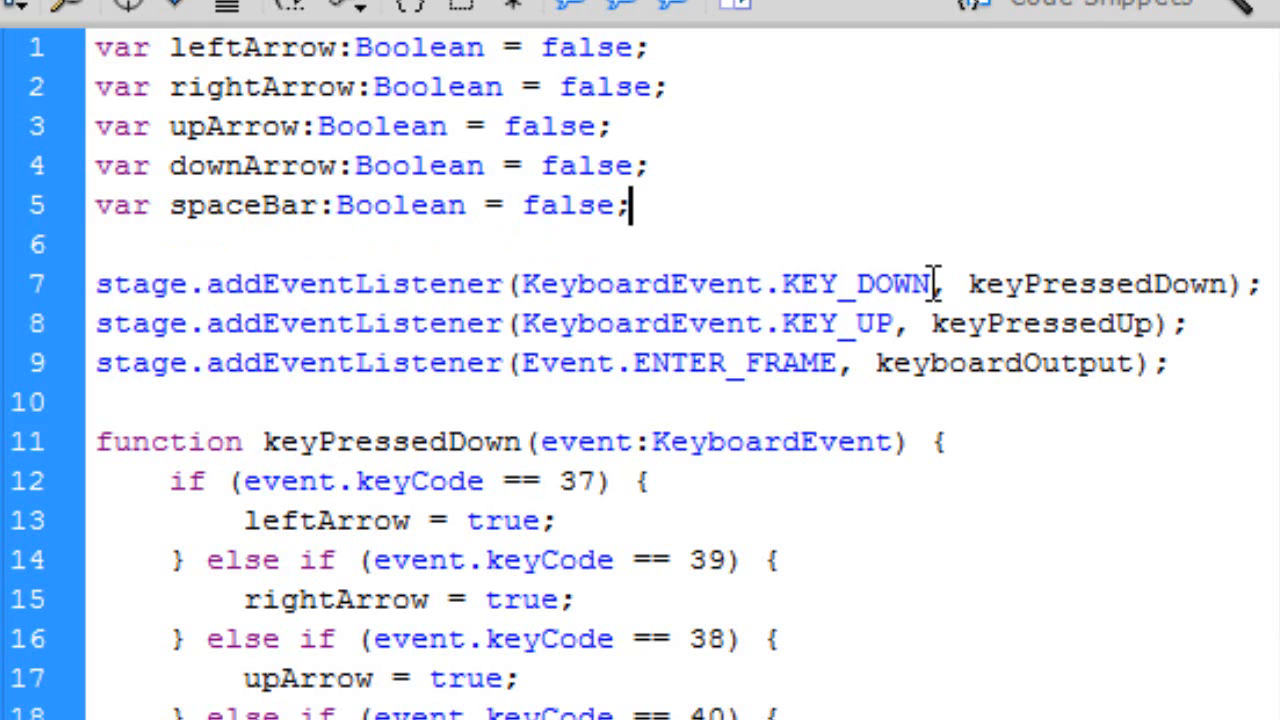
pyautogui.moveTo(668, 336)
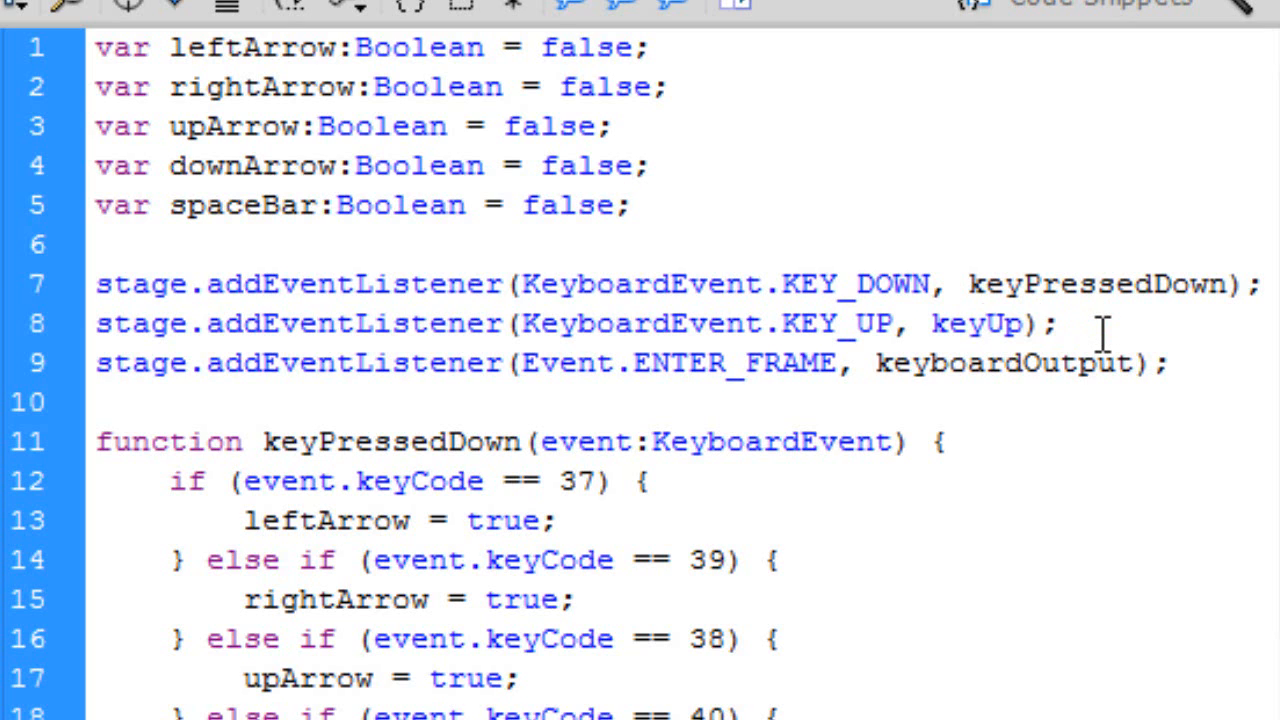
# Change the KEY_UP listener's handler name on line 8 from keyPressedUp to keyReleasedUp.
pyautogui.click(980, 324)
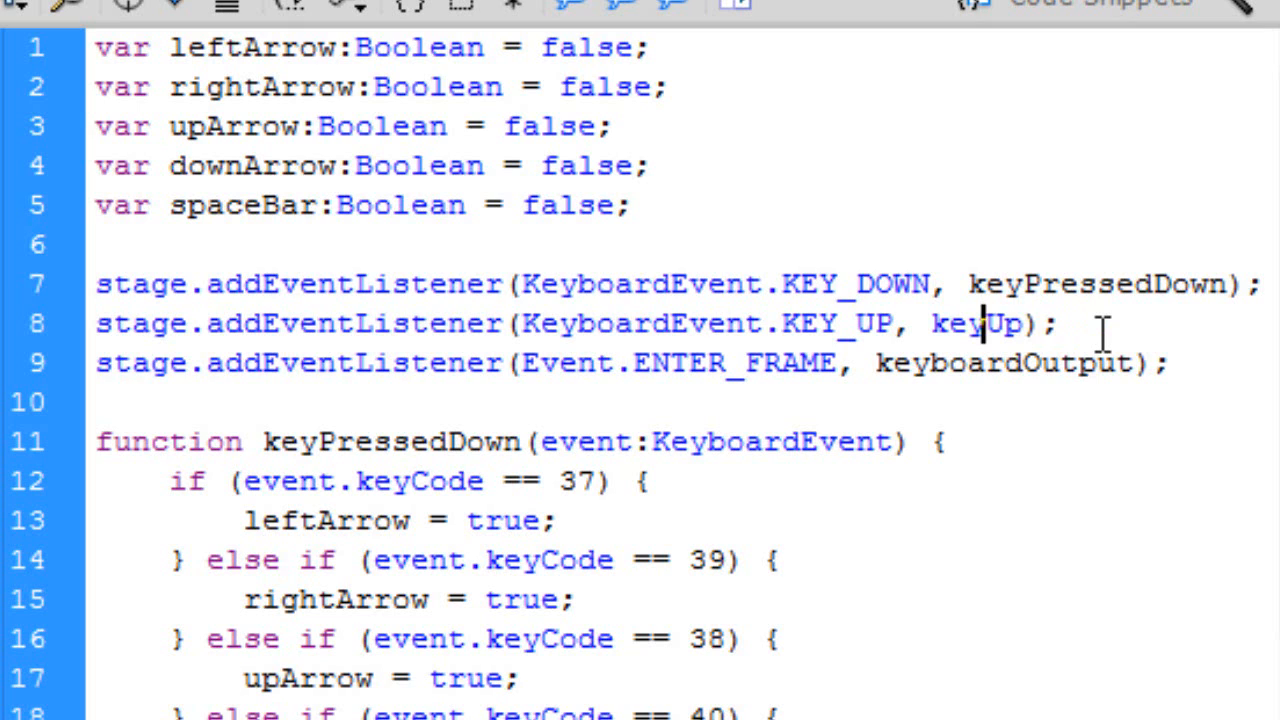
pyautogui.write('Rele')
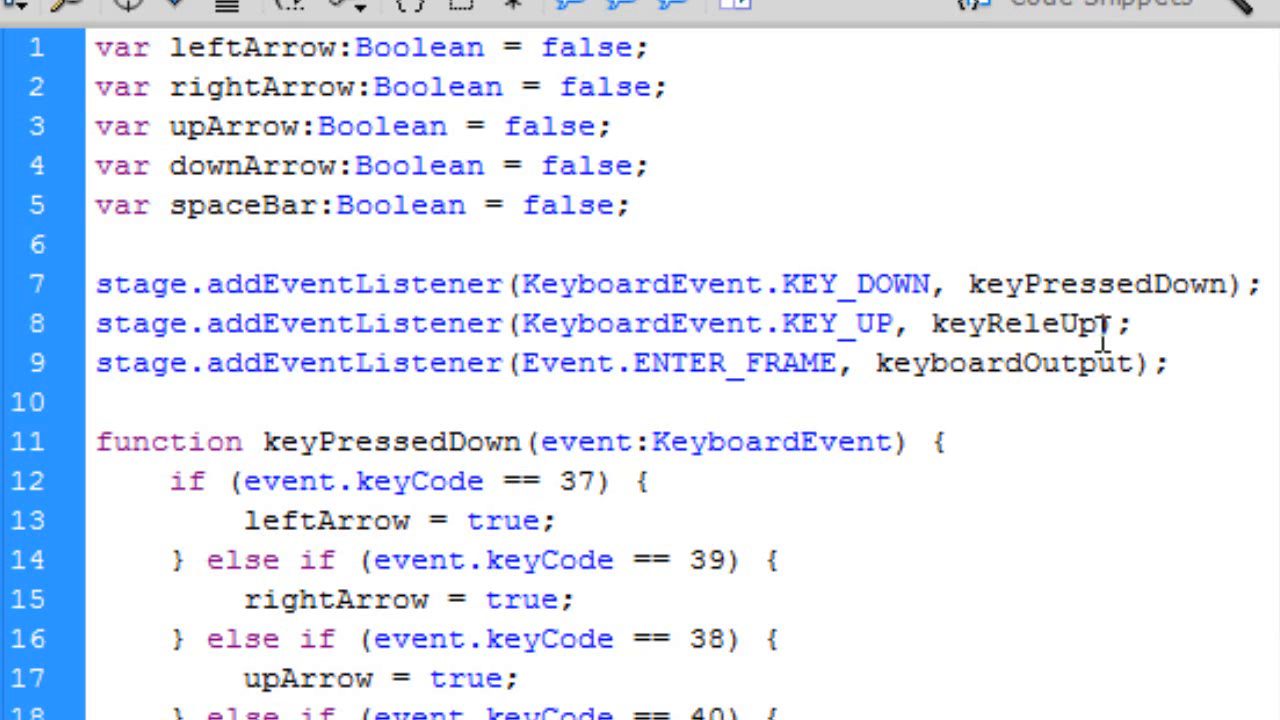
pyautogui.write('ased')
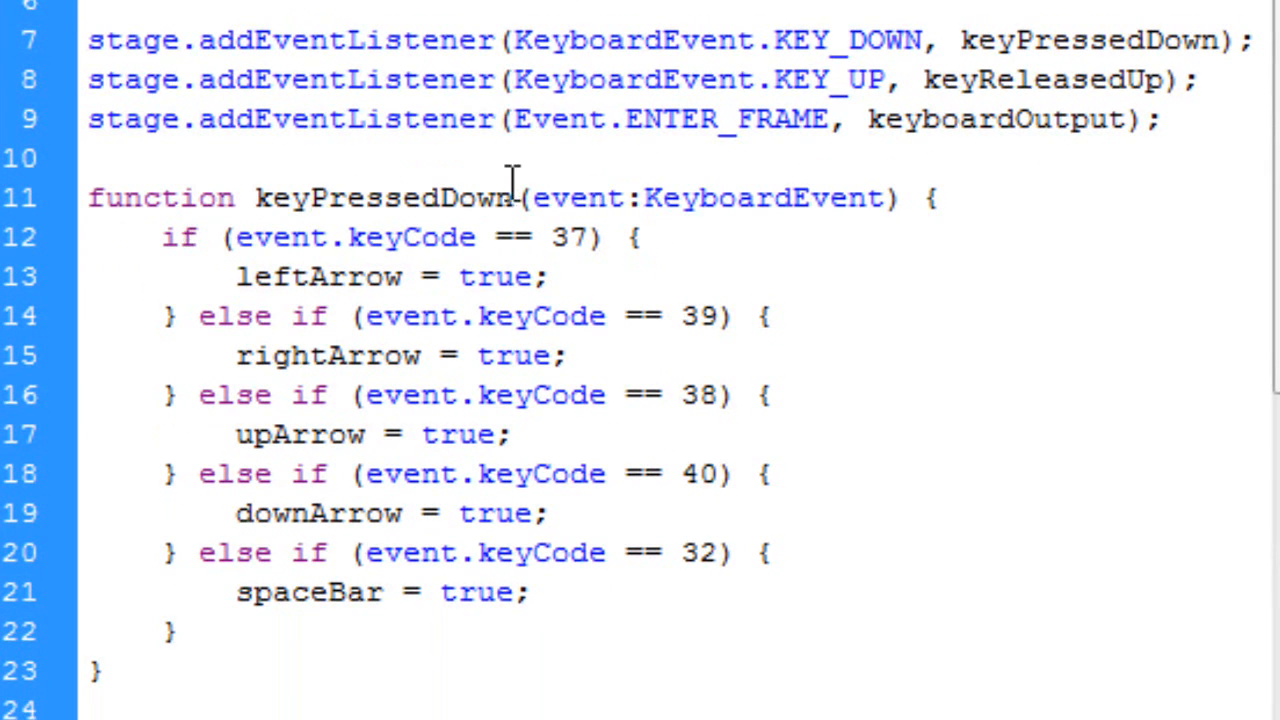
pyautogui.moveTo(238, 212)
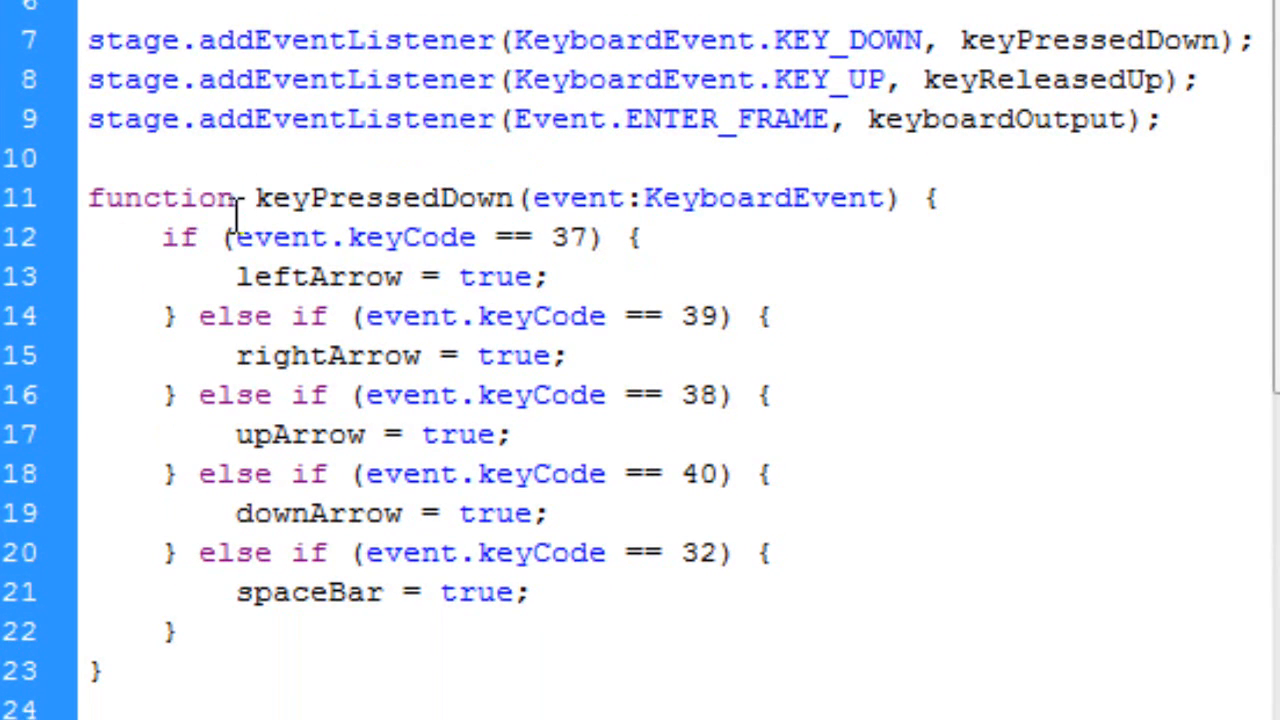
pyautogui.moveTo(488, 252)
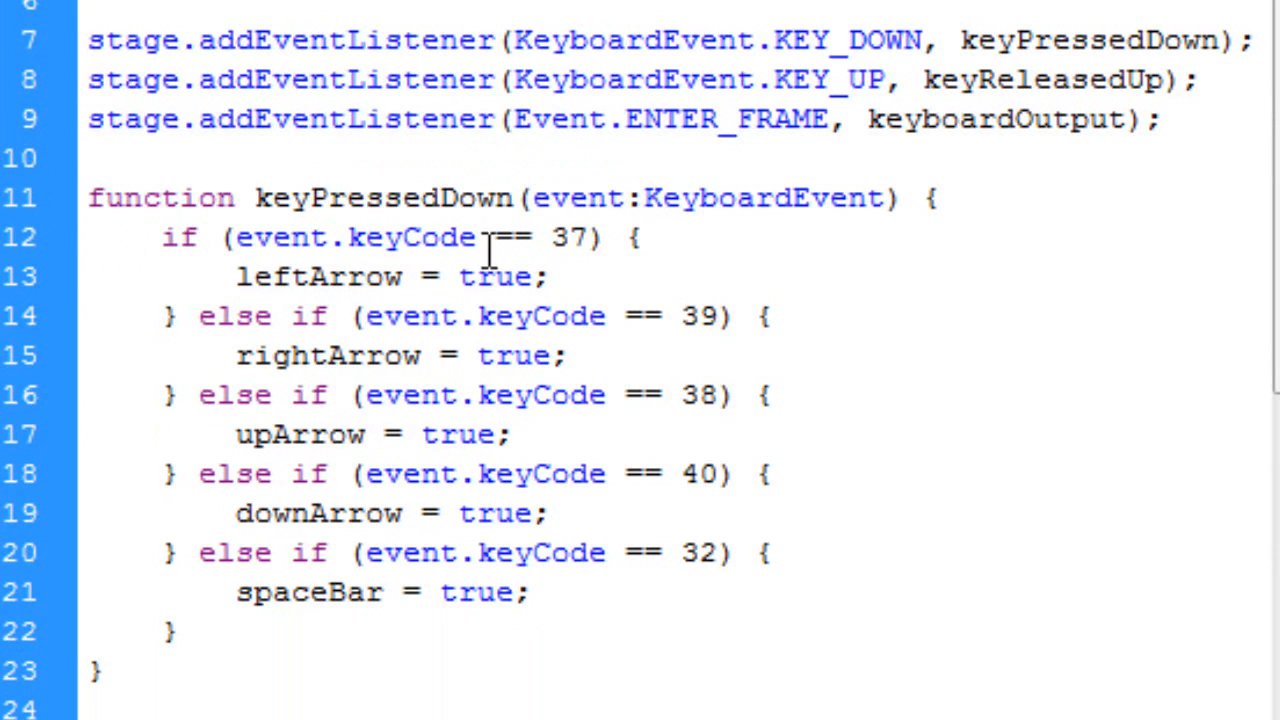
pyautogui.moveTo(510, 284)
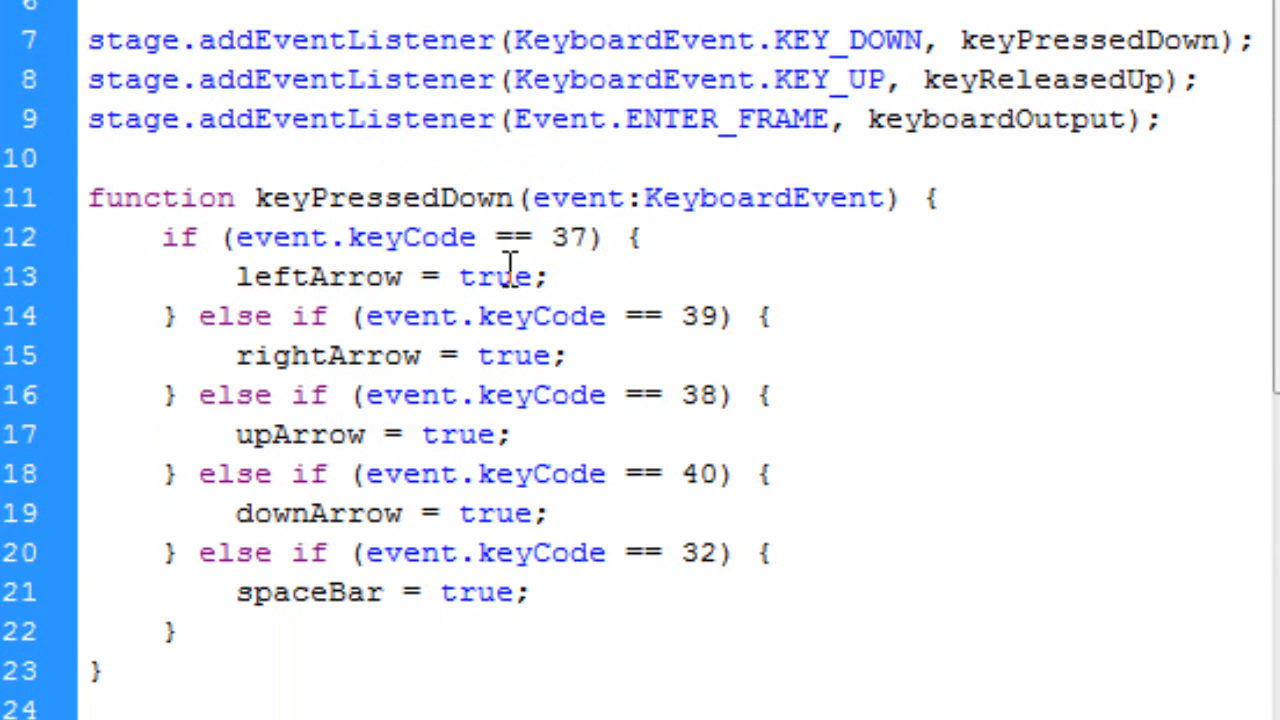
pyautogui.moveTo(416, 238)
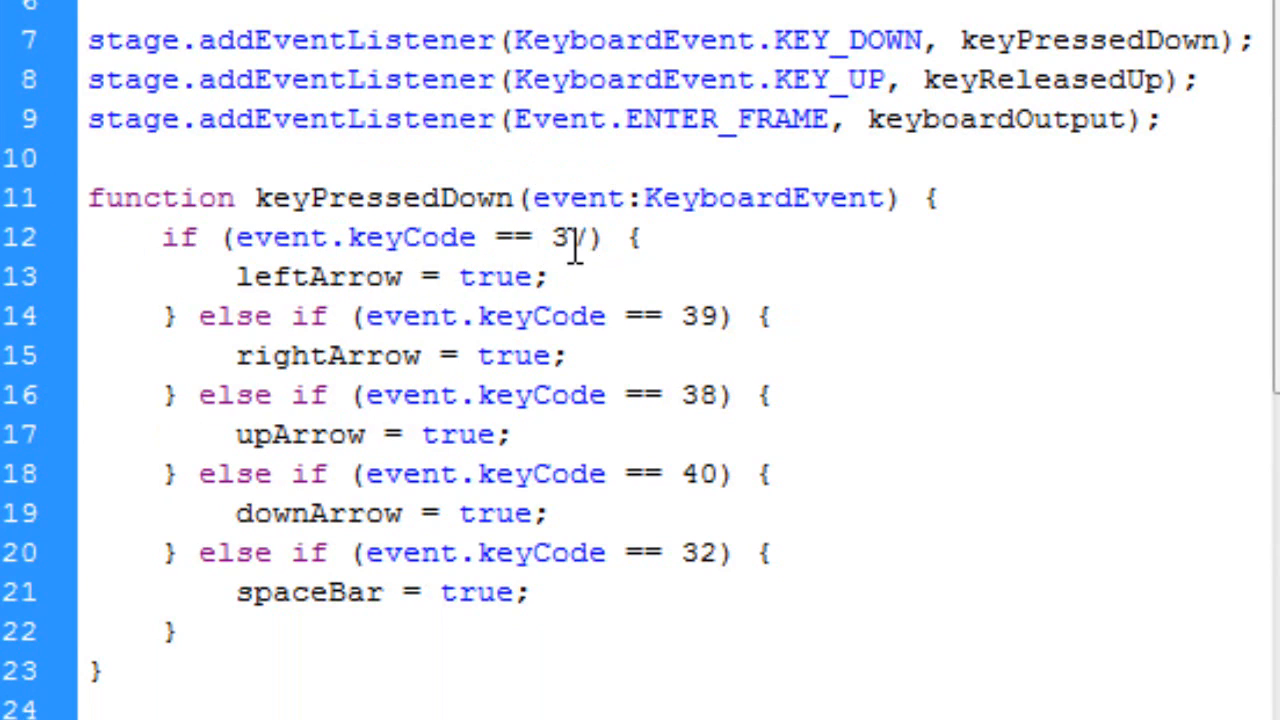
pyautogui.write('7')
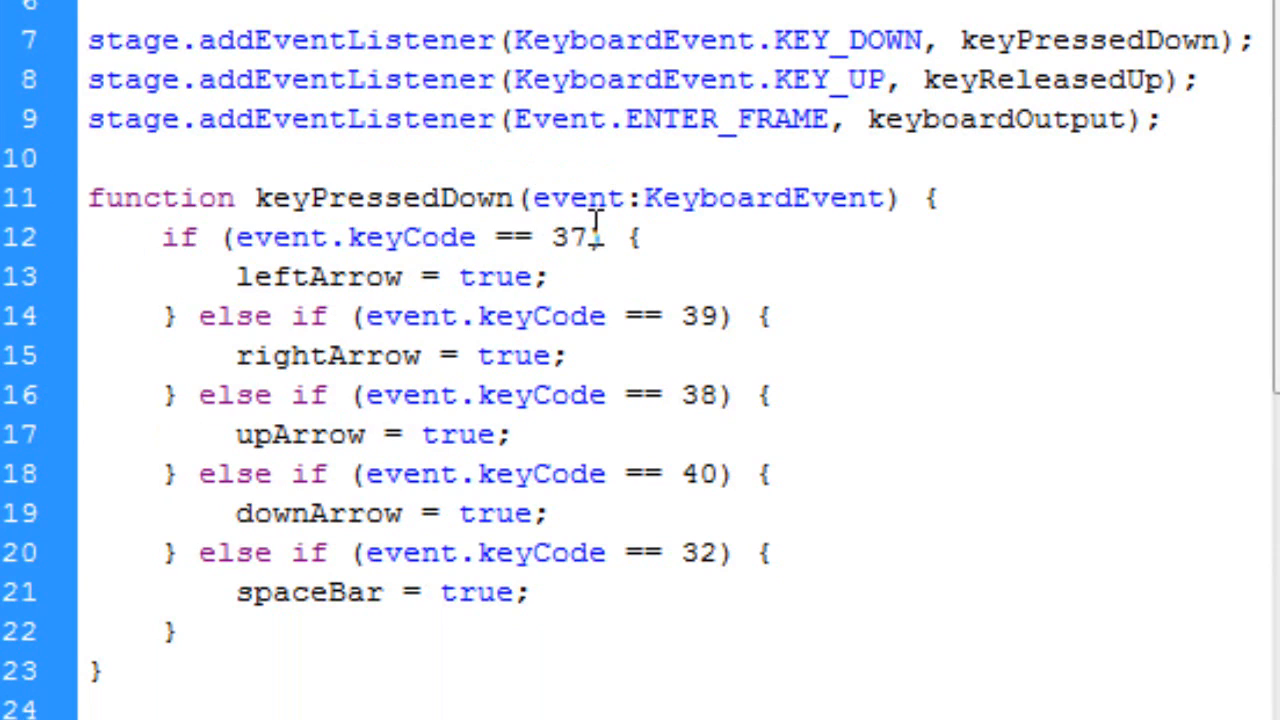
pyautogui.press('Backspace')
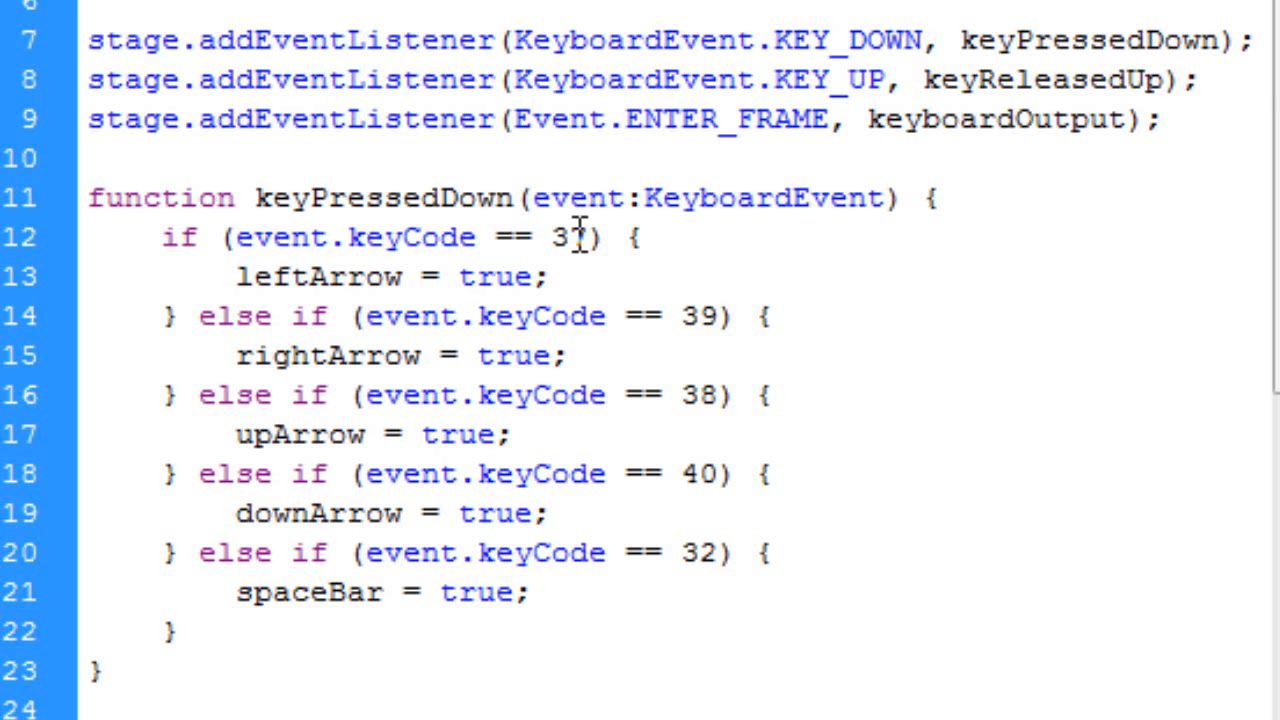
pyautogui.write('7')
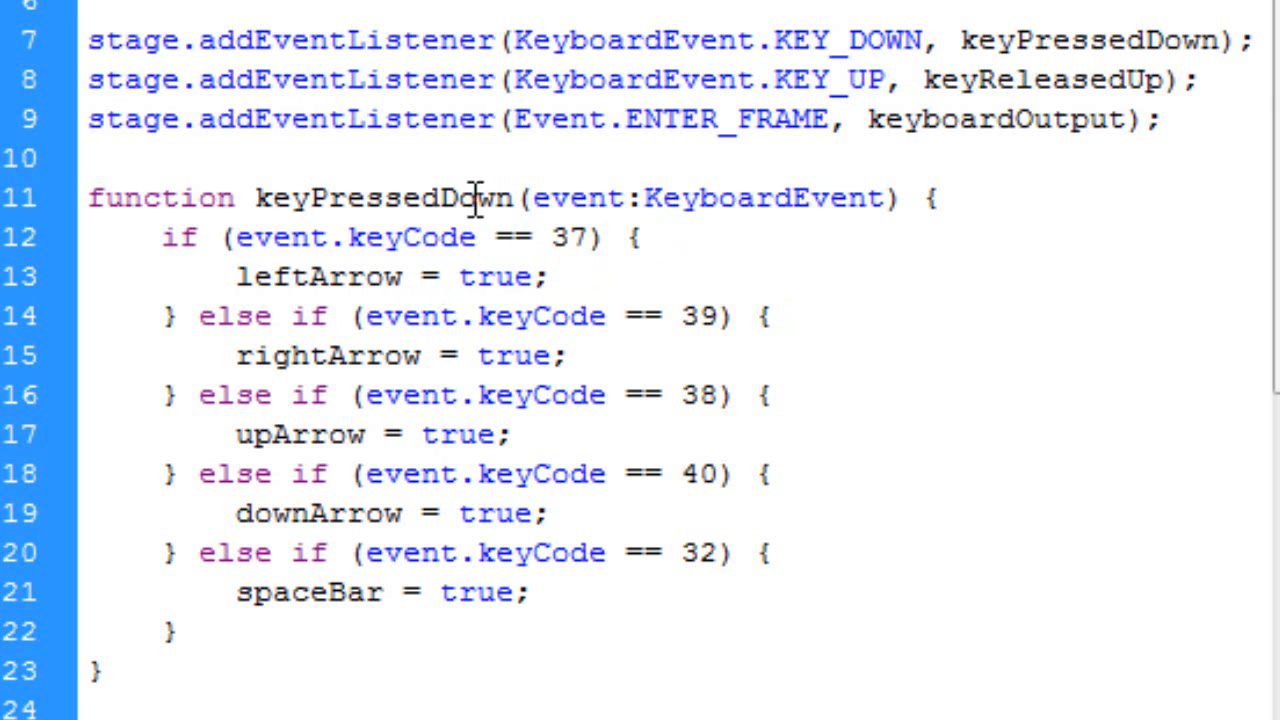
pyautogui.moveTo(228, 316)
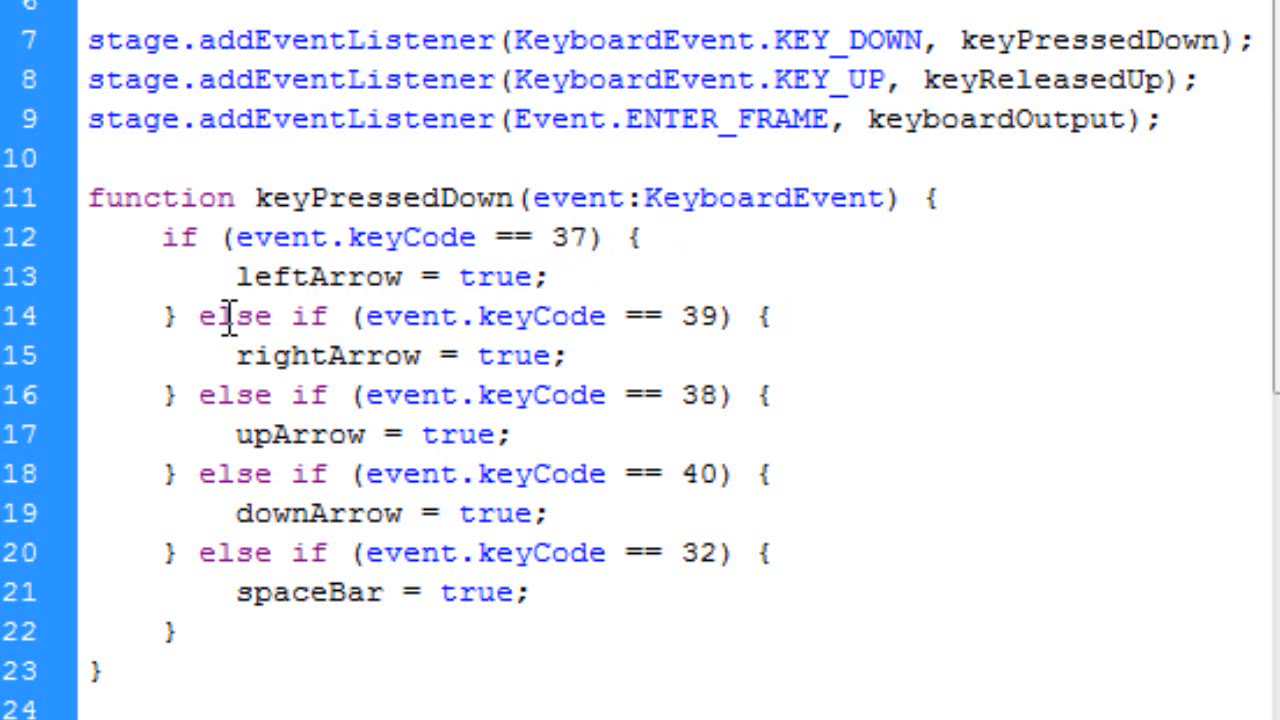
pyautogui.moveTo(512, 344)
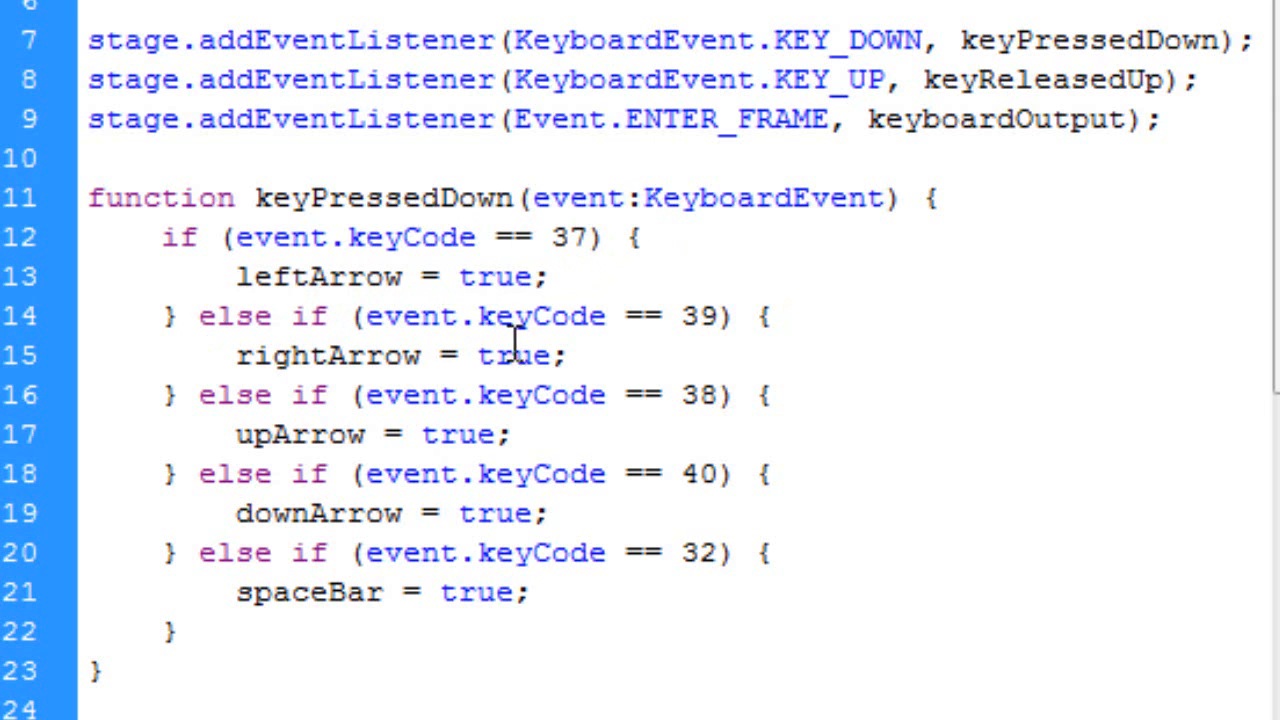
pyautogui.moveTo(630, 344)
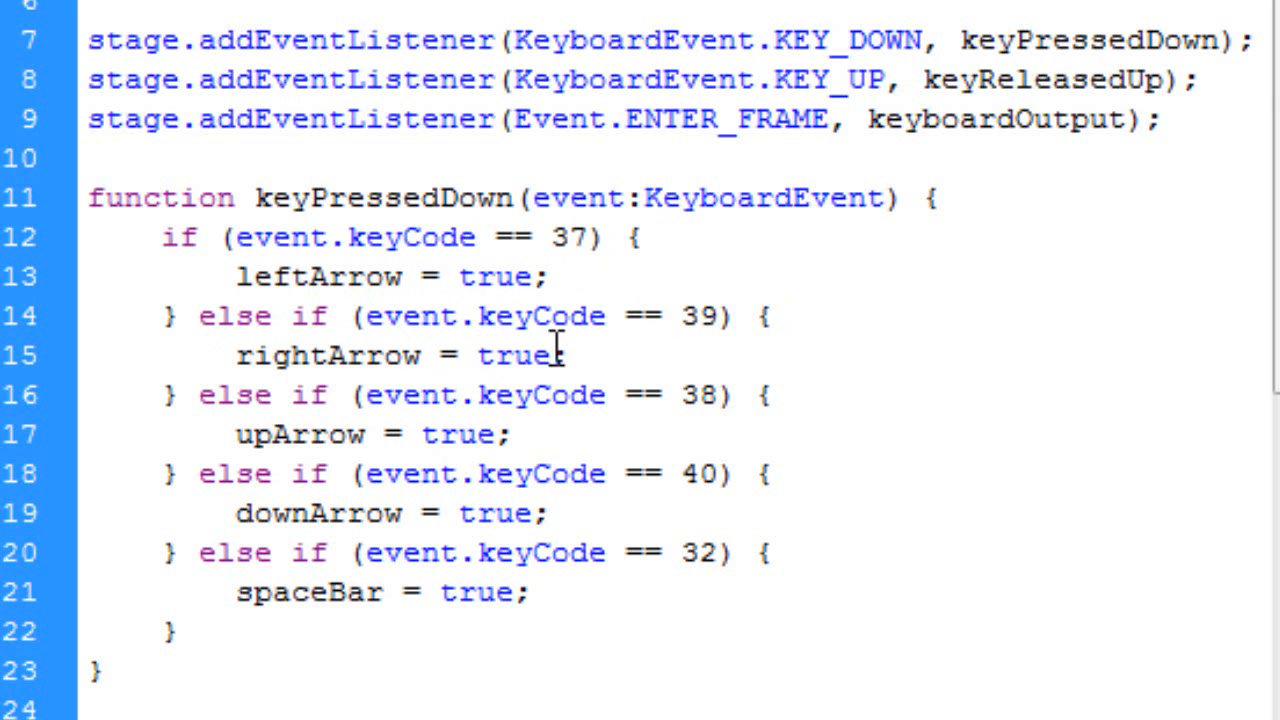
pyautogui.moveTo(284, 390)
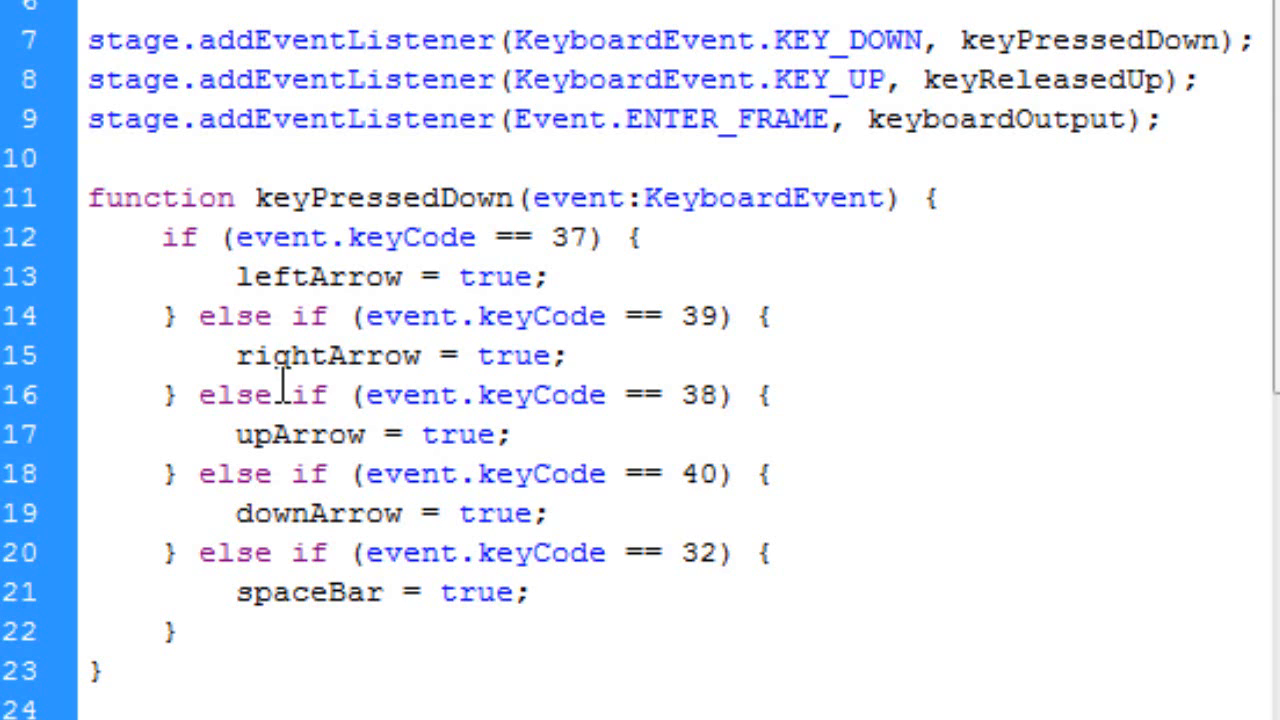
pyautogui.moveTo(452, 408)
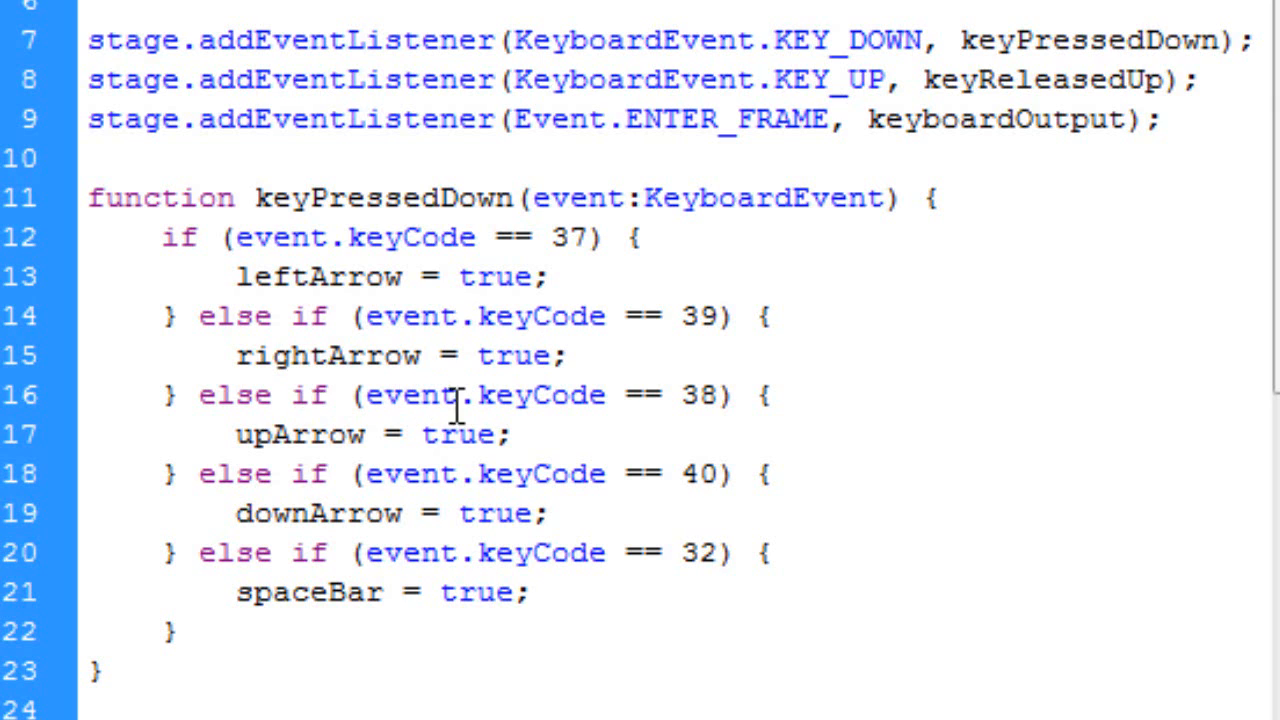
pyautogui.moveTo(384, 436)
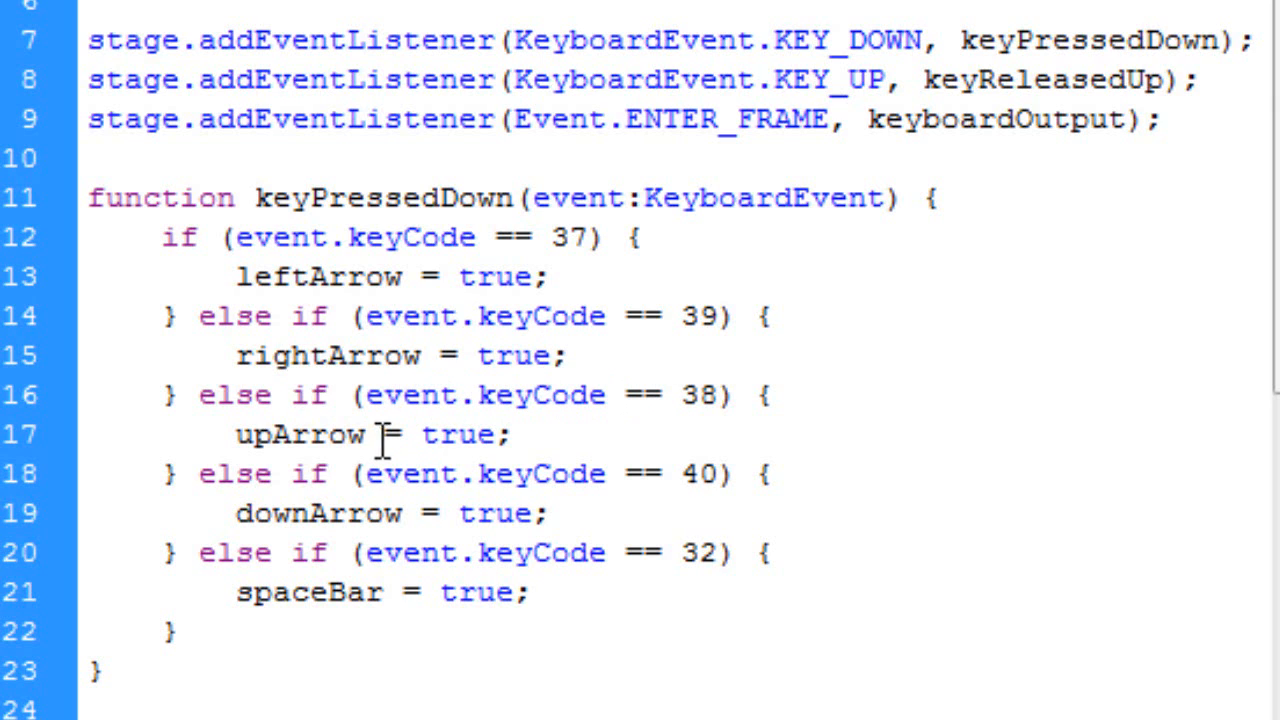
pyautogui.moveTo(388, 472)
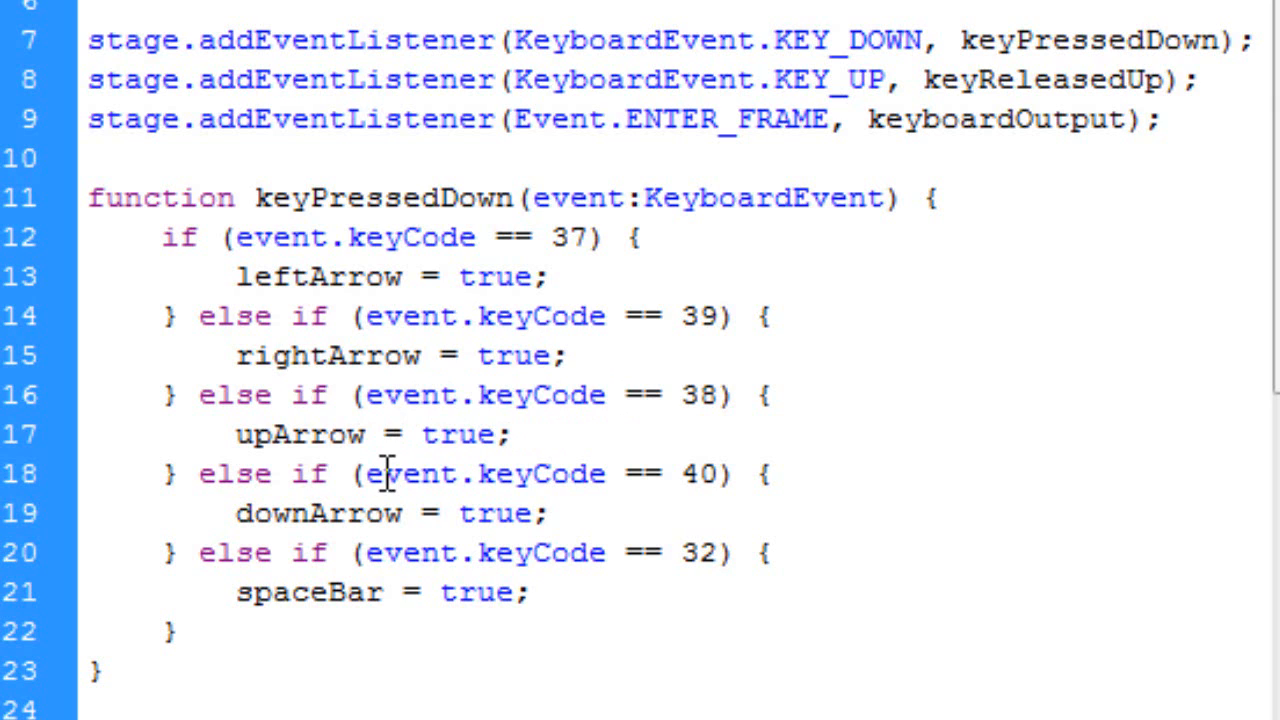
pyautogui.moveTo(590, 472)
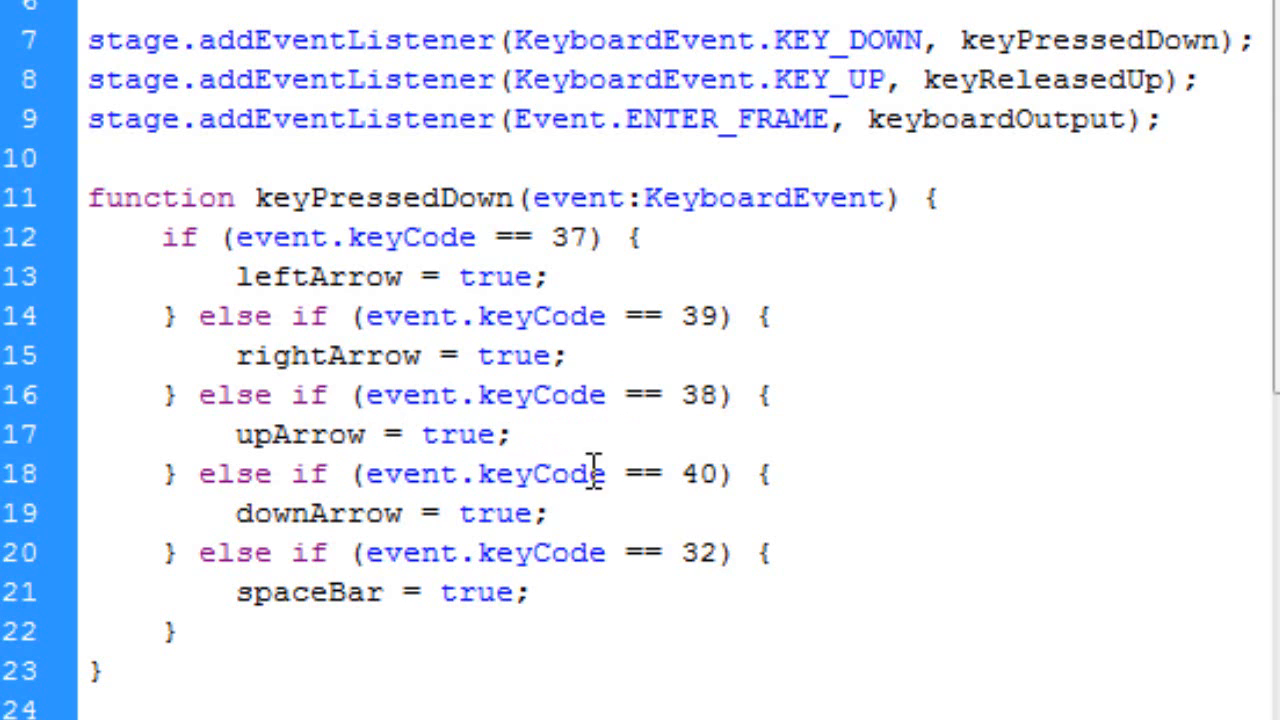
pyautogui.moveTo(496, 504)
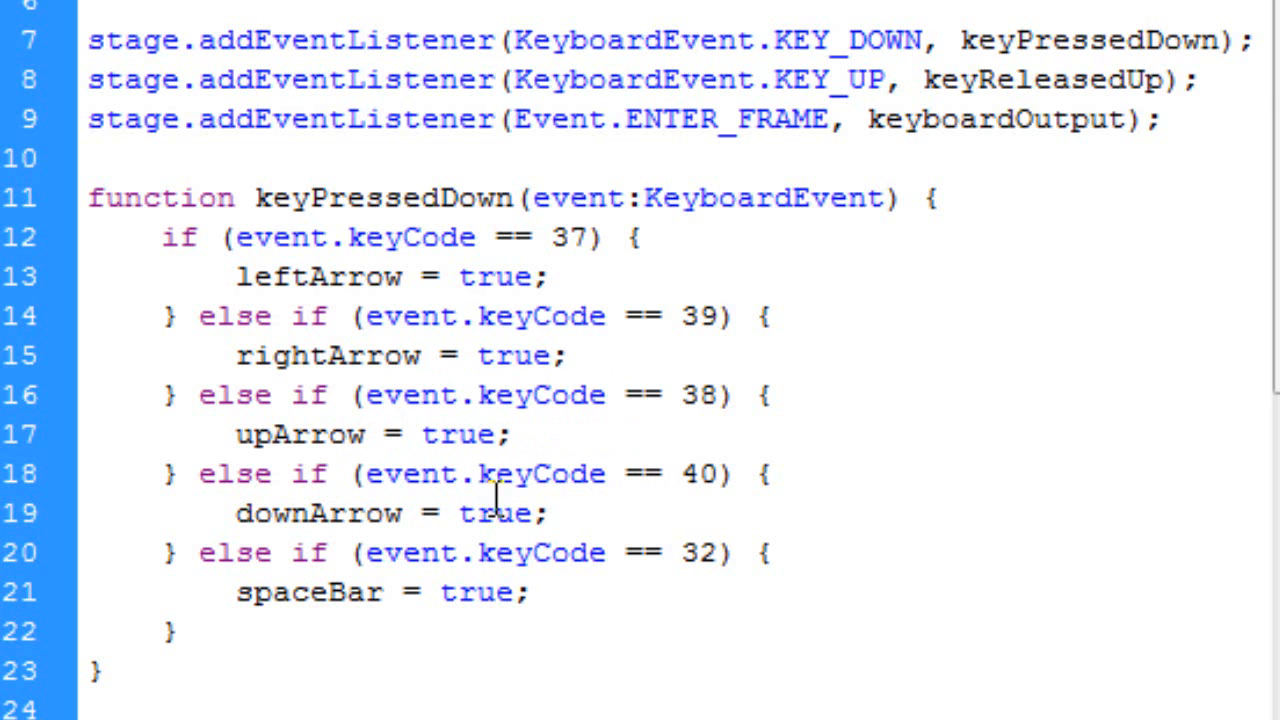
pyautogui.moveTo(644, 552)
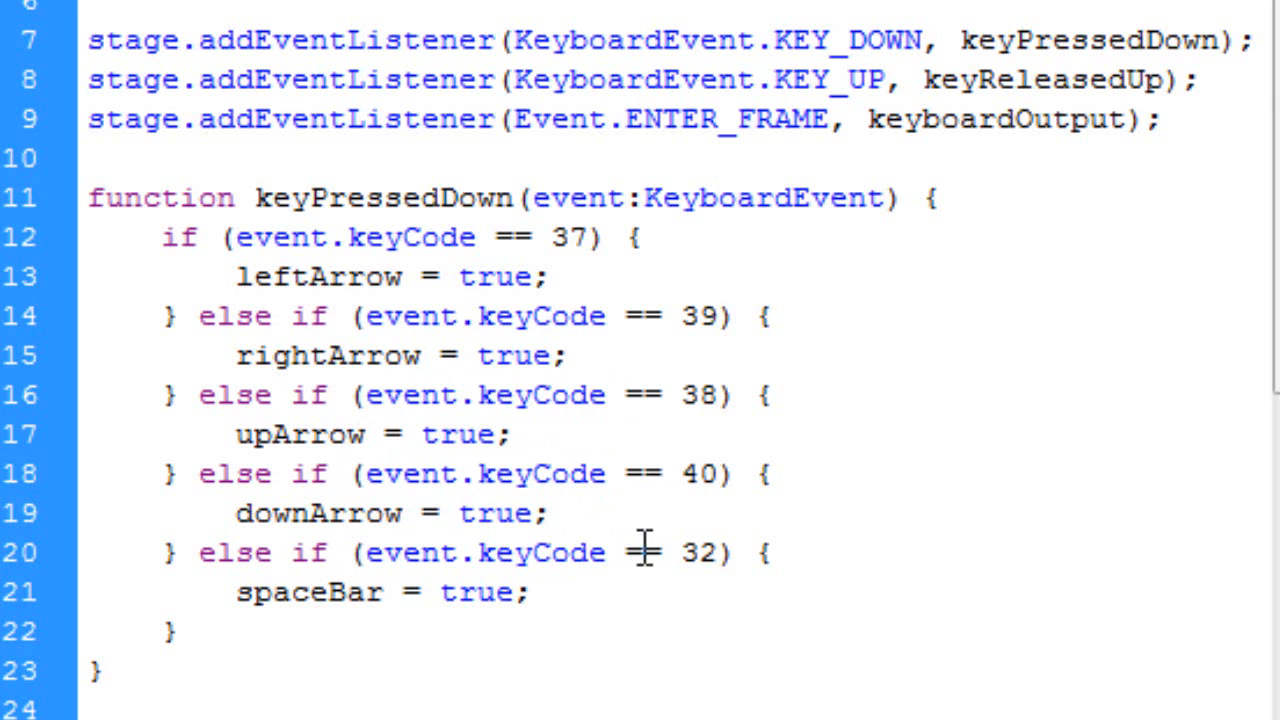
pyautogui.moveTo(676, 432)
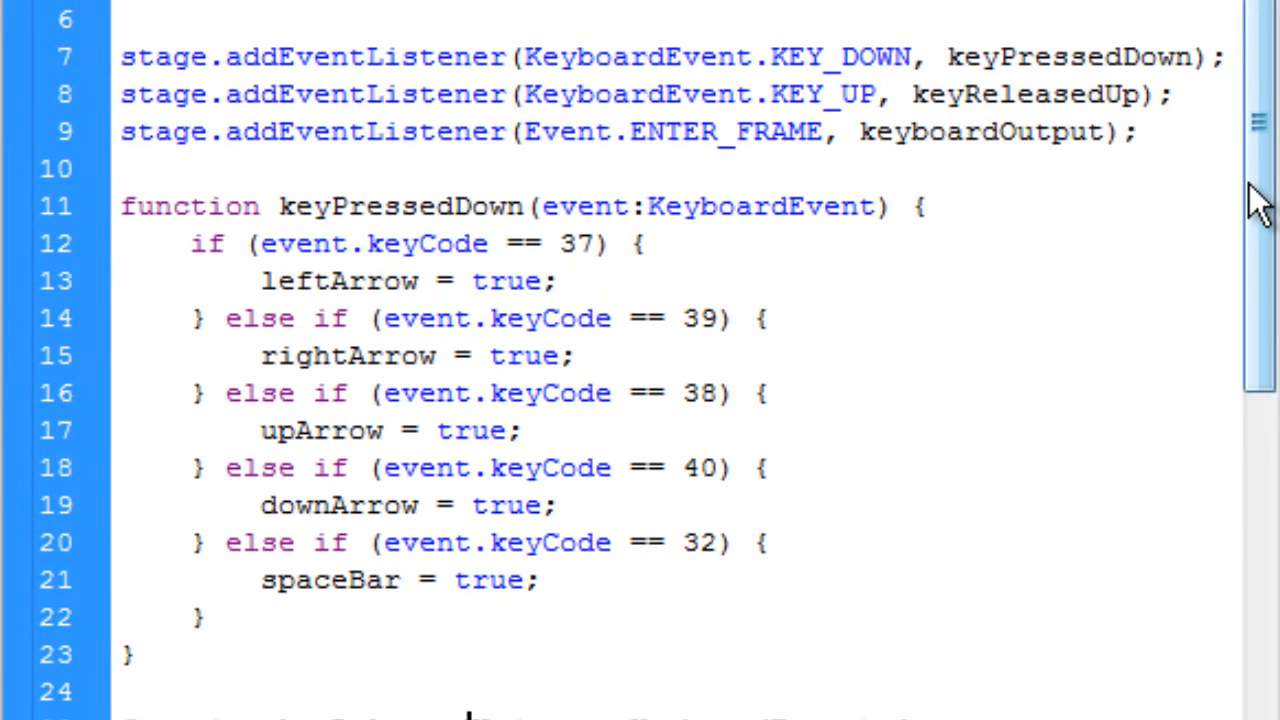
pyautogui.scroll(-3)
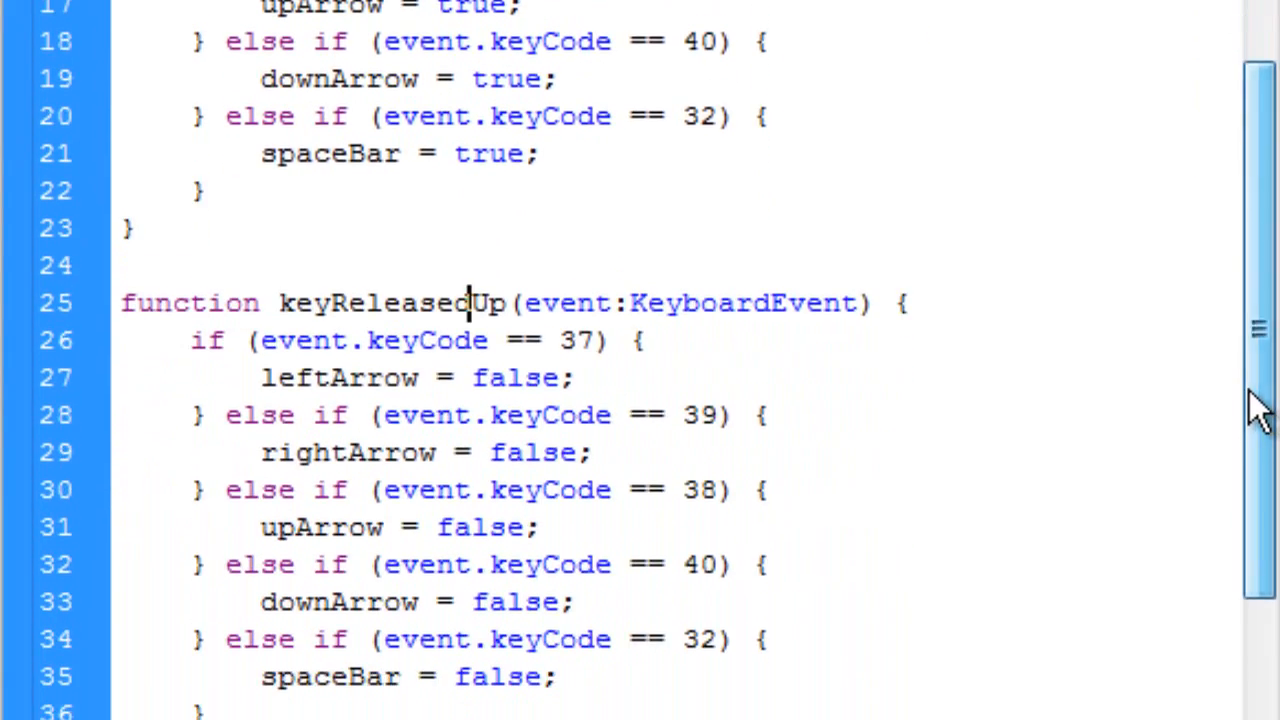
pyautogui.scroll(-3)
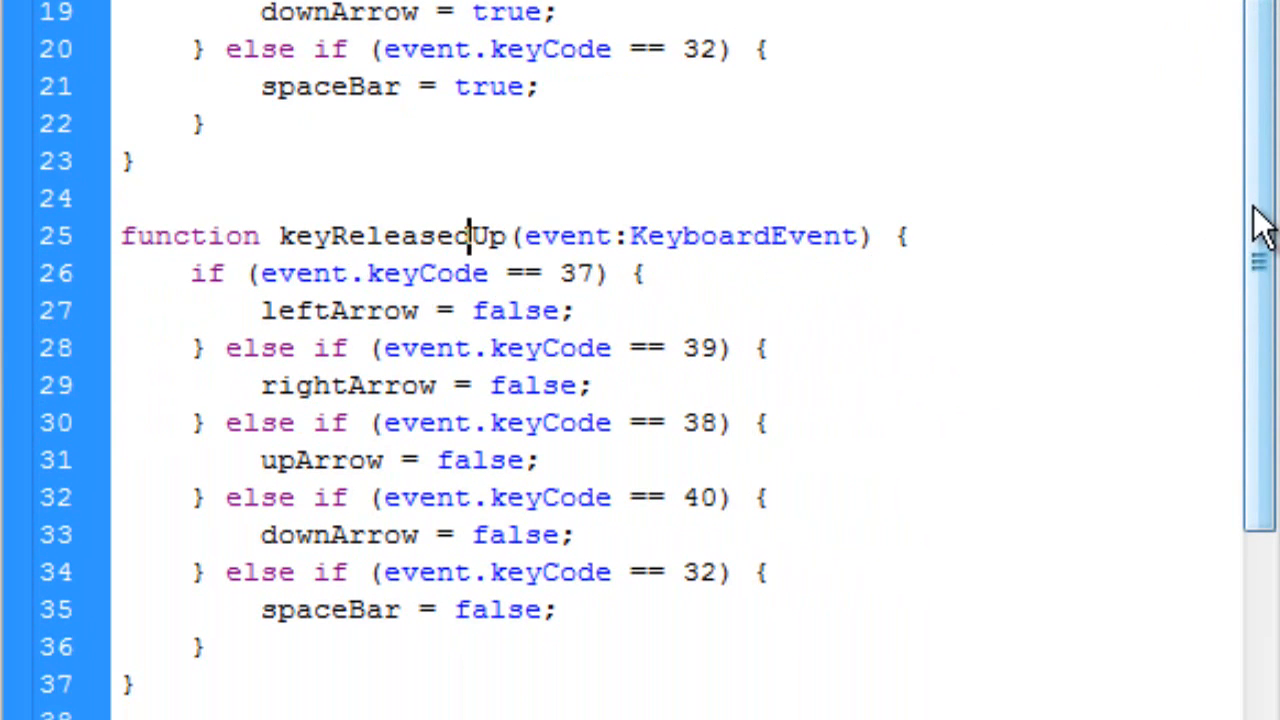
pyautogui.scroll(-3)
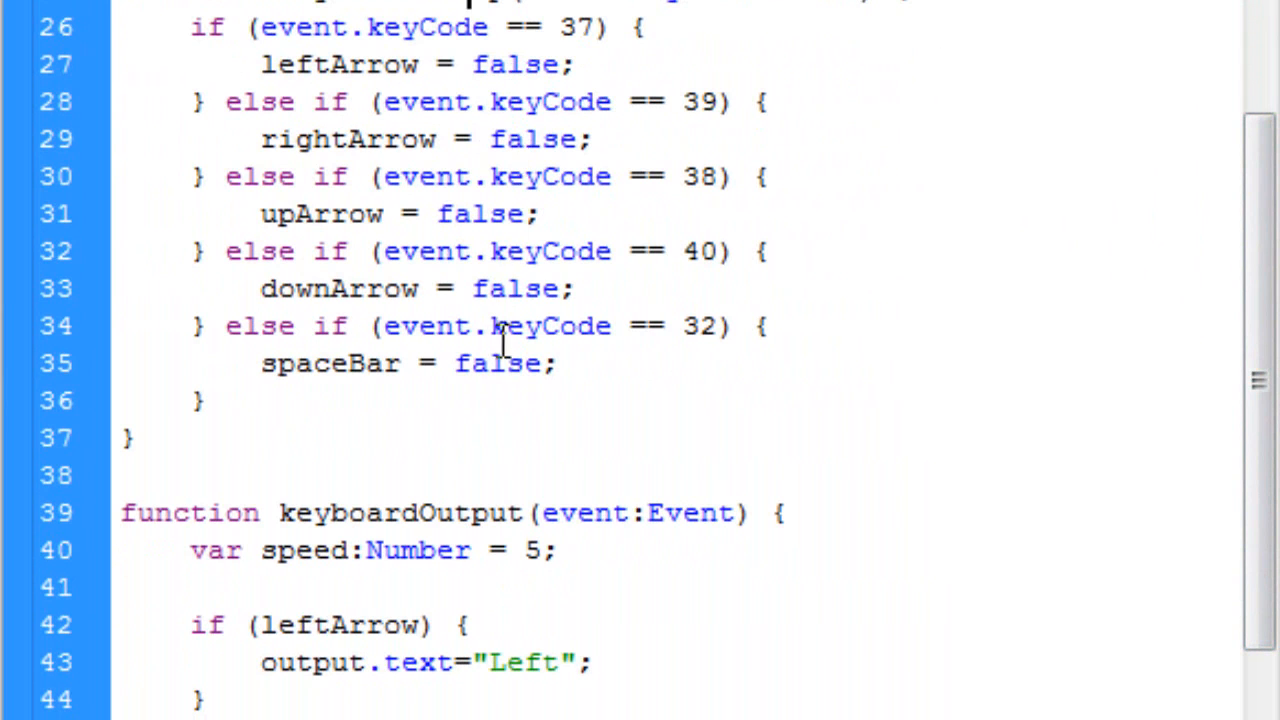
pyautogui.moveTo(570, 390)
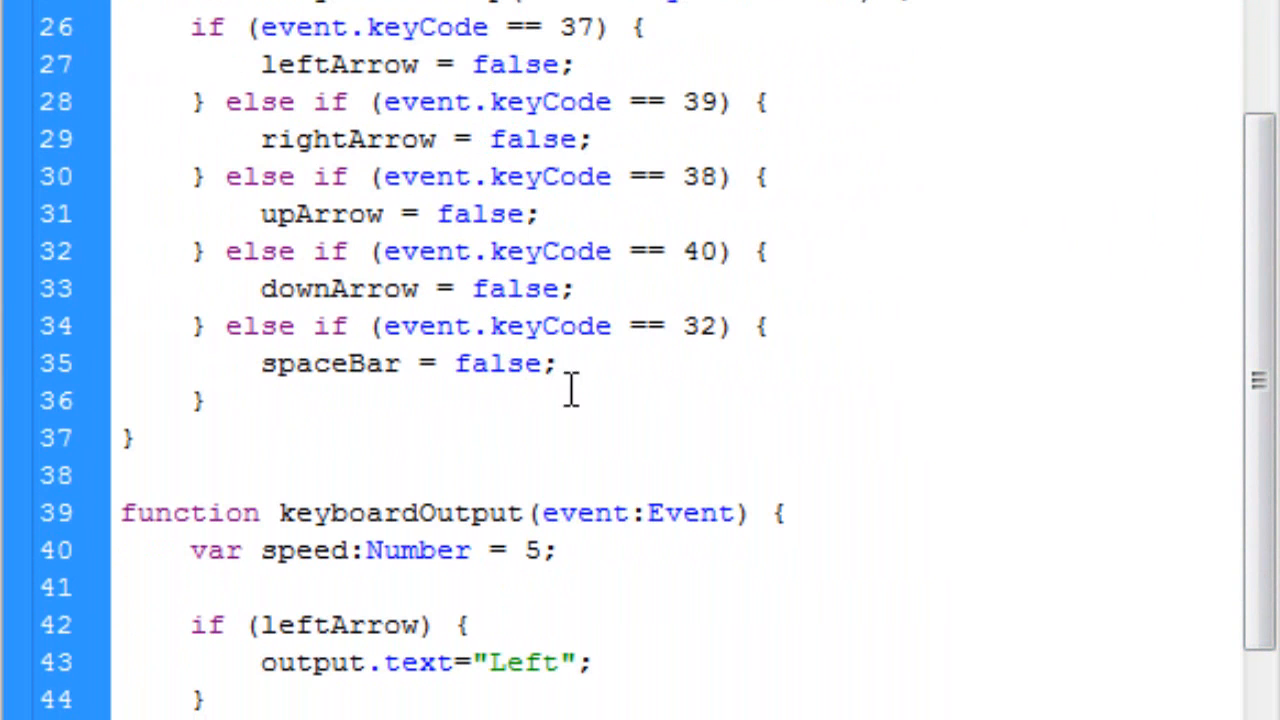
pyautogui.scroll(-3)
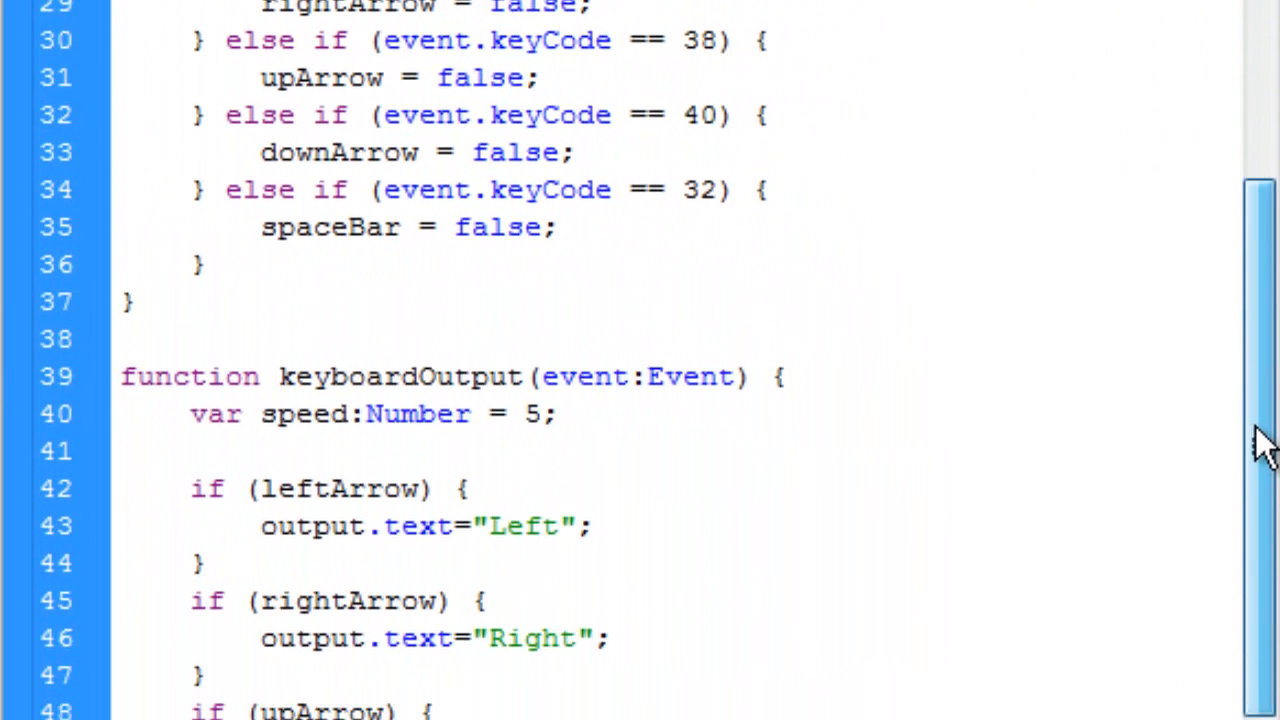
pyautogui.scroll(3)
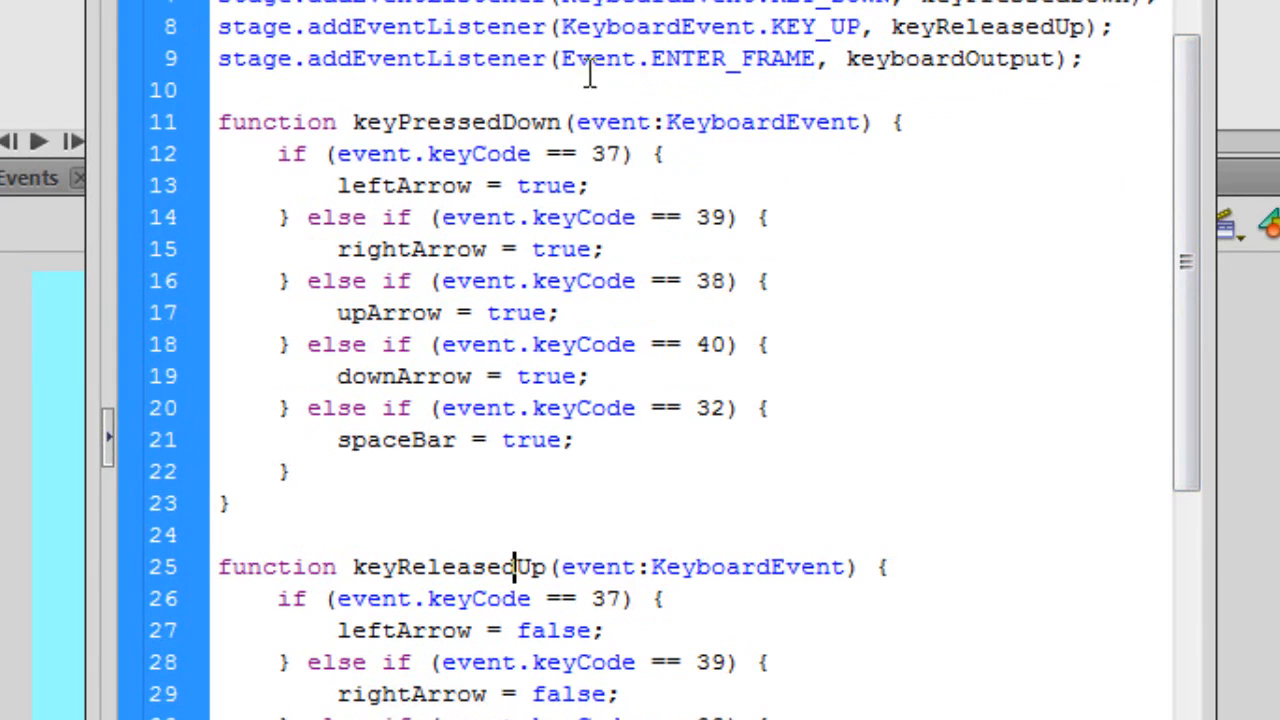
pyautogui.moveTo(1012, 92)
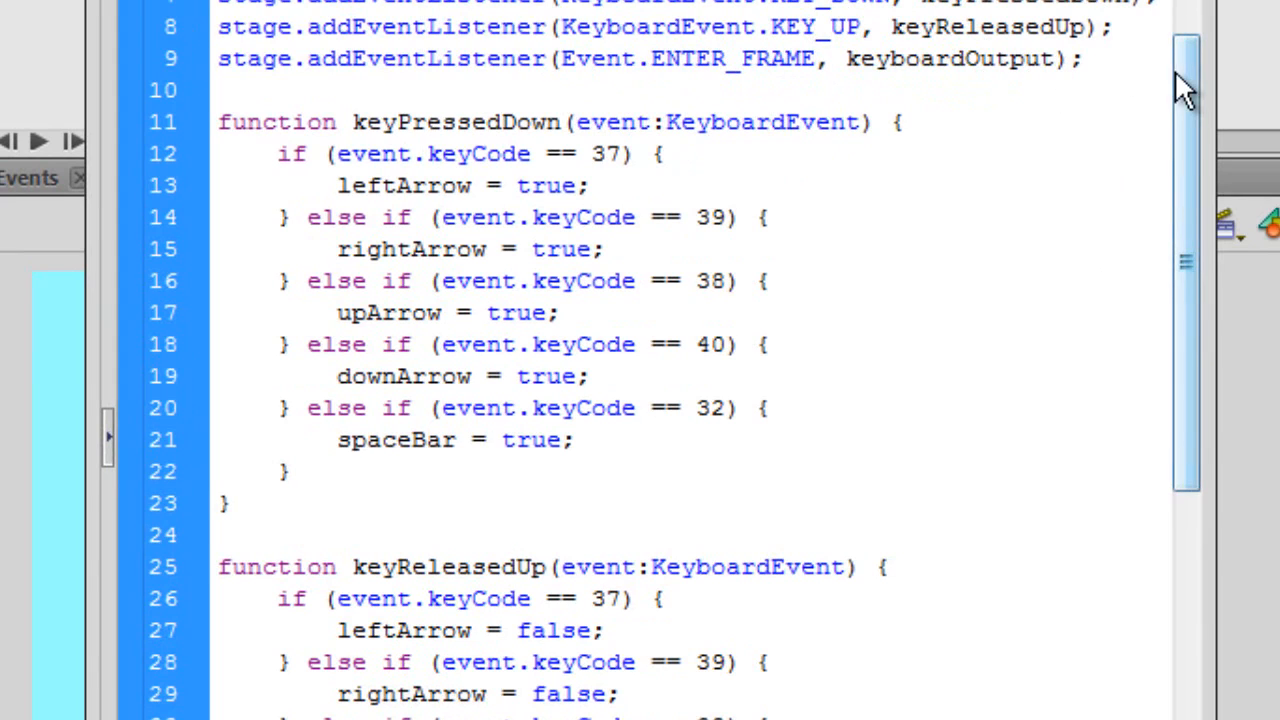
pyautogui.scroll(-3)
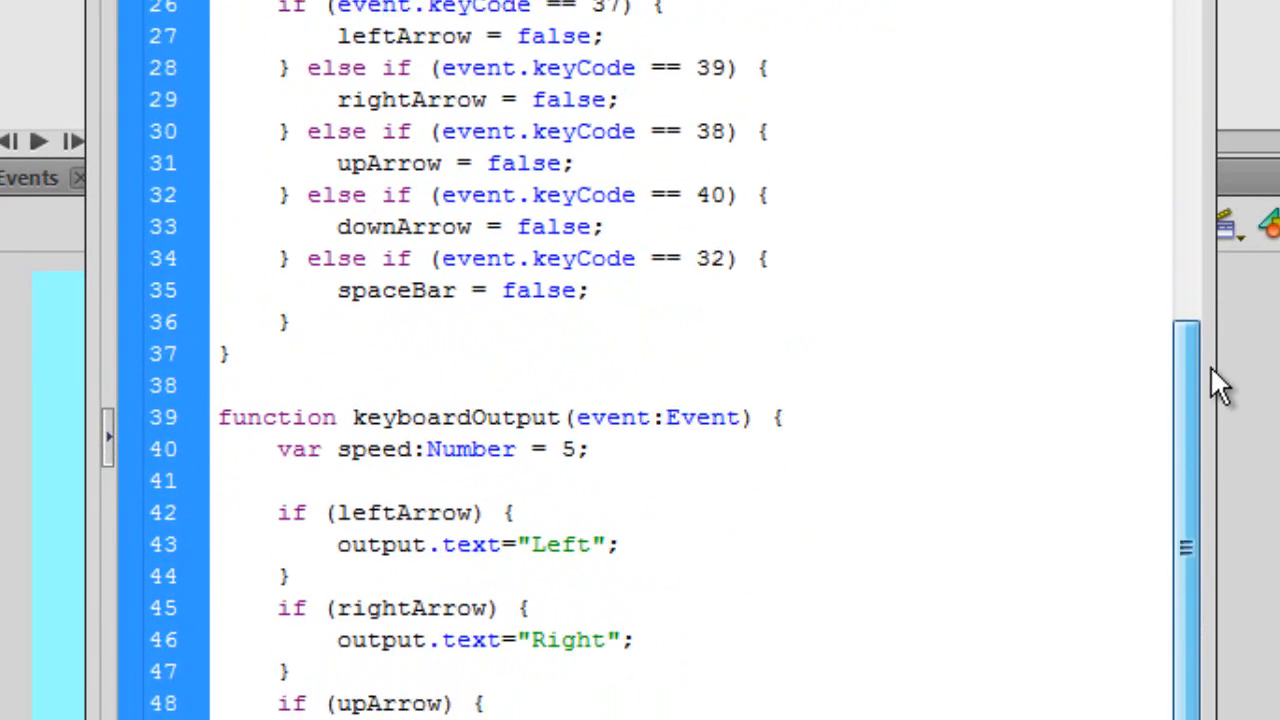
pyautogui.scroll(-3)
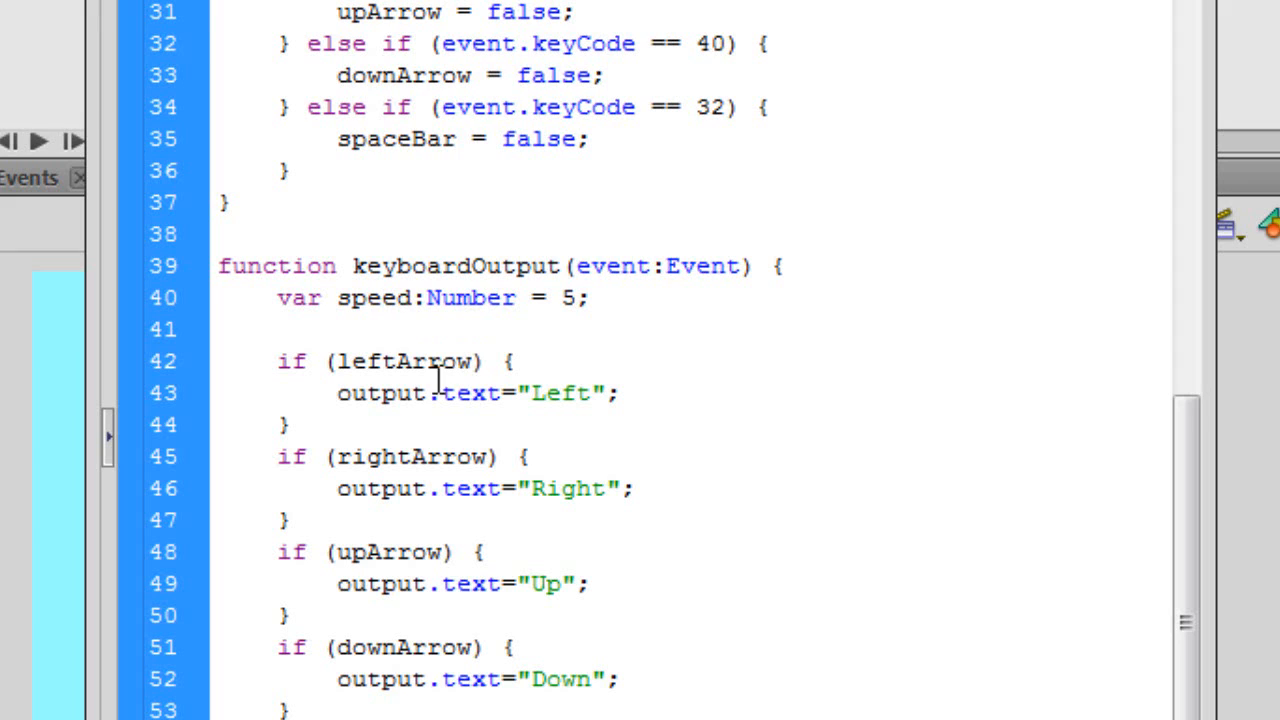
pyautogui.moveTo(560, 420)
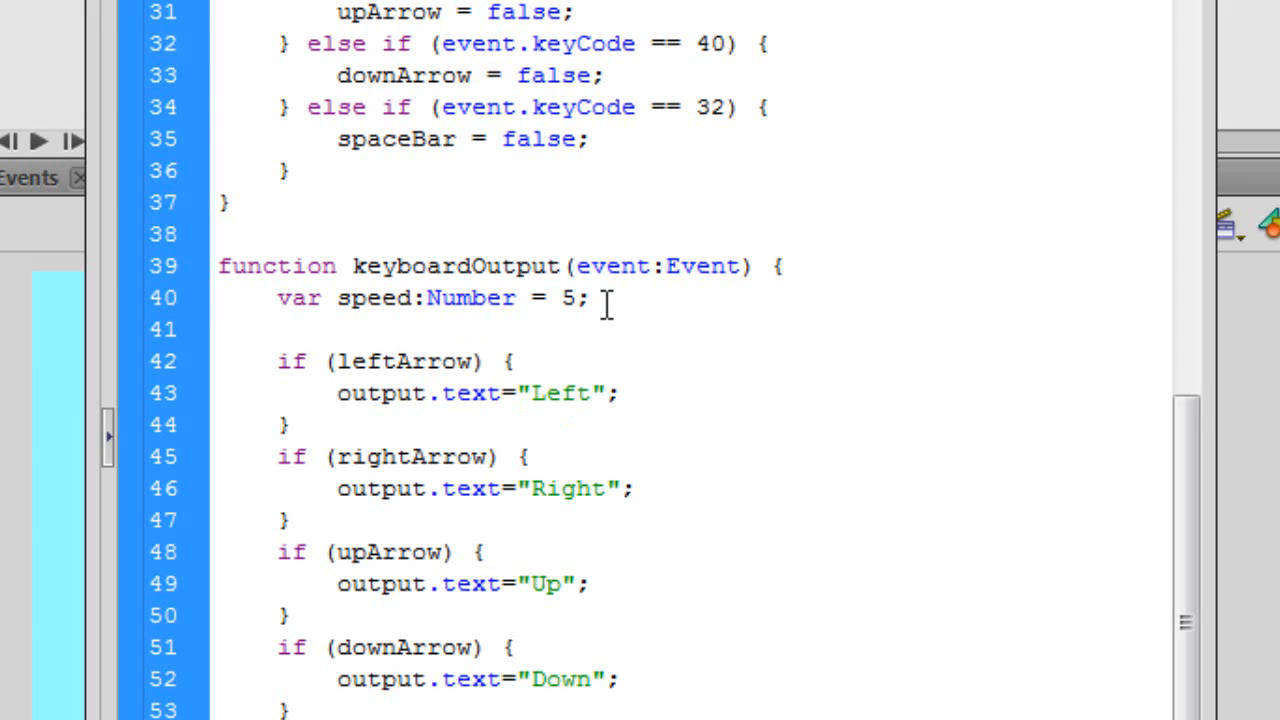
# Delete the speed variable declaration from keyboardOutput and review the Left and Space output lines.
pyautogui.tripleClick(430, 296)
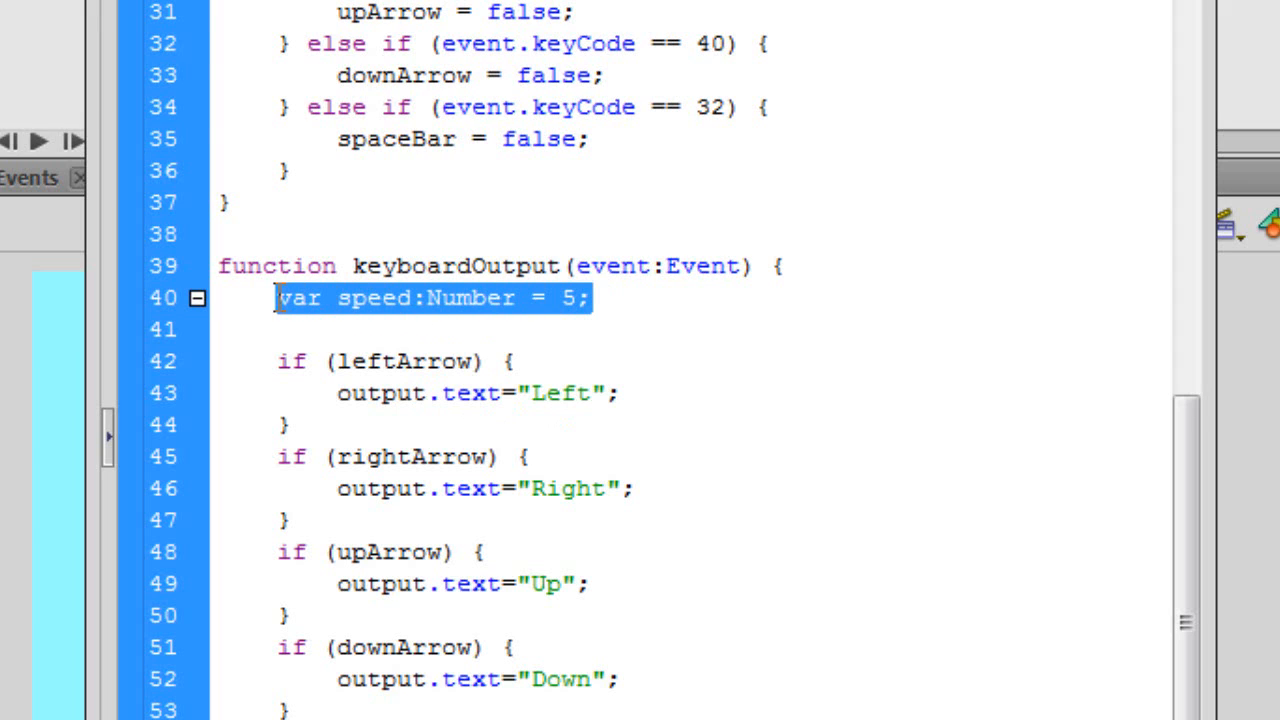
pyautogui.press('Delete')
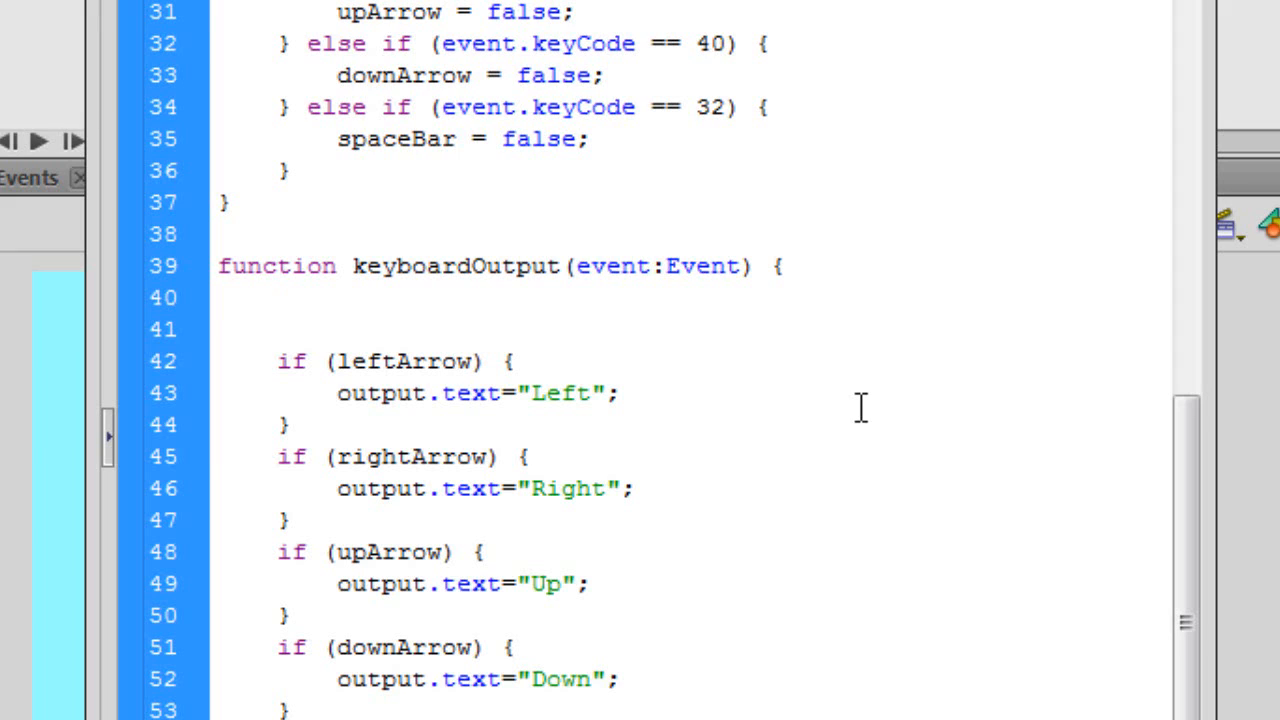
pyautogui.click(276, 296)
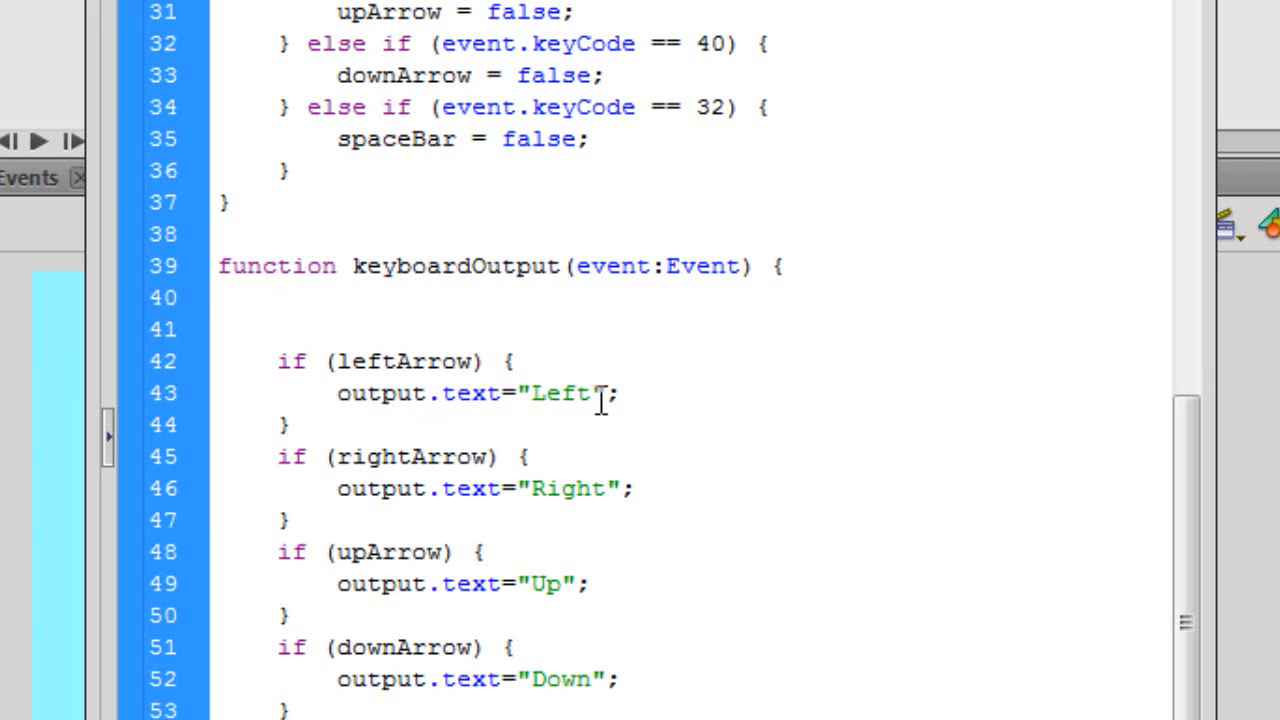
pyautogui.click(276, 296)
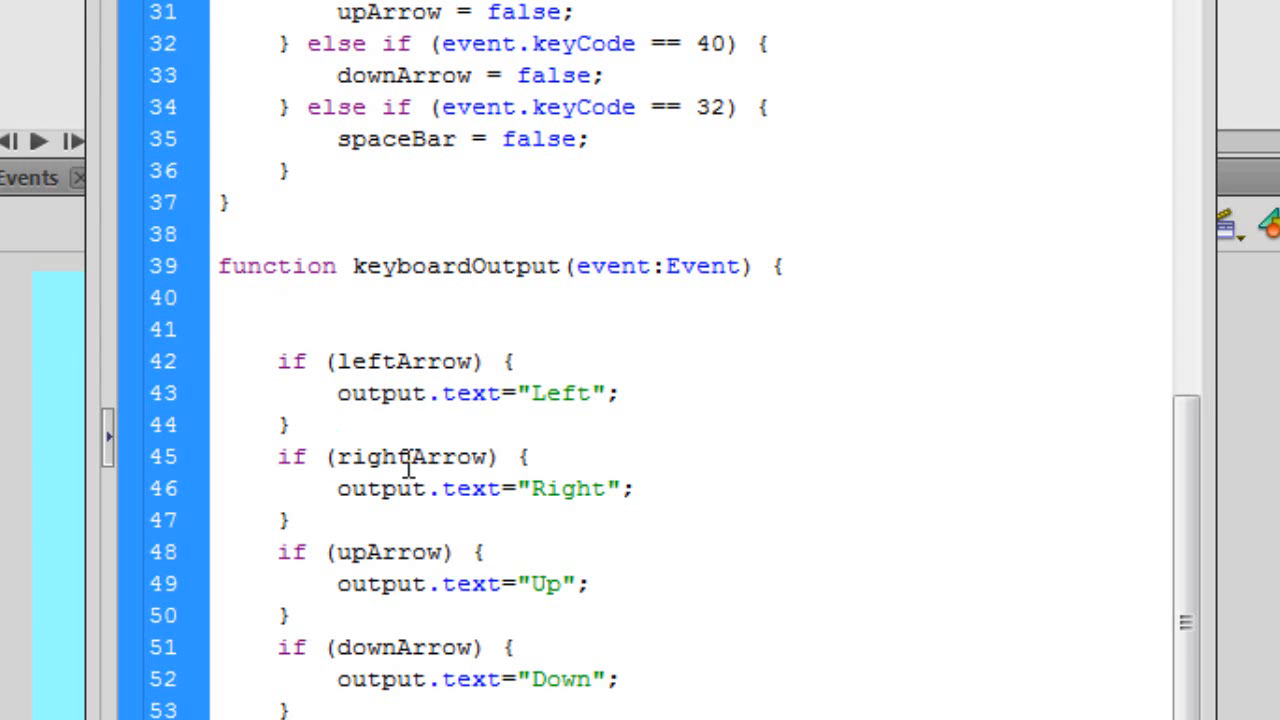
pyautogui.scroll(-3)
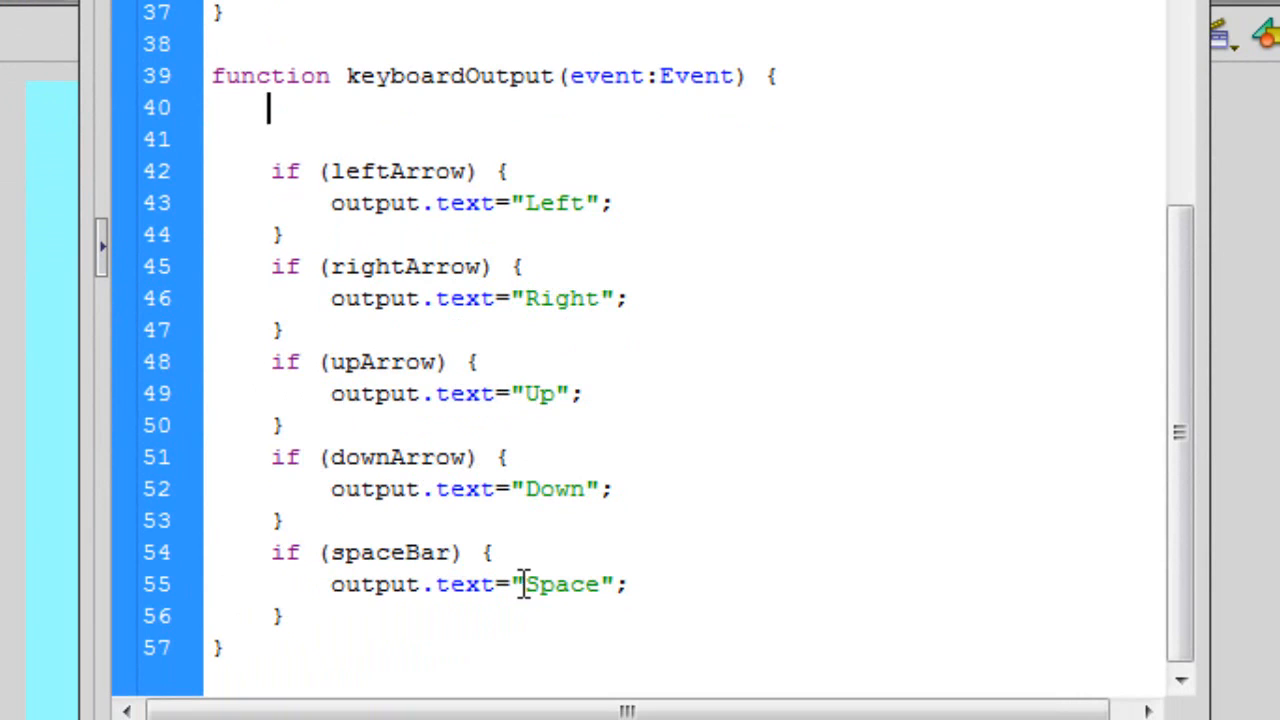
pyautogui.moveTo(896, 604)
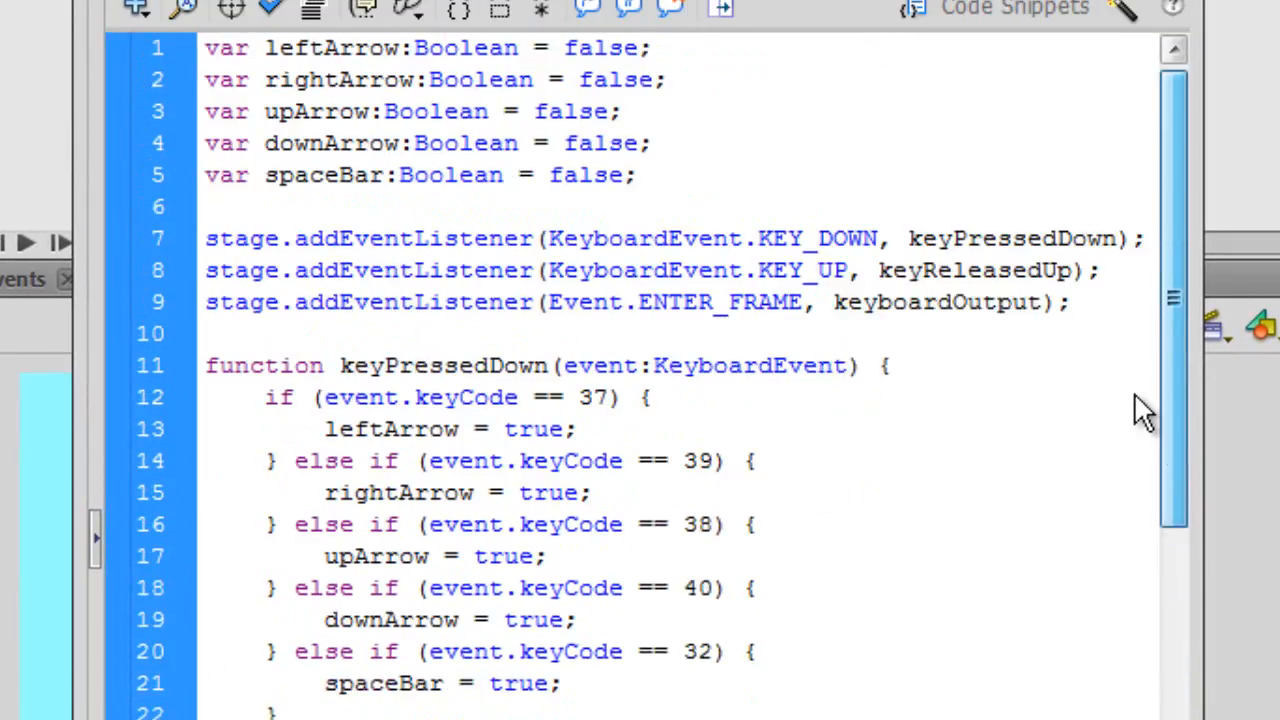
# Test the movie and press Space, Up, Down, Left and Right to see each name in the output field.
pyautogui.click(480, 16)
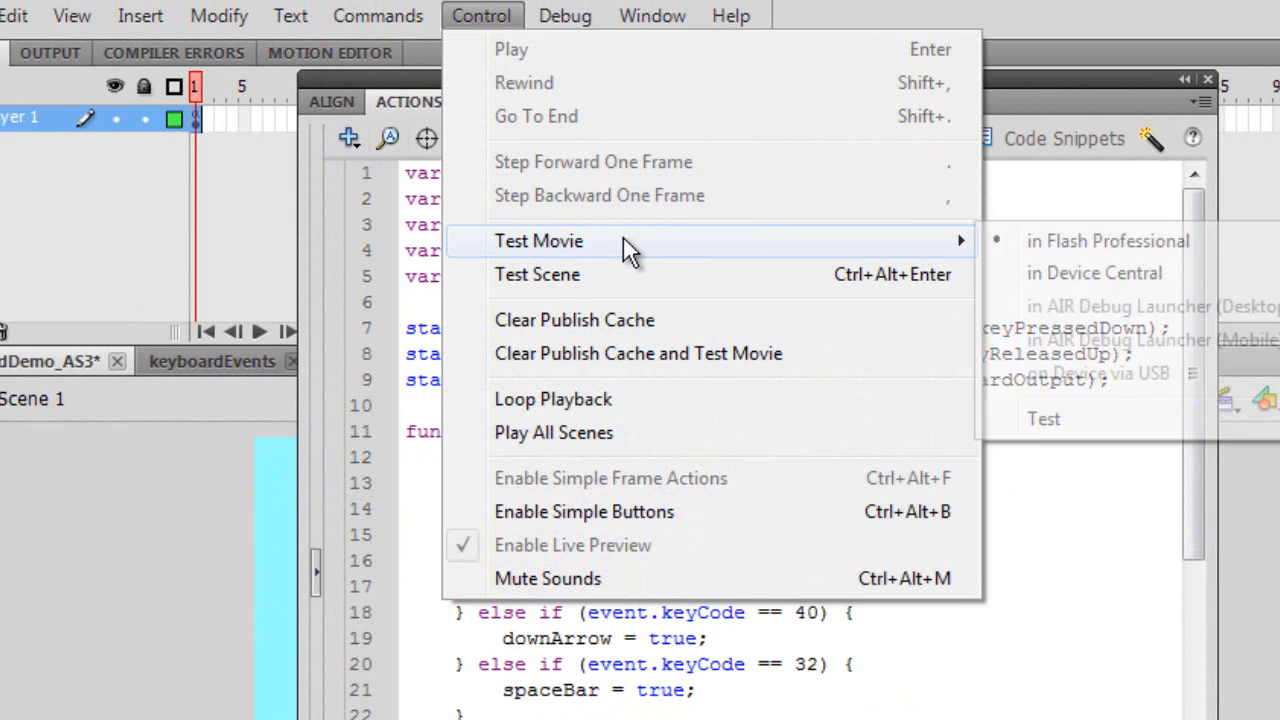
pyautogui.click(540, 240)
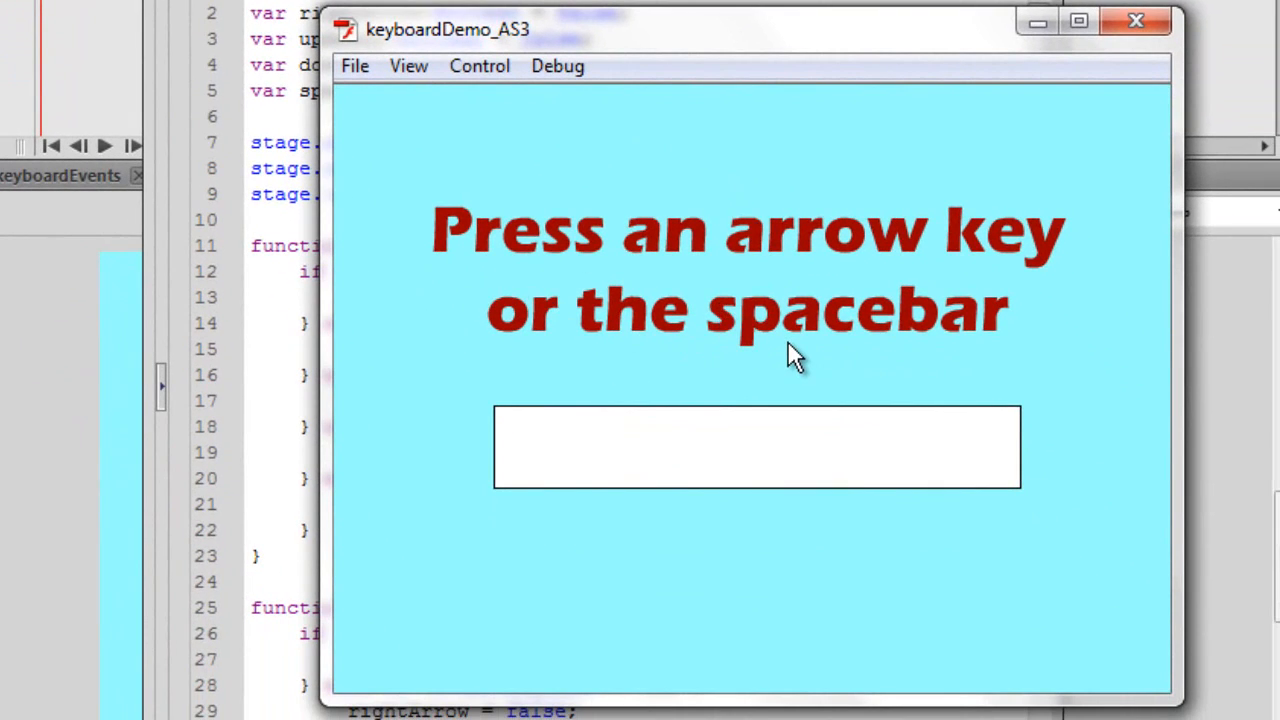
pyautogui.press('space')
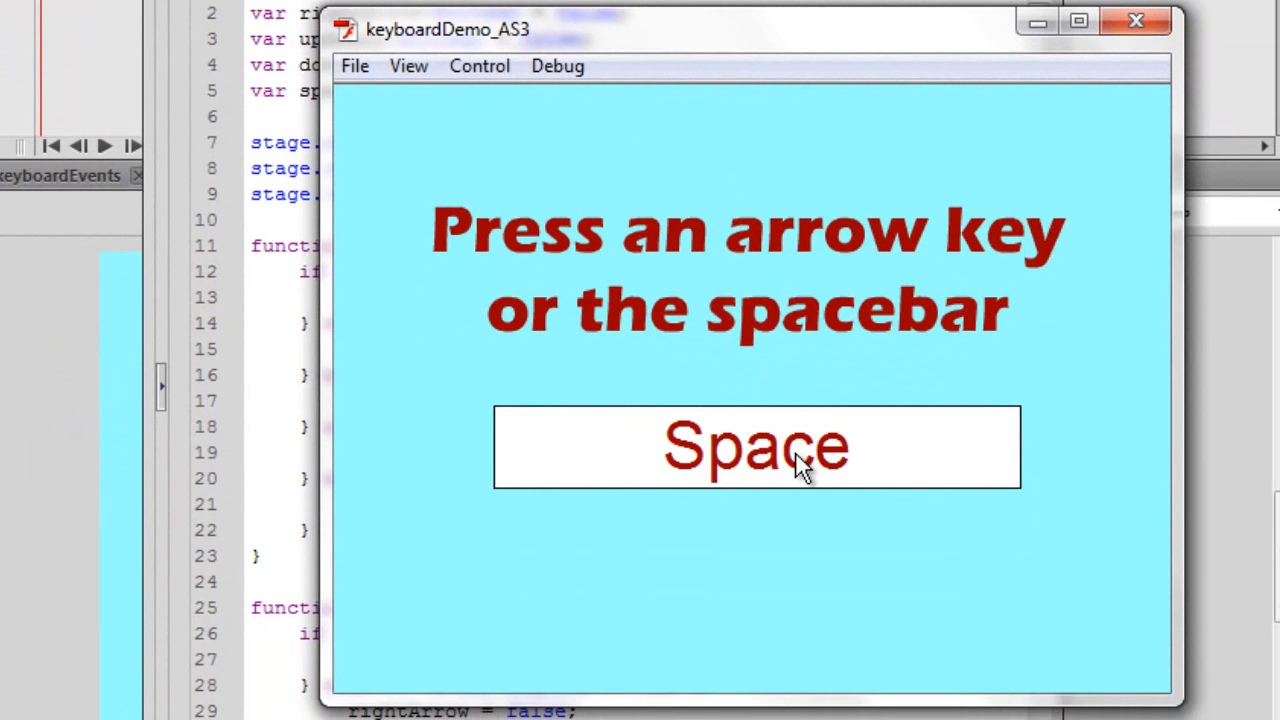
pyautogui.moveTo(810, 470)
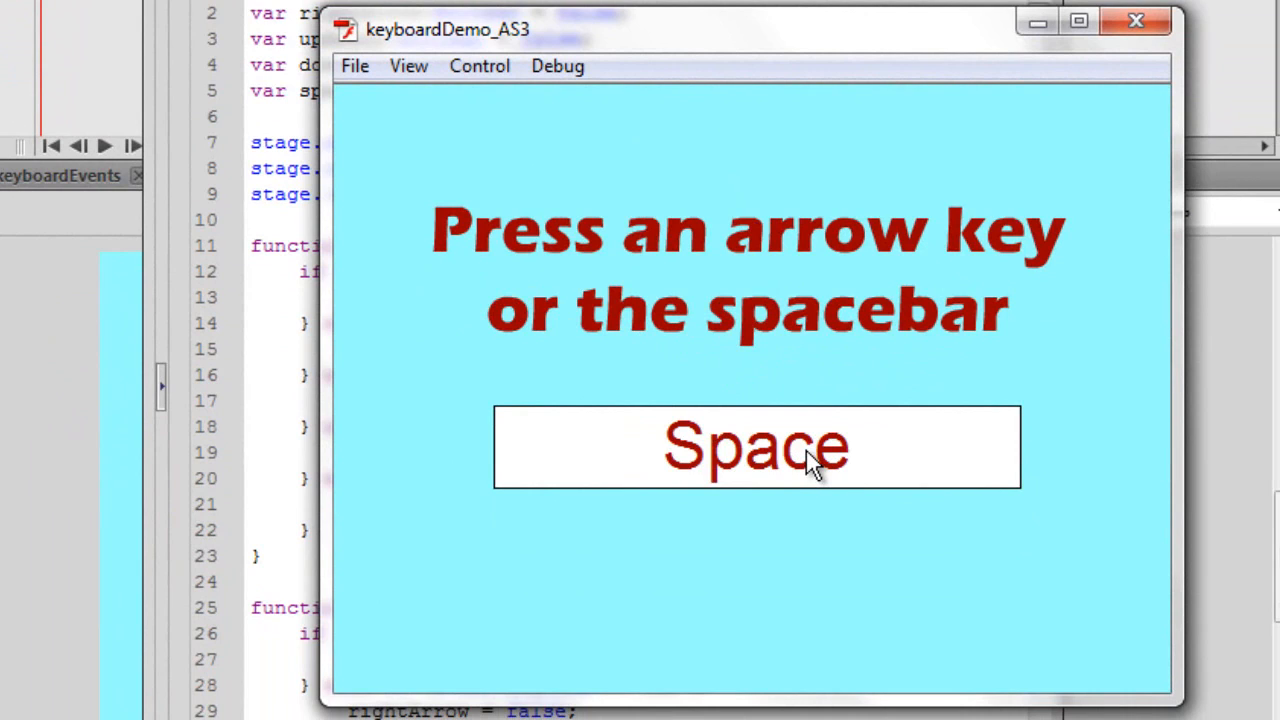
pyautogui.press('up')
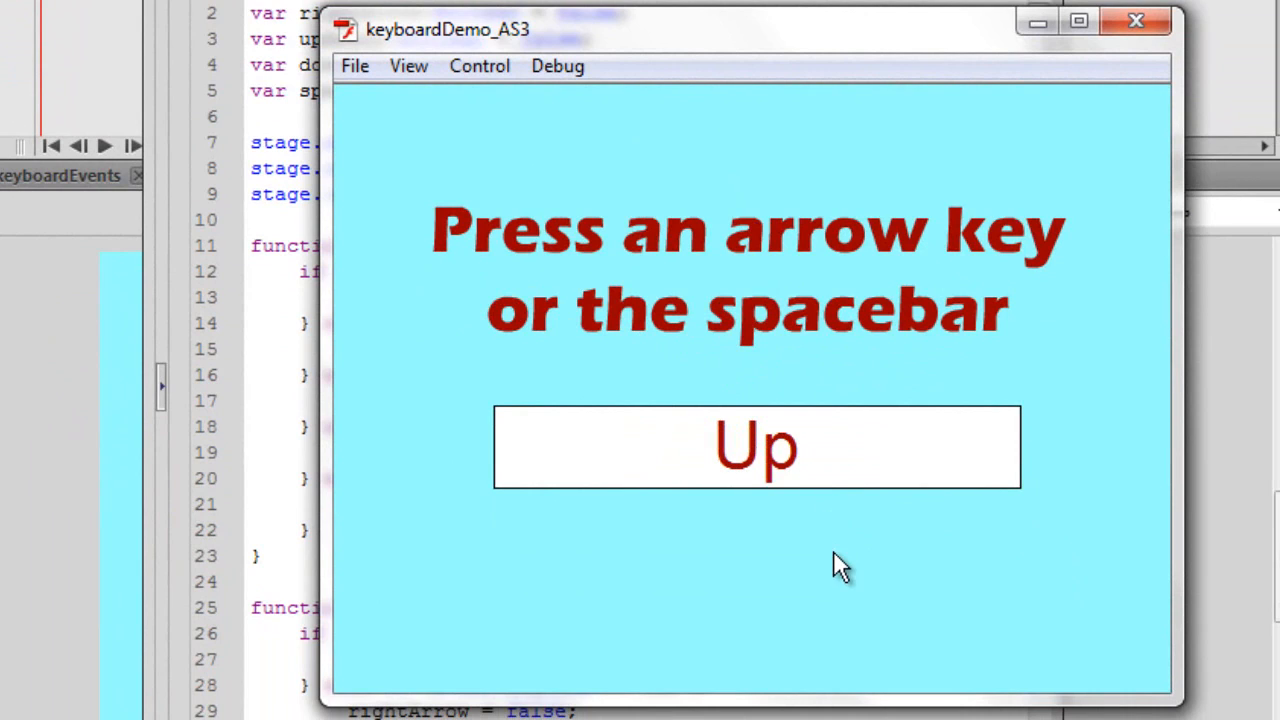
pyautogui.press('Down')
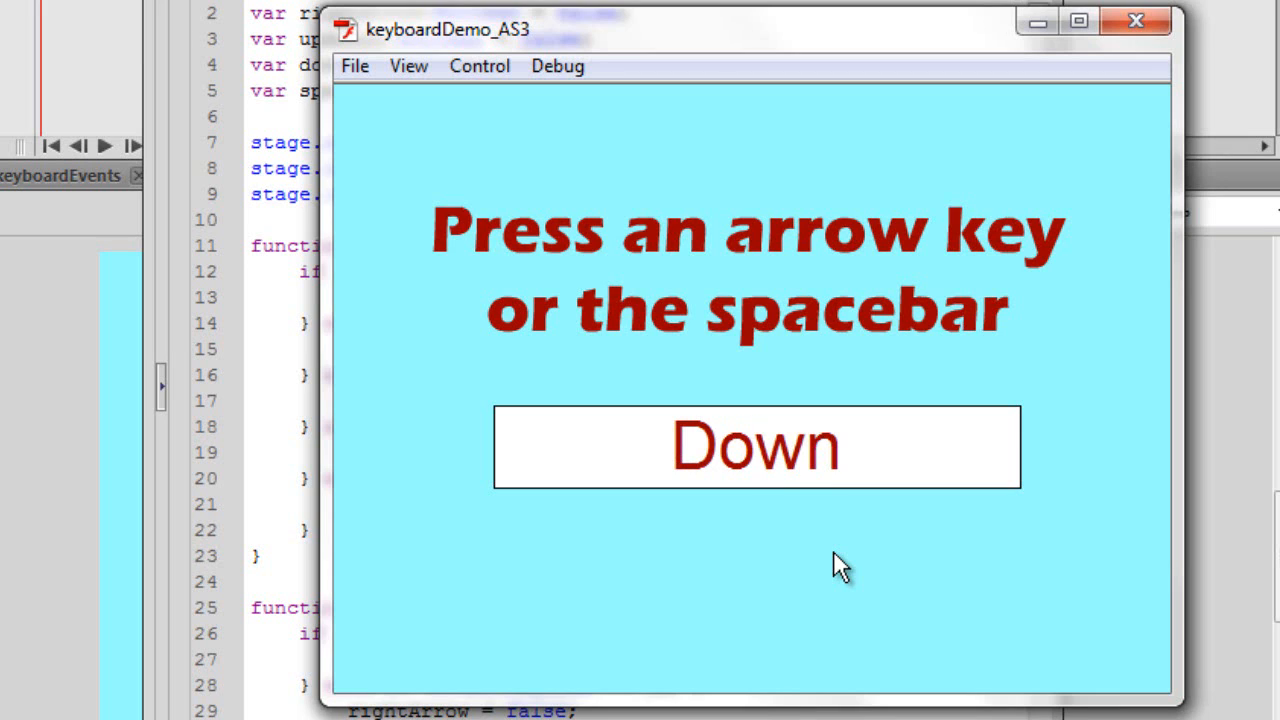
pyautogui.press('Left')
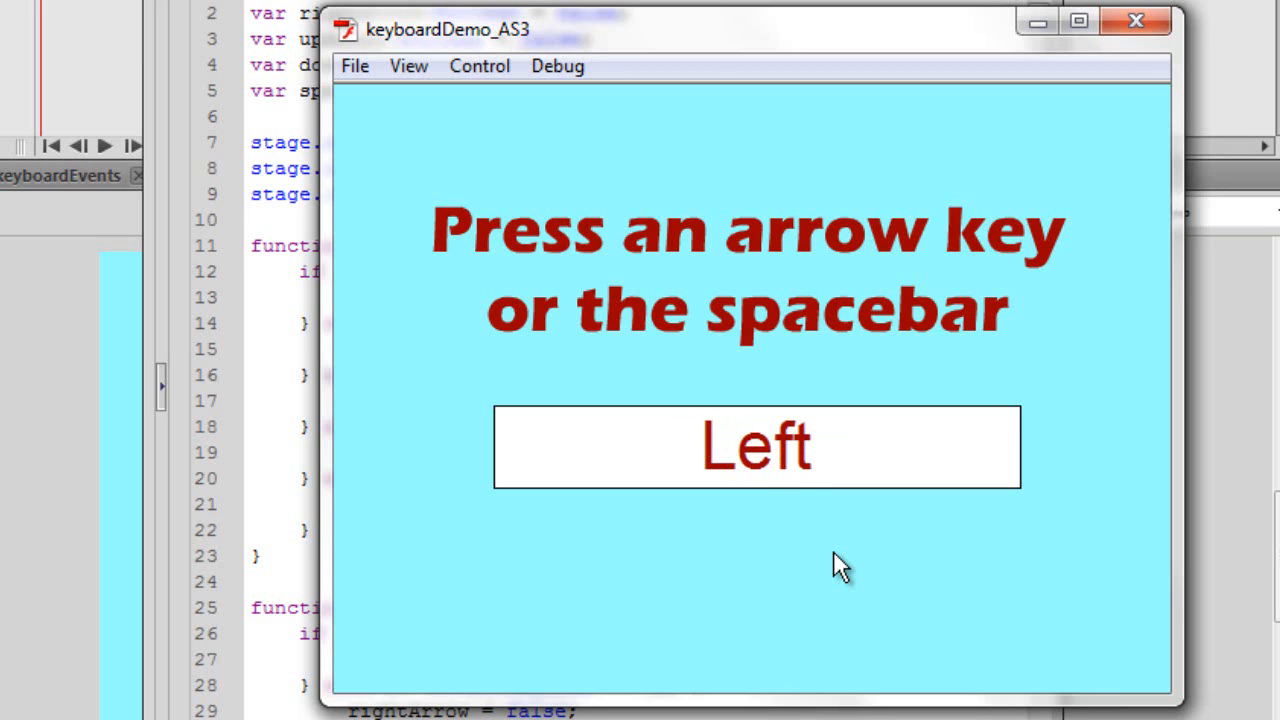
pyautogui.press('Right')
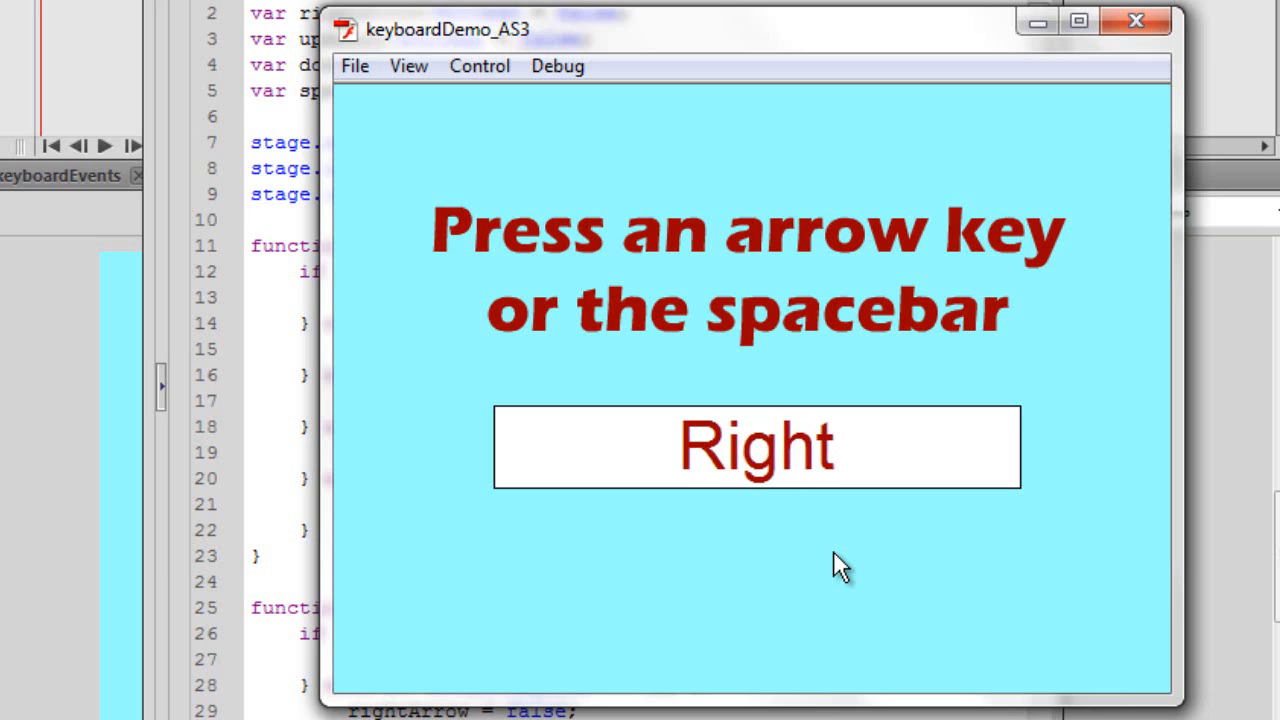
pyautogui.moveTo(990, 528)
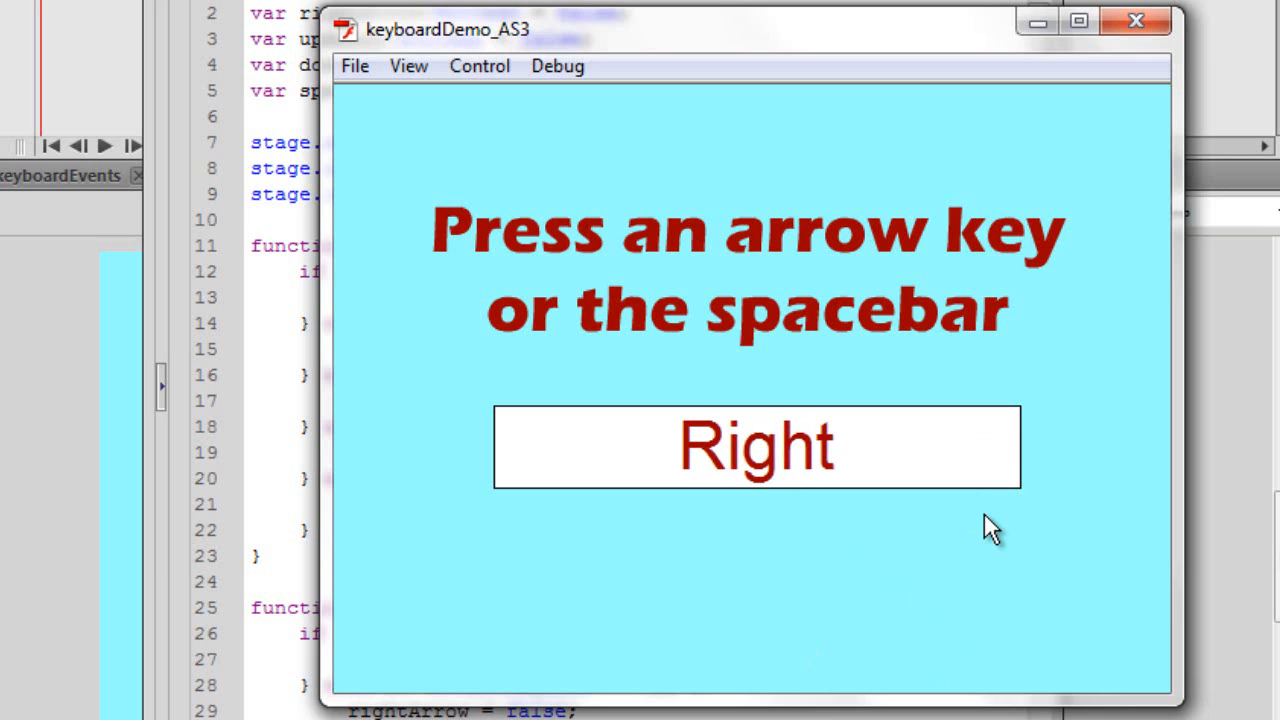
pyautogui.moveTo(1184, 164)
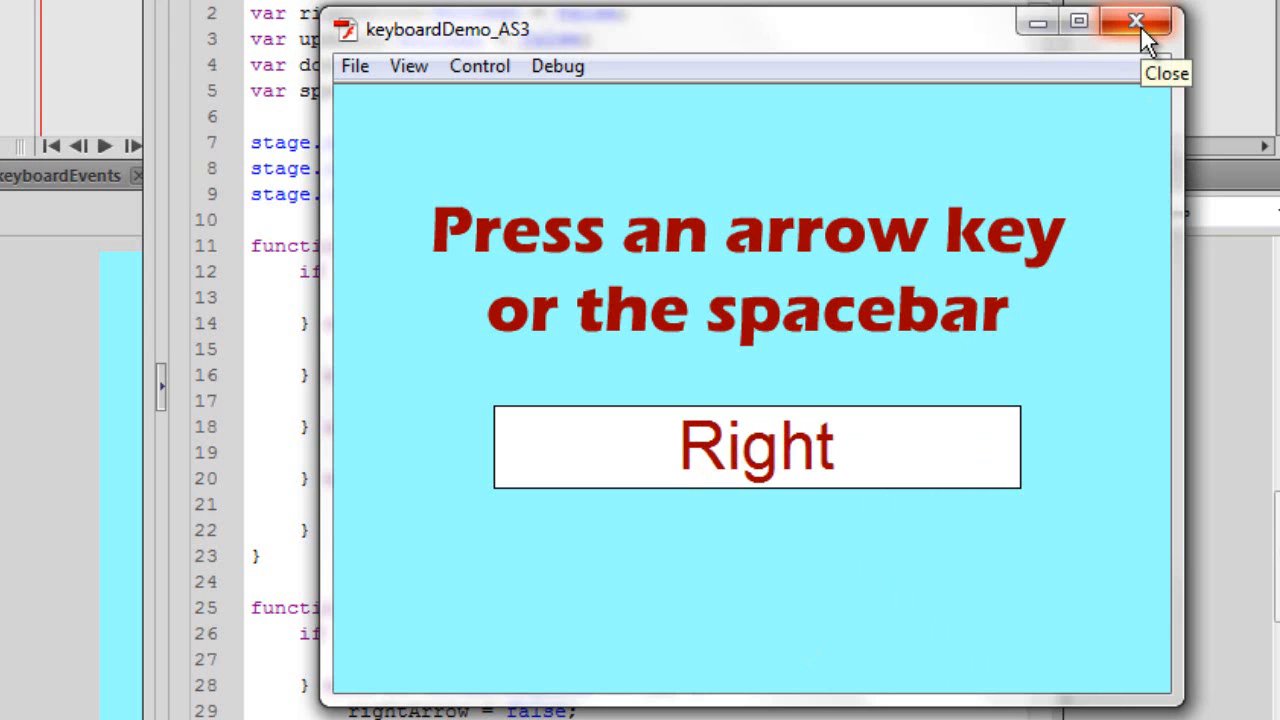
# Close the test window, scroll through the finished keyboard script and close the Actions panel.
pyautogui.click(1136, 20)
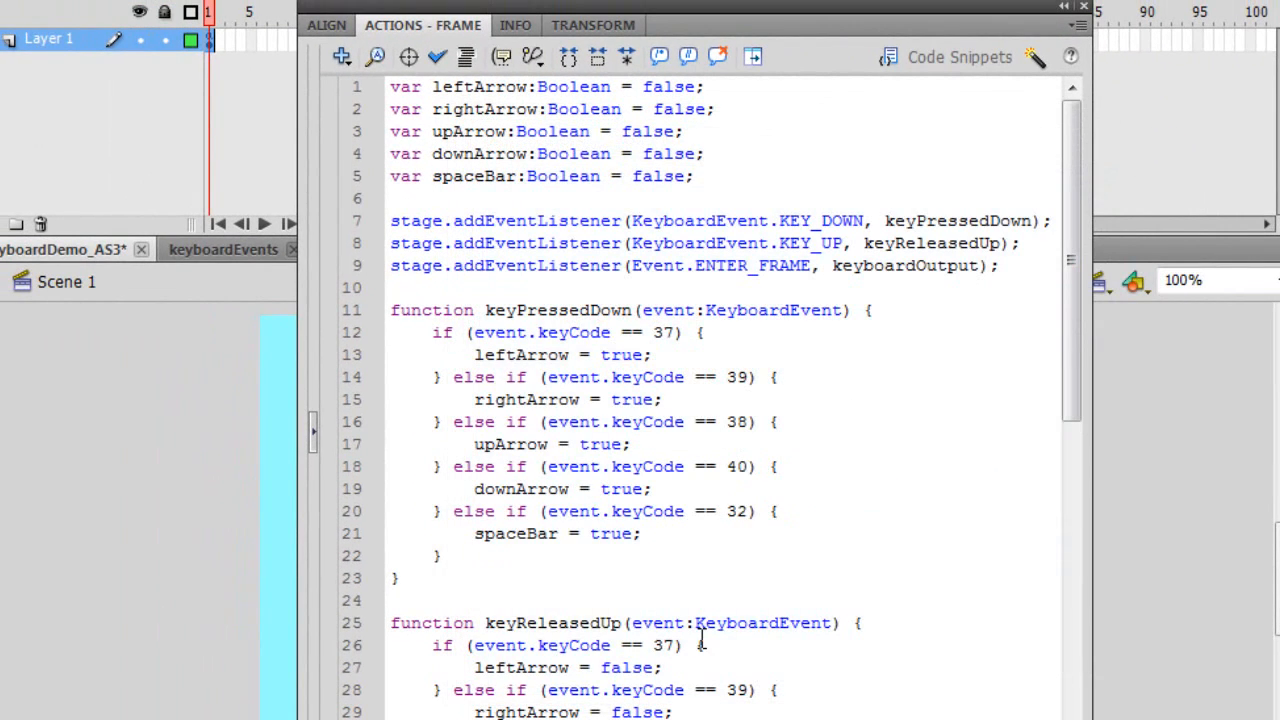
pyautogui.scroll(-3)
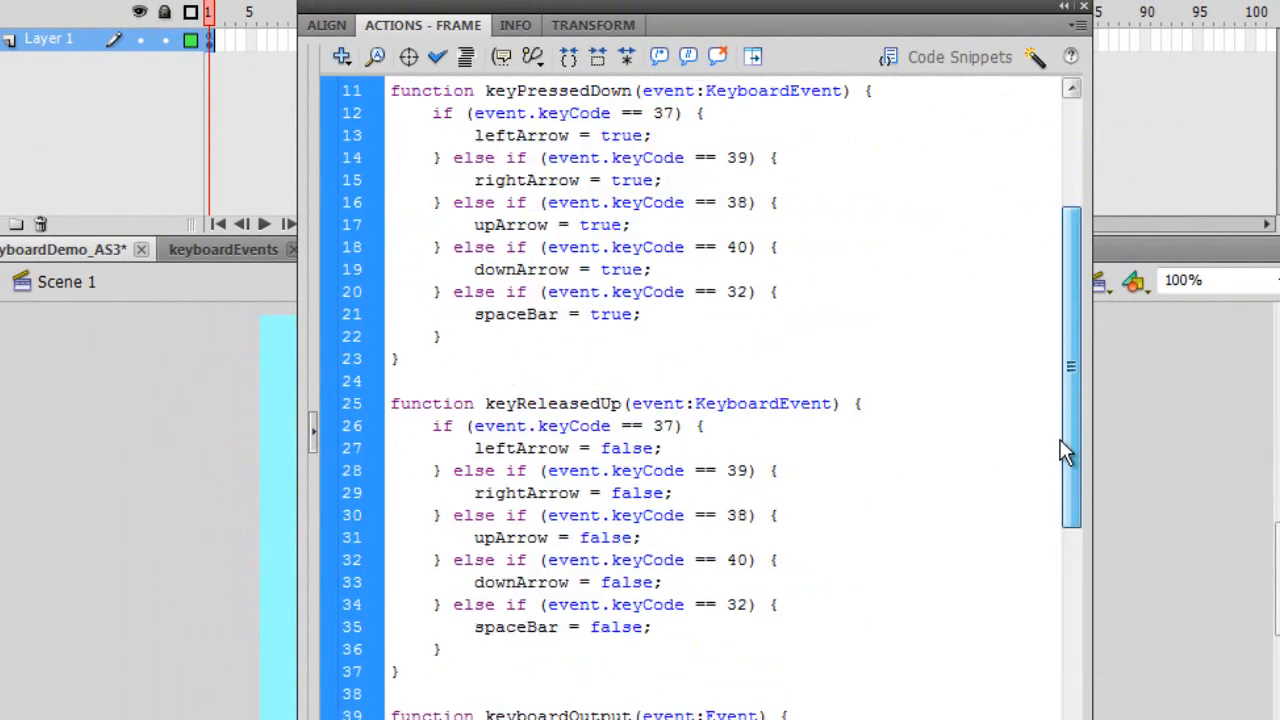
pyautogui.scroll(-3)
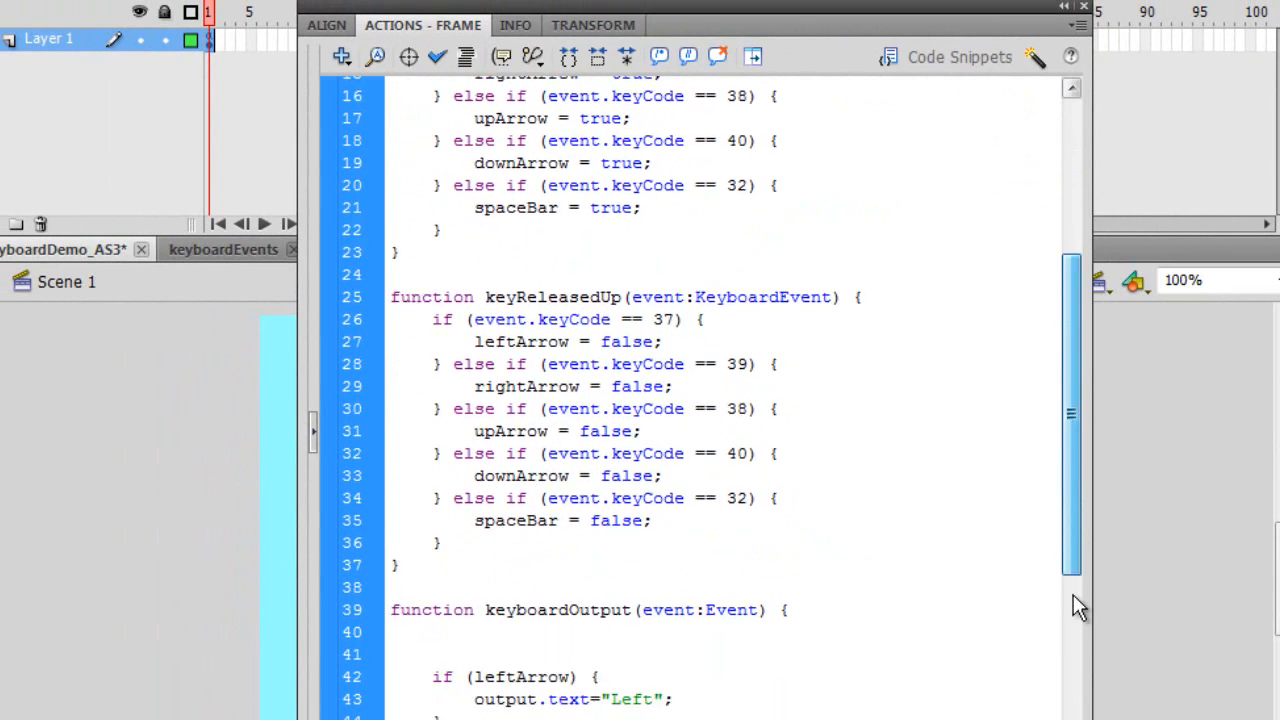
pyautogui.scroll(-3)
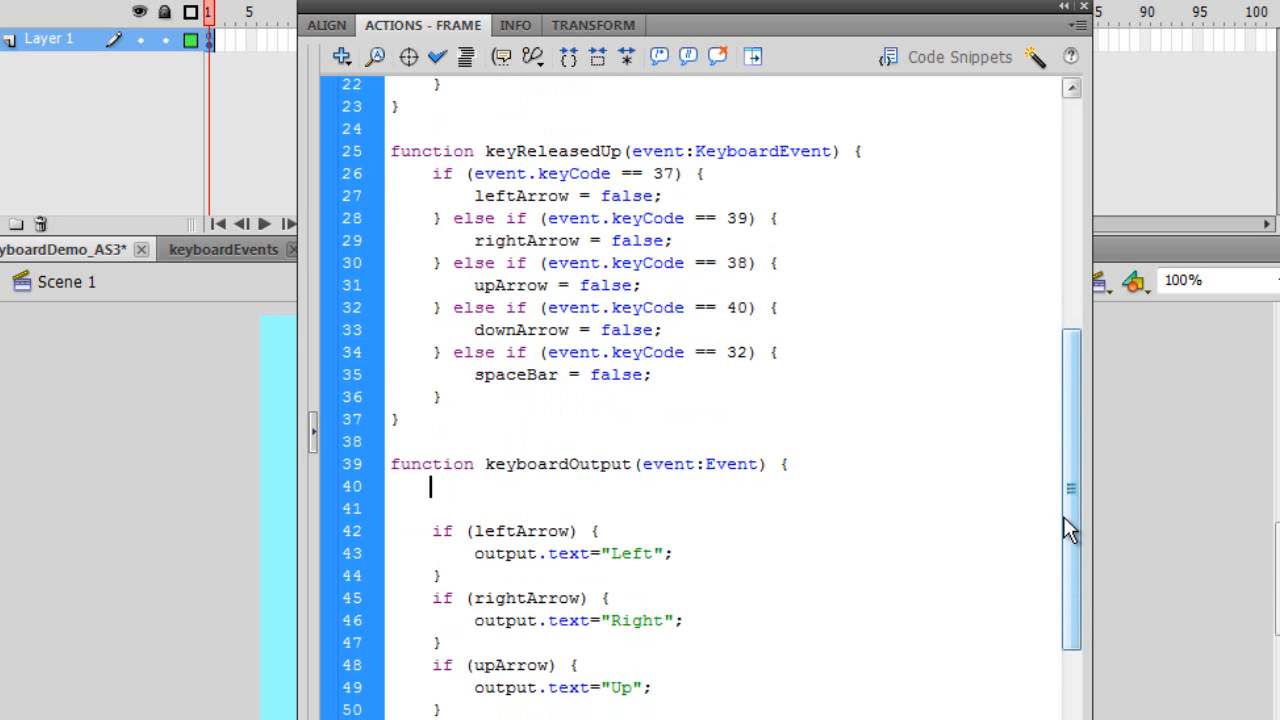
pyautogui.scroll(-3)
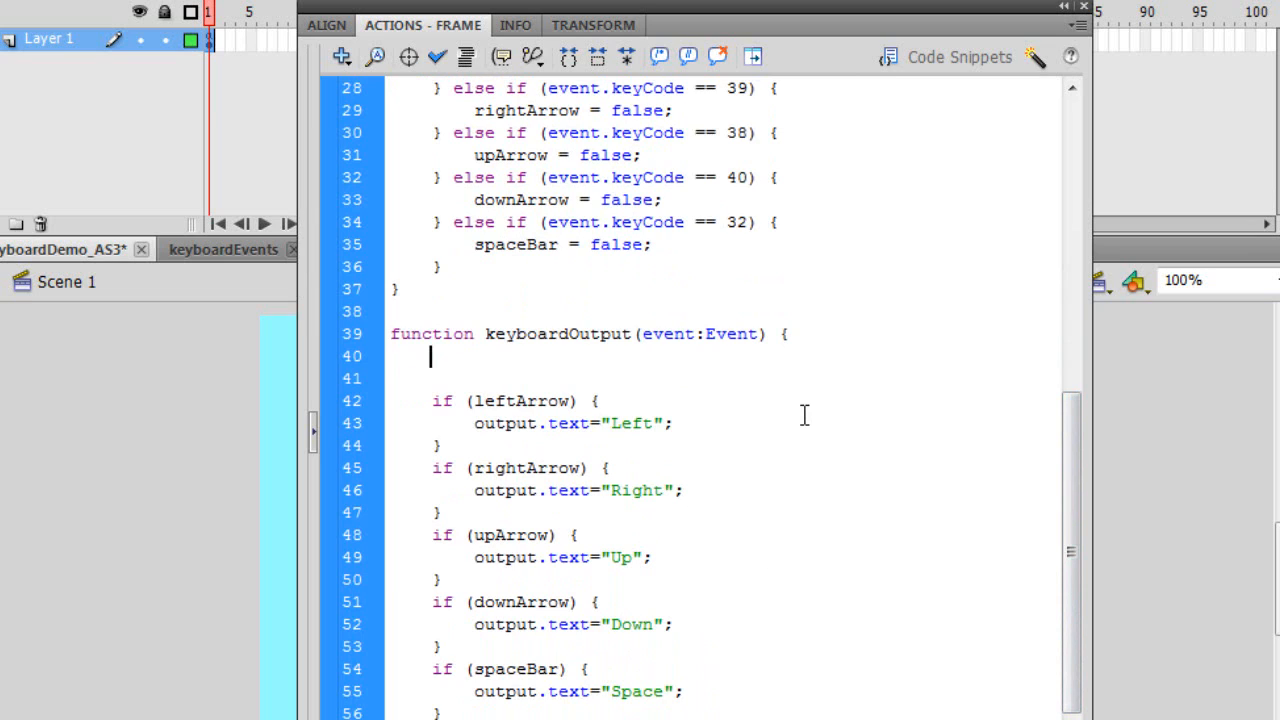
pyautogui.moveTo(860, 164)
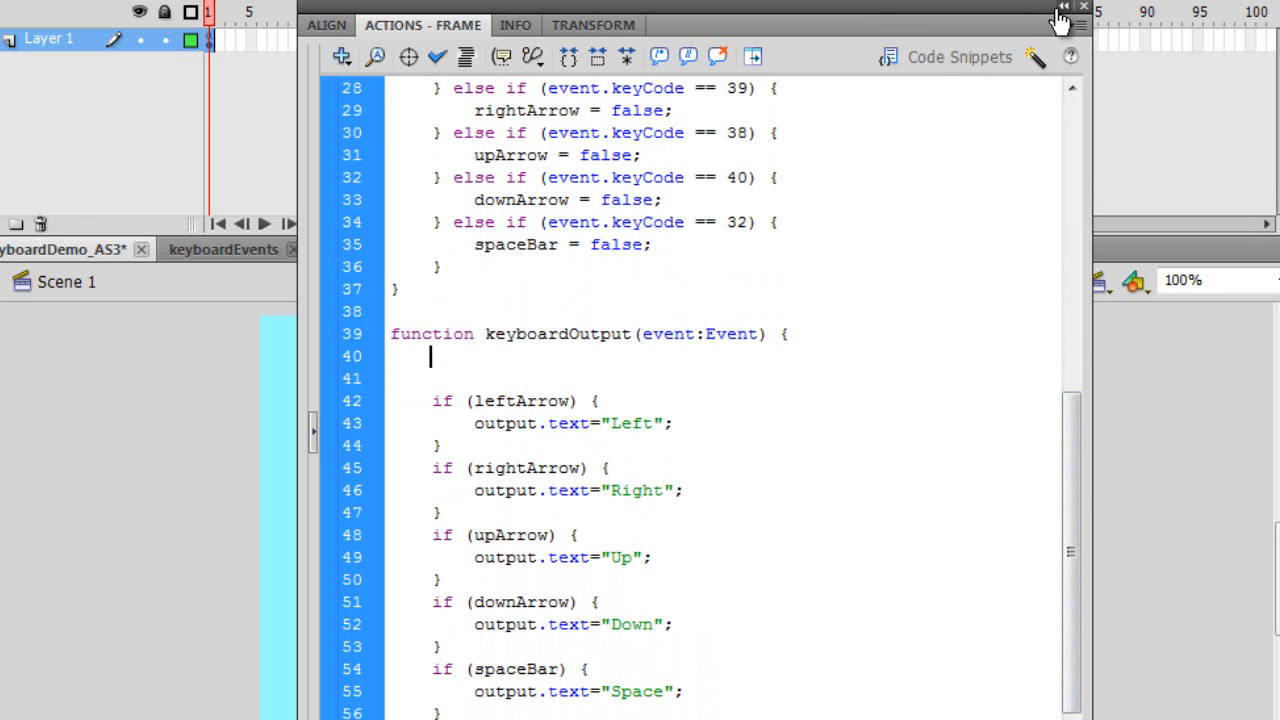
pyautogui.click(222, 248)
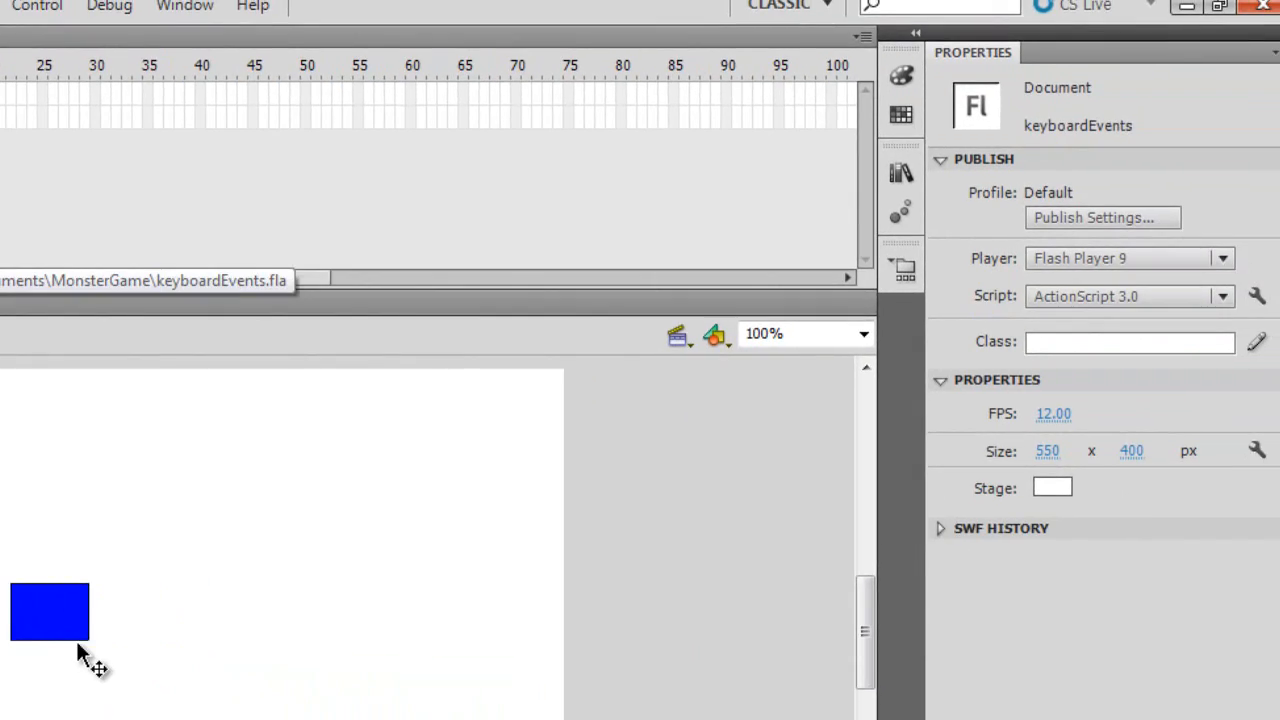
# Select the small blue box on the keyboardEvents stage beside the red rectangle.
pyautogui.click(48, 612)
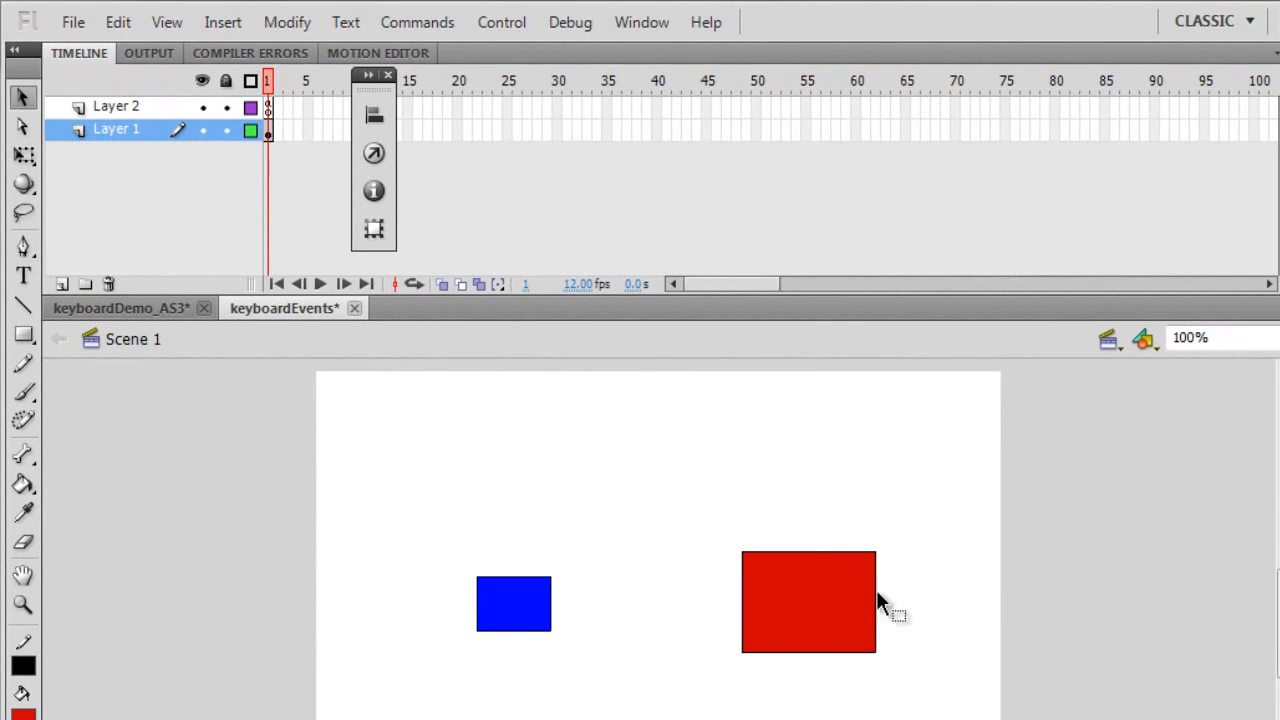
pyautogui.click(808, 600)
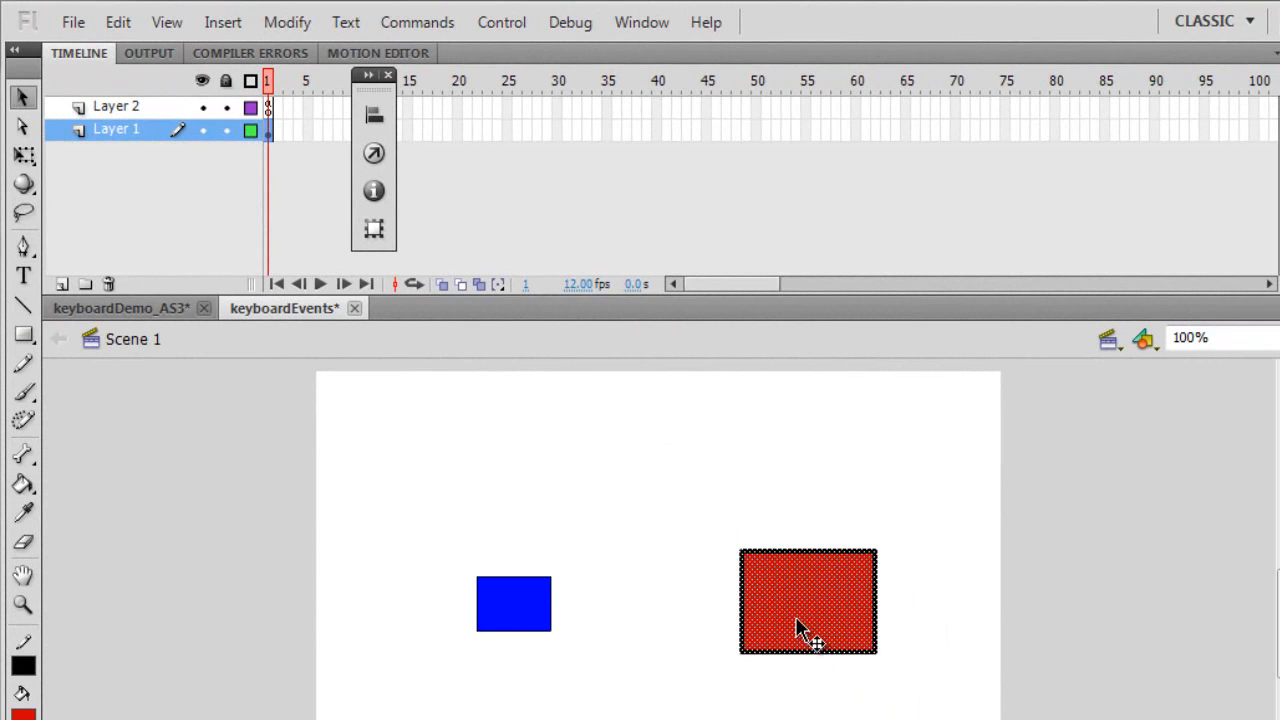
pyautogui.rightClick(808, 600)
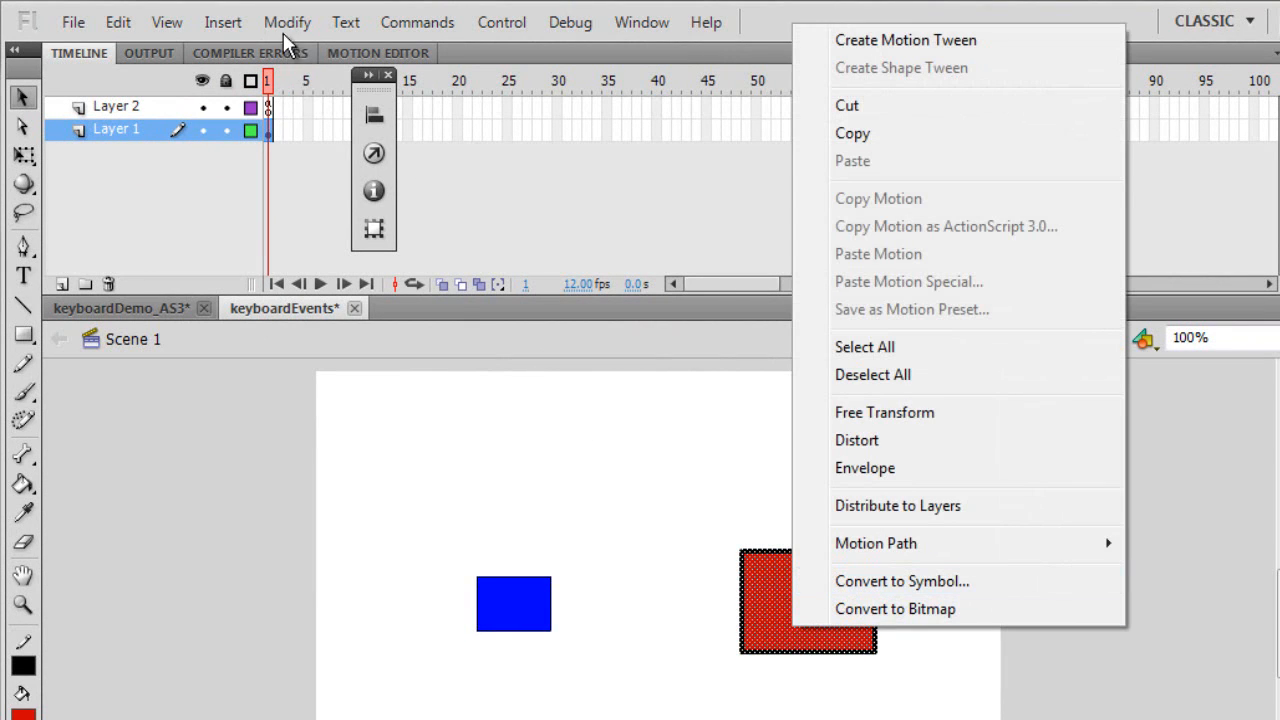
pyautogui.click(900, 580)
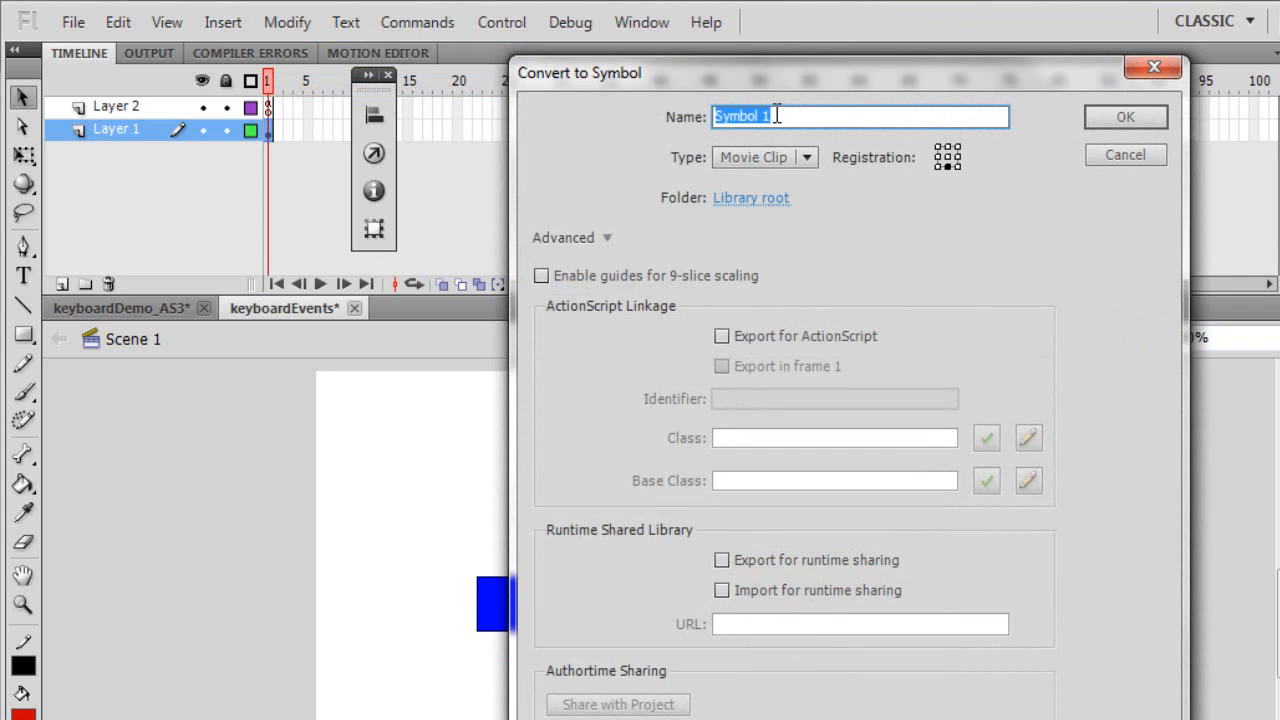
pyautogui.moveTo(936, 176)
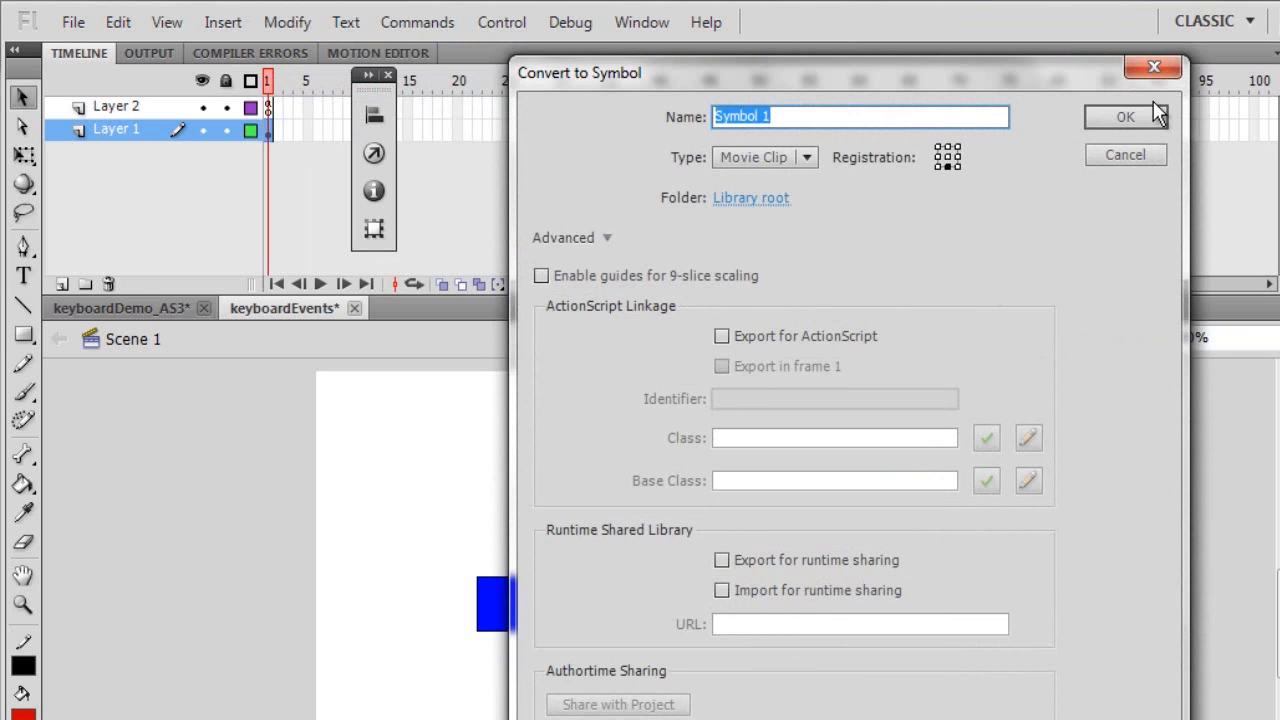
pyautogui.click(1126, 116)
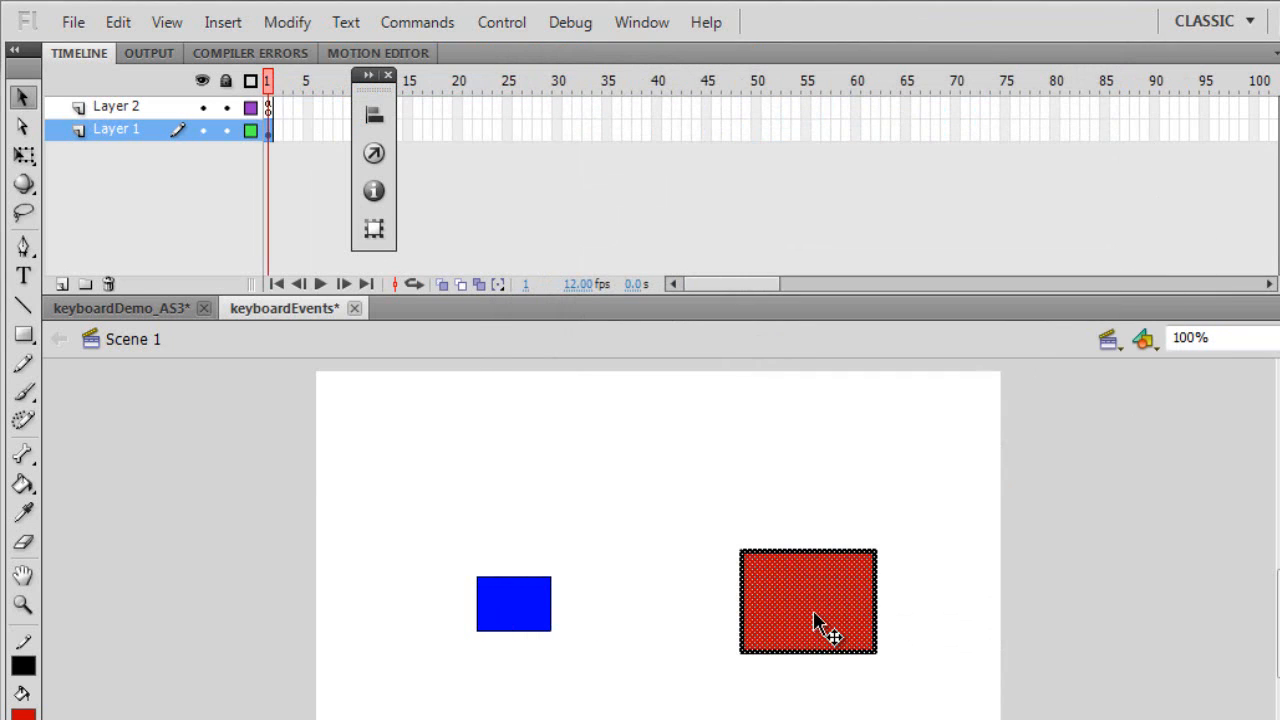
# Bring up the blue square's properties showing a Movie Clip instance named box, 58.95 by 43 px.
pyautogui.rightClick(808, 600)
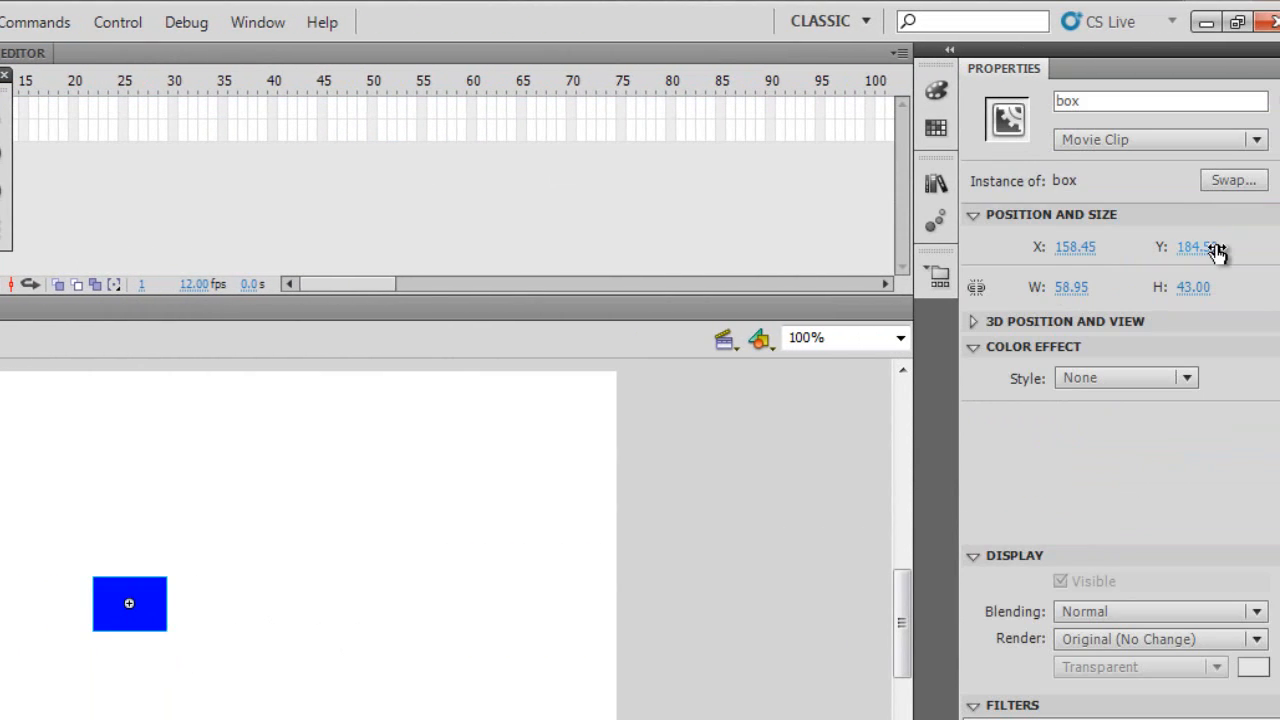
pyautogui.moveTo(220, 710)
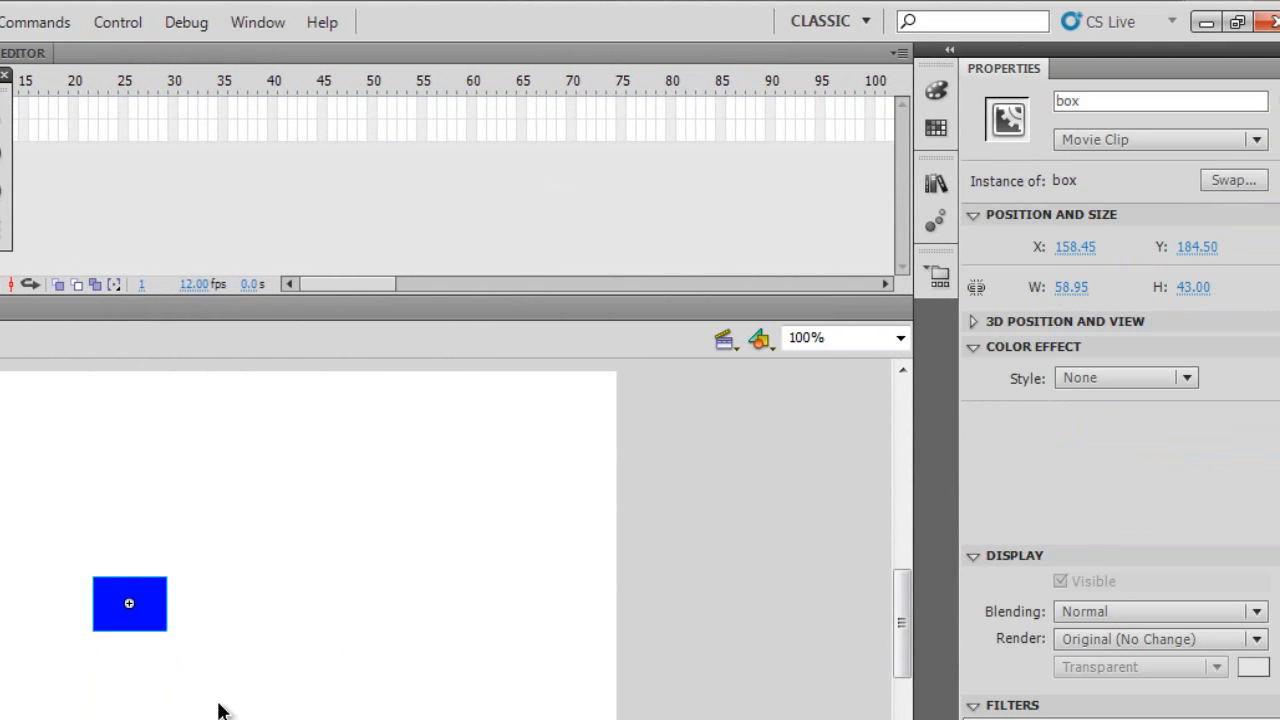
pyautogui.moveTo(1064, 330)
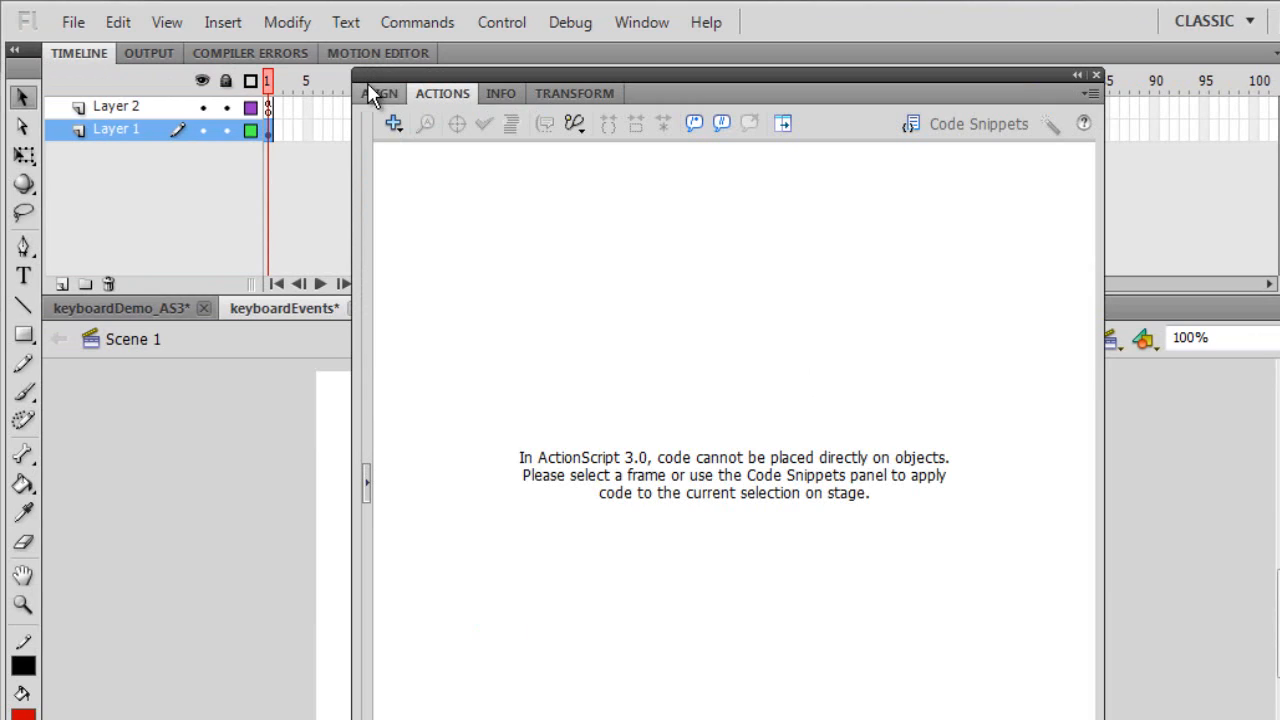
pyautogui.moveTo(272, 118)
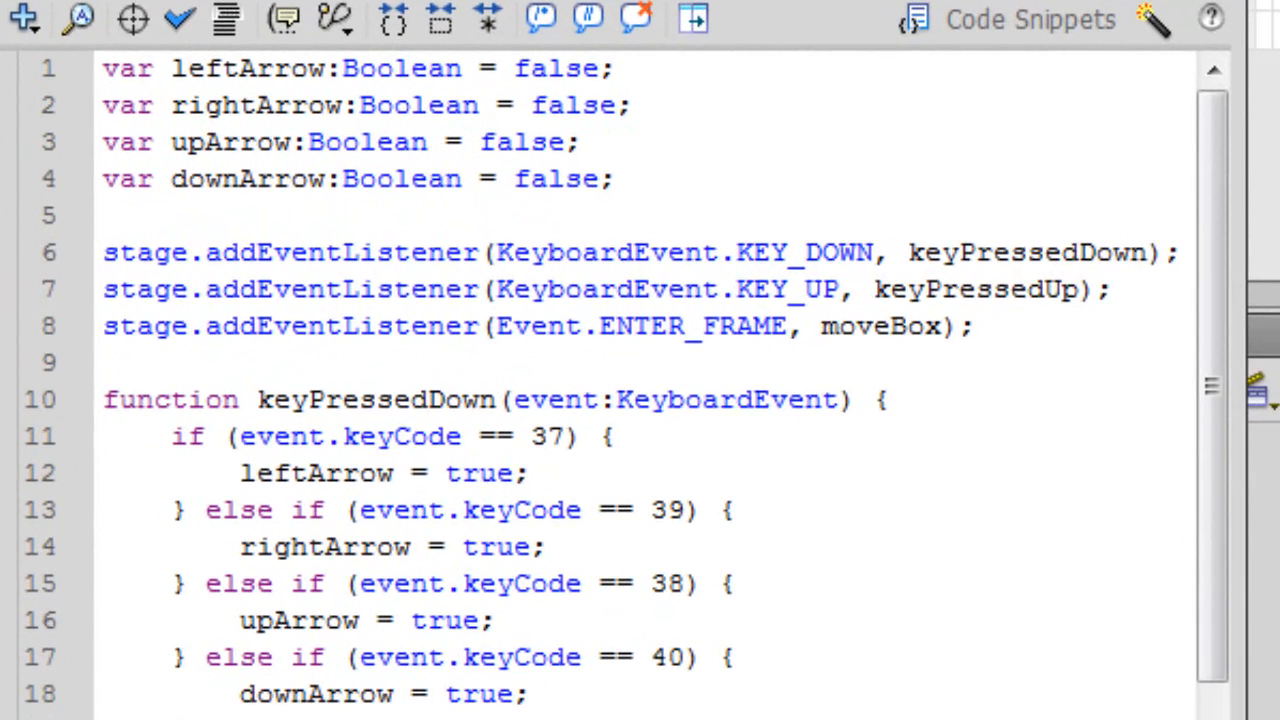
pyautogui.click(240, 104)
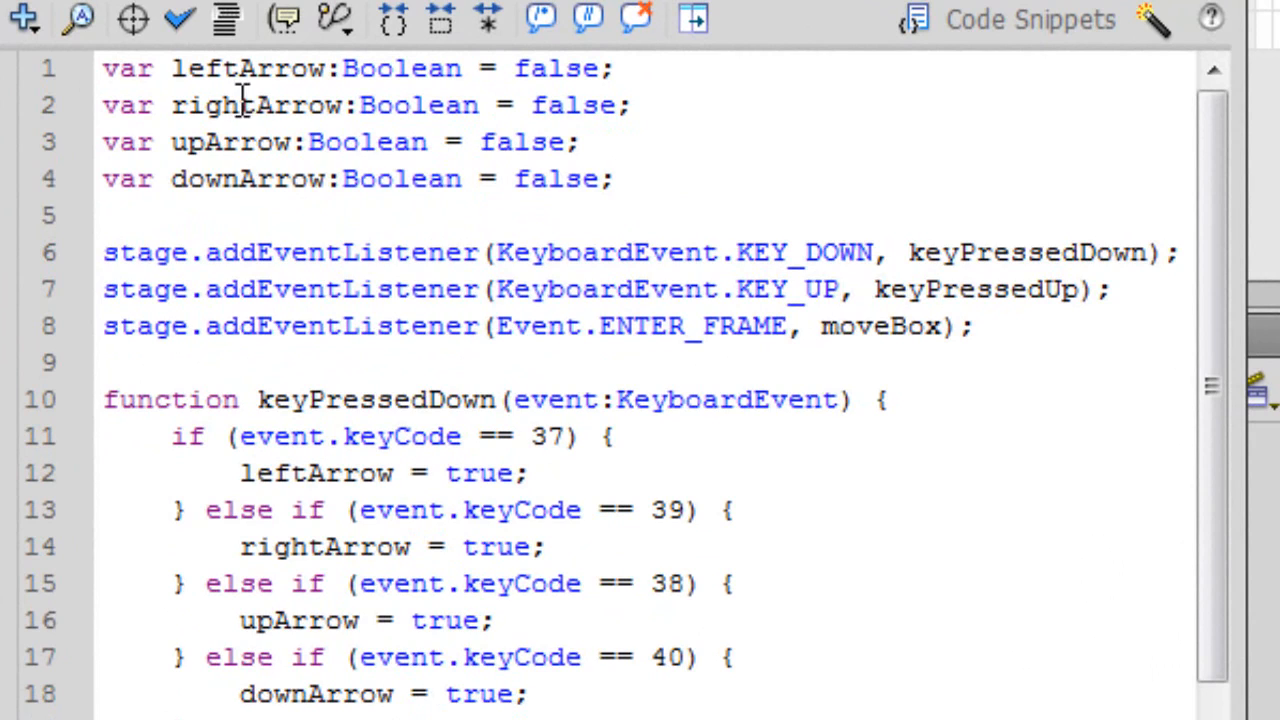
pyautogui.moveTo(558, 178)
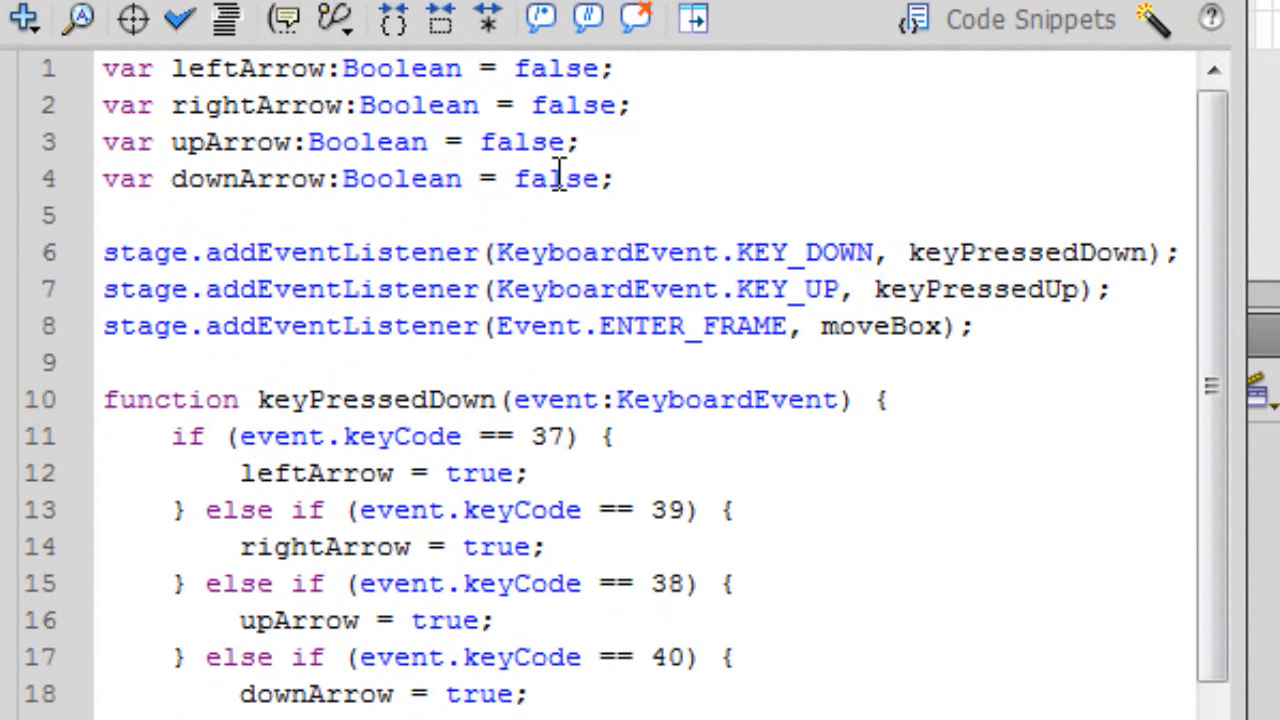
pyautogui.moveTo(560, 104)
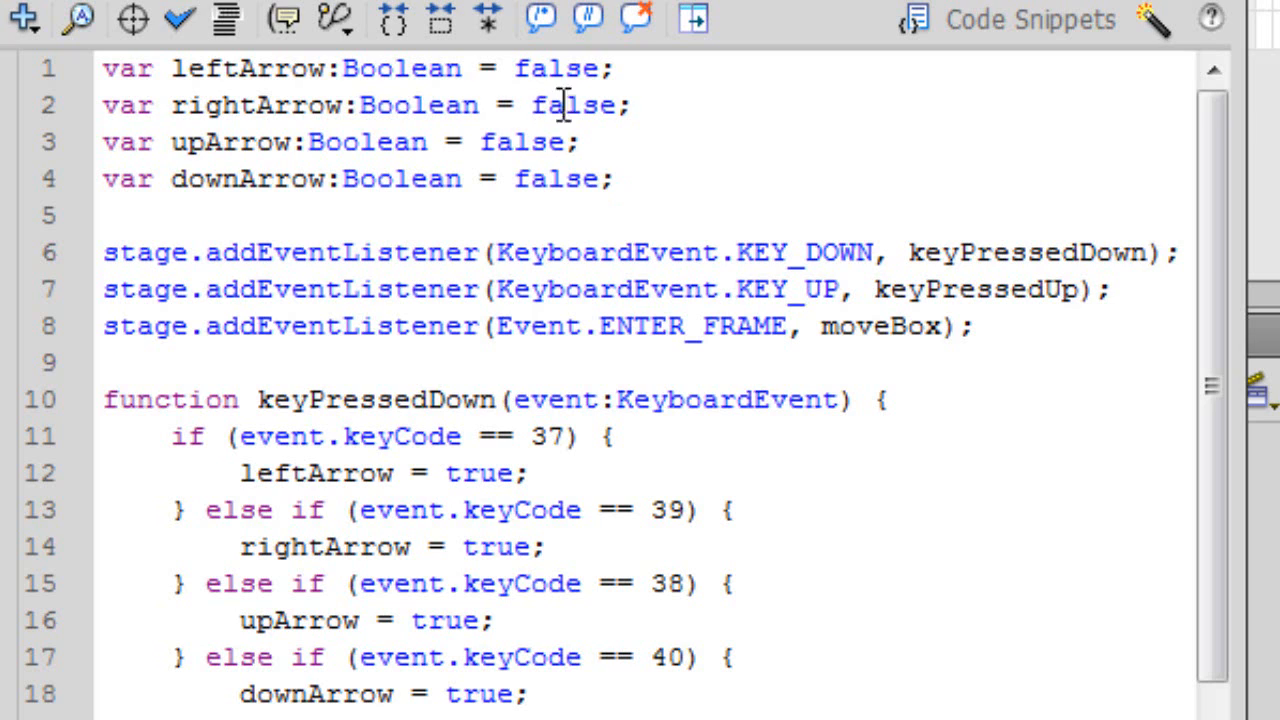
pyautogui.moveTo(740, 132)
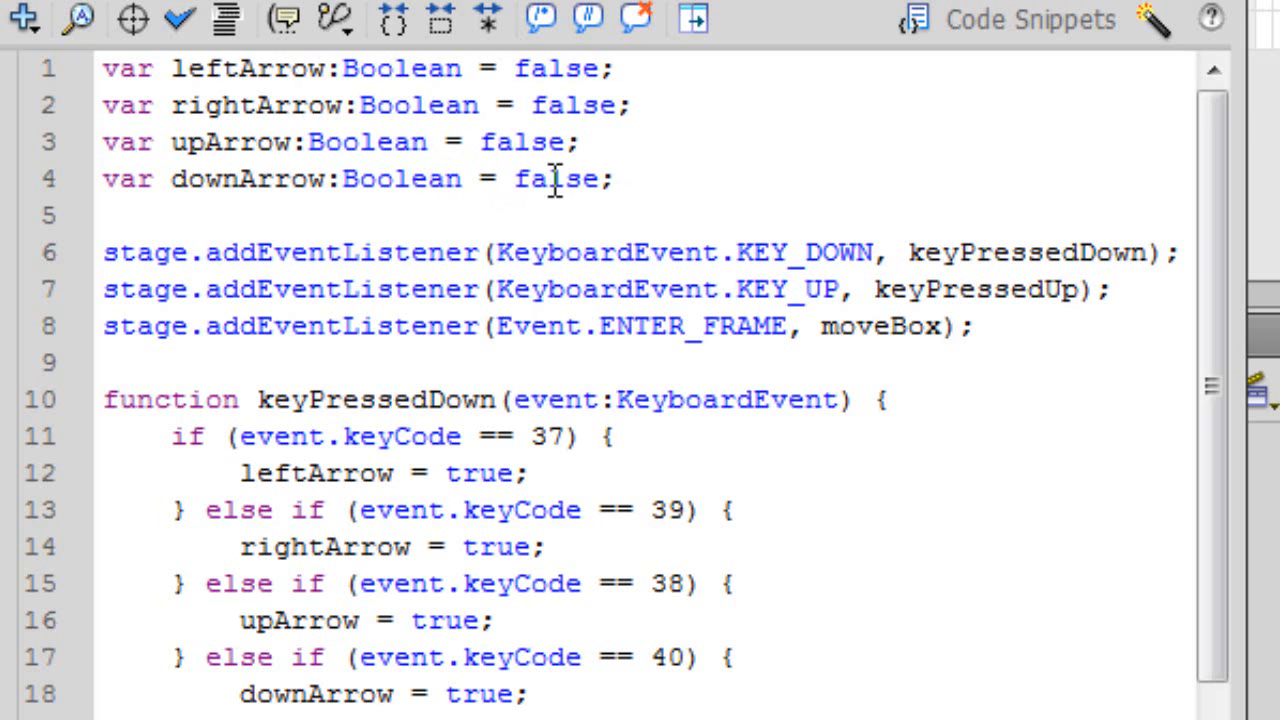
pyautogui.moveTo(268, 180)
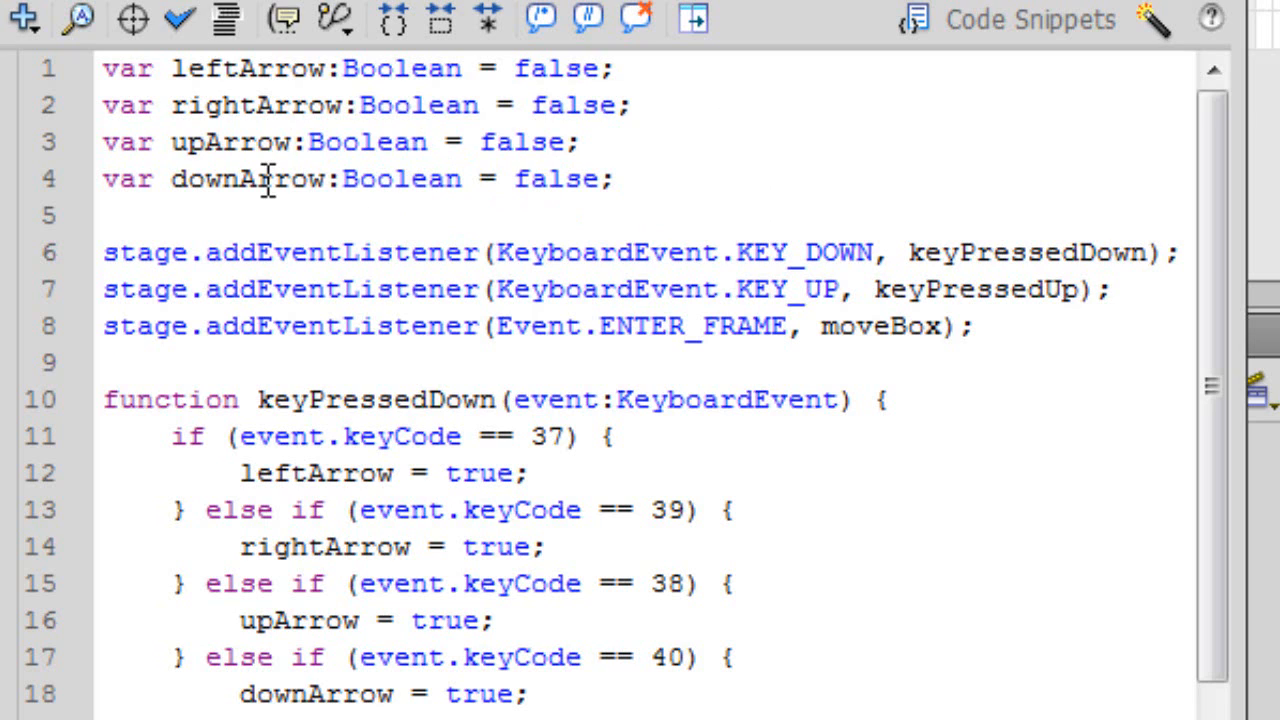
pyautogui.moveTo(1064, 230)
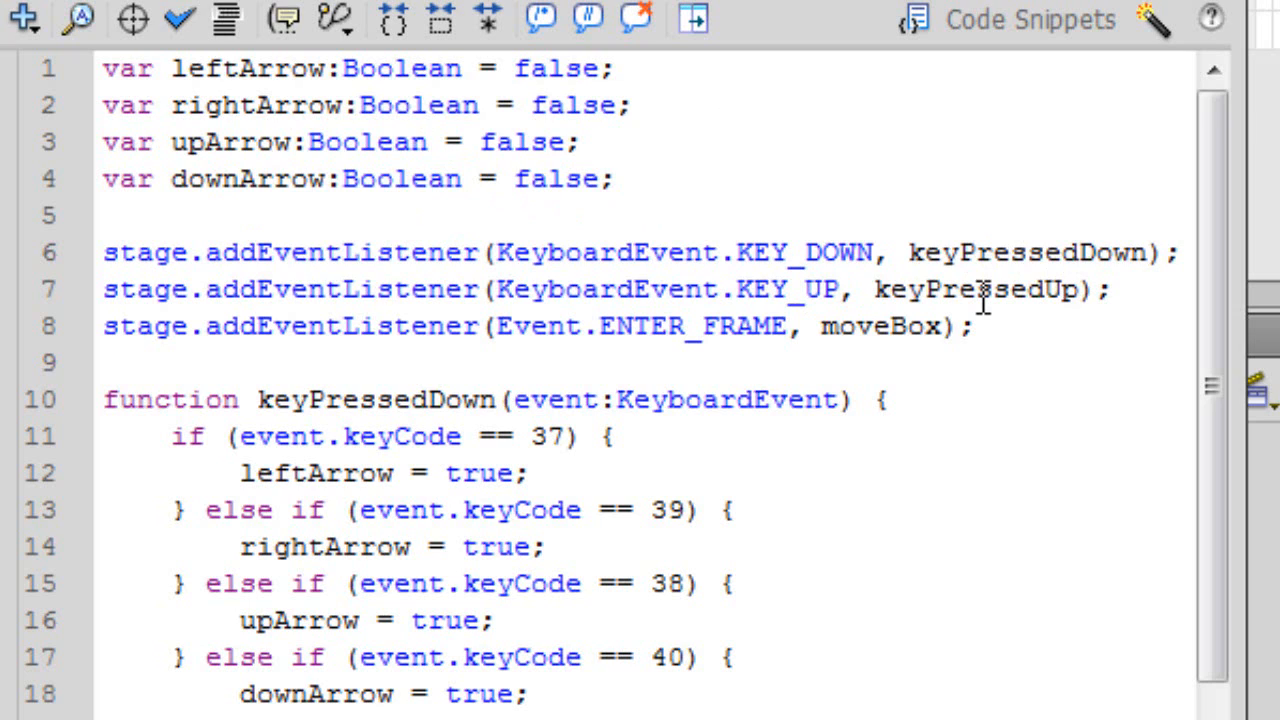
pyautogui.moveTo(1024, 304)
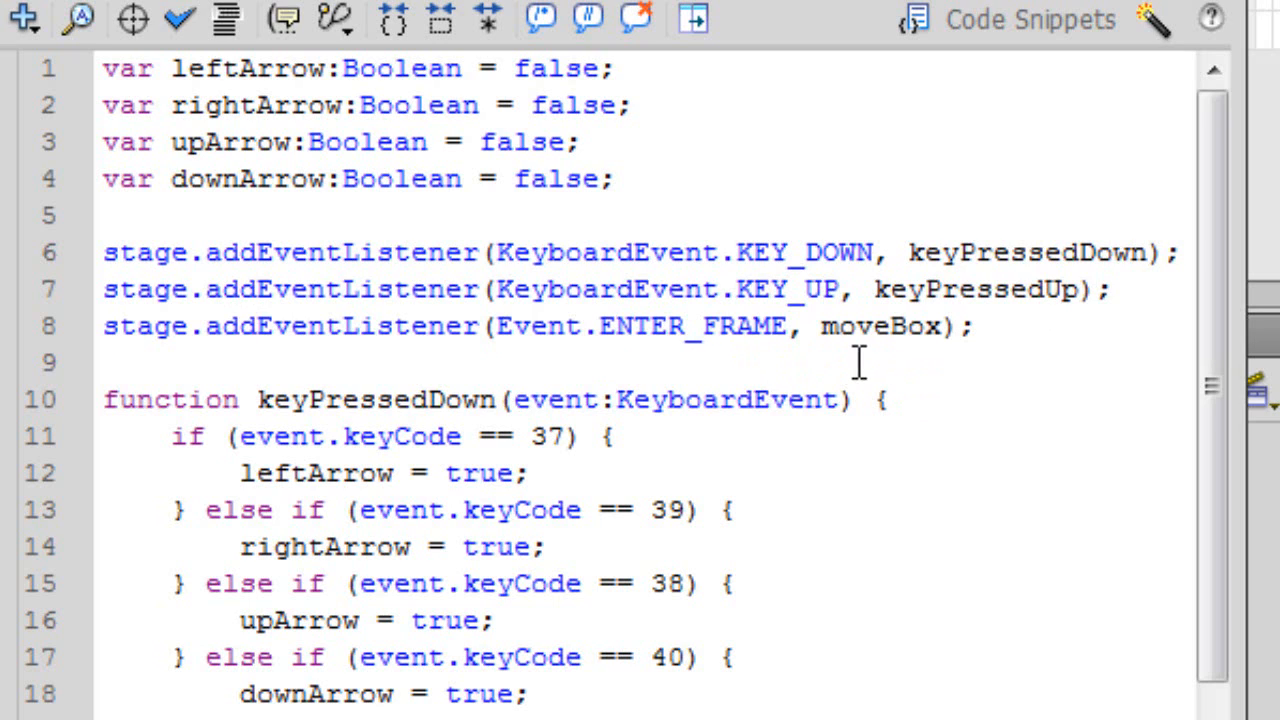
pyautogui.moveTo(1010, 374)
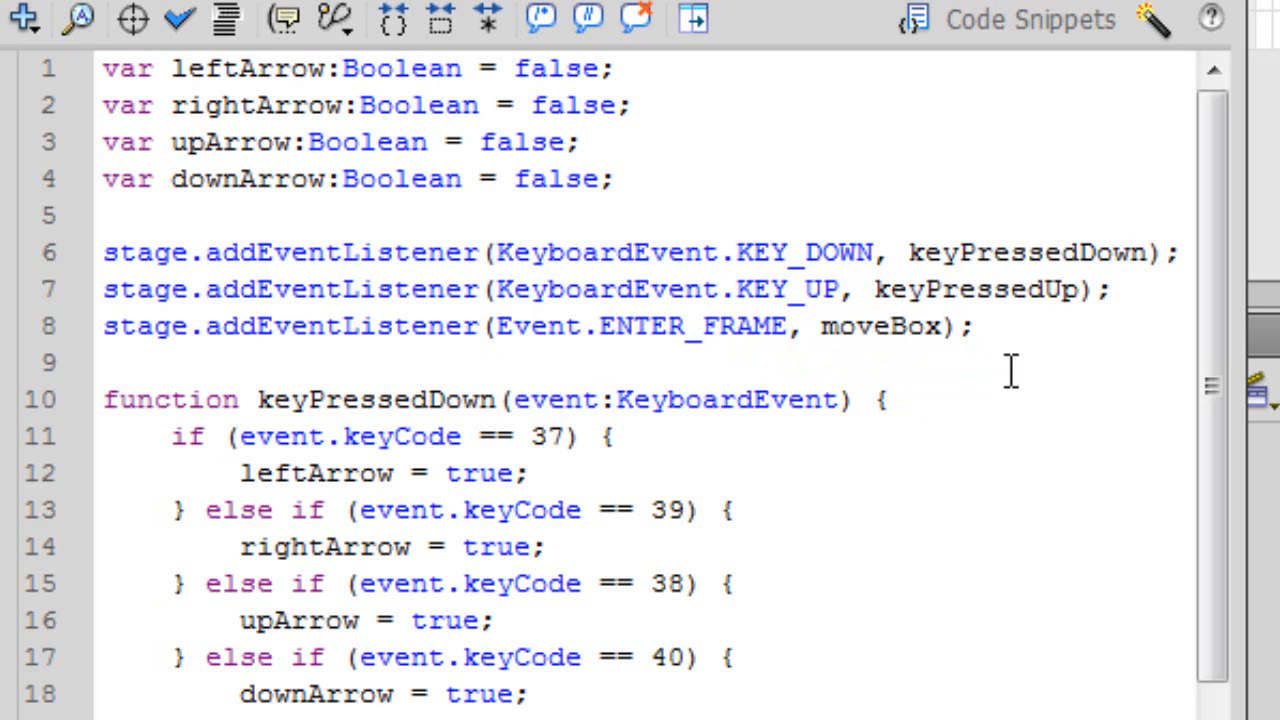
pyautogui.moveTo(556, 580)
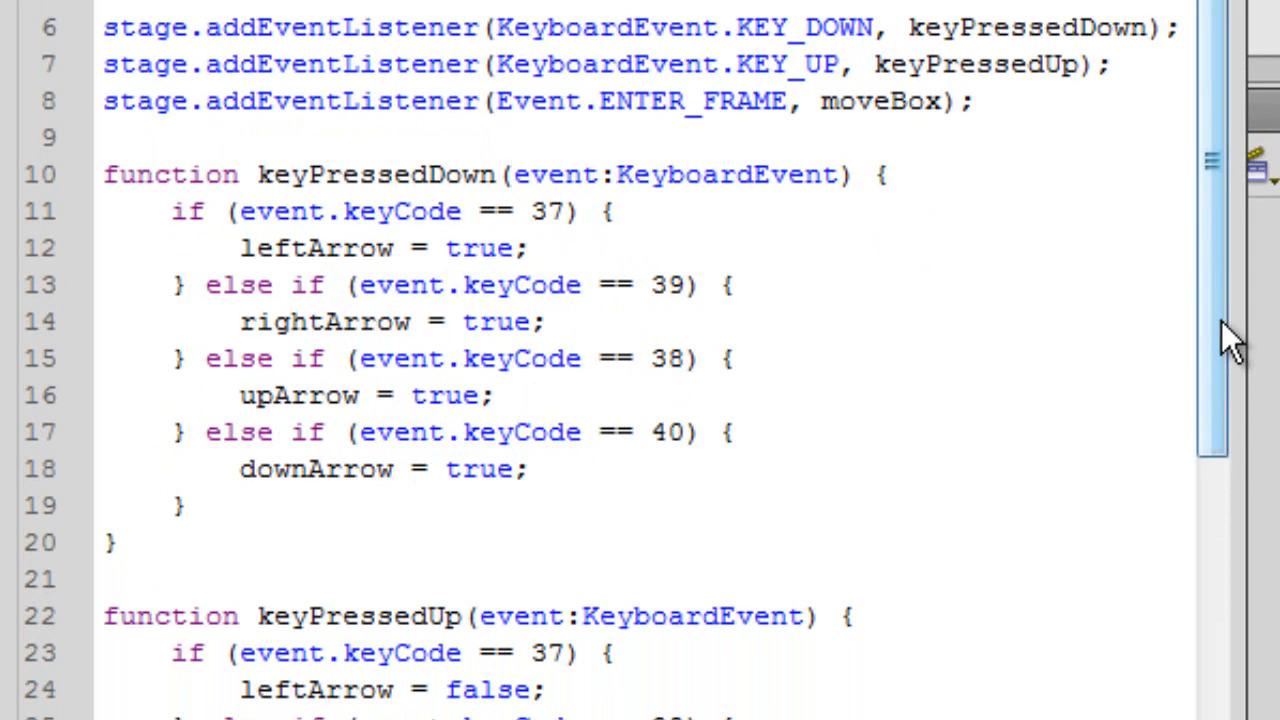
pyautogui.scroll(-3)
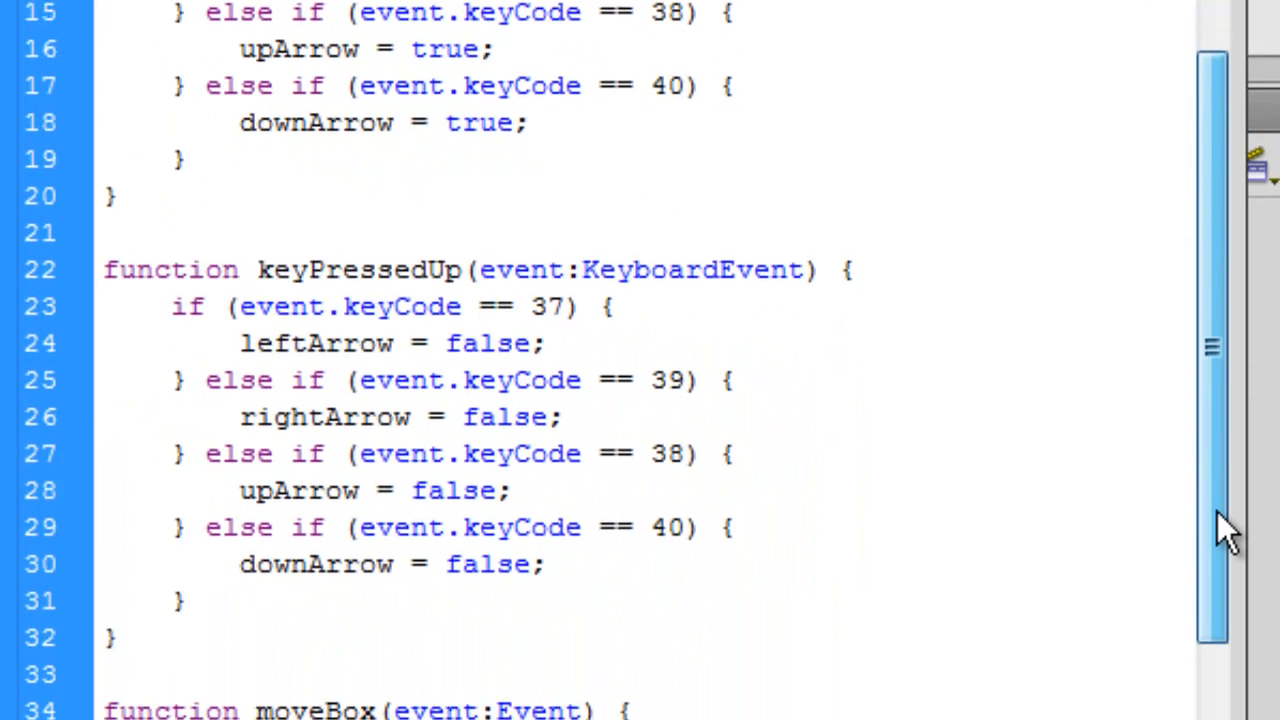
pyautogui.scroll(-3)
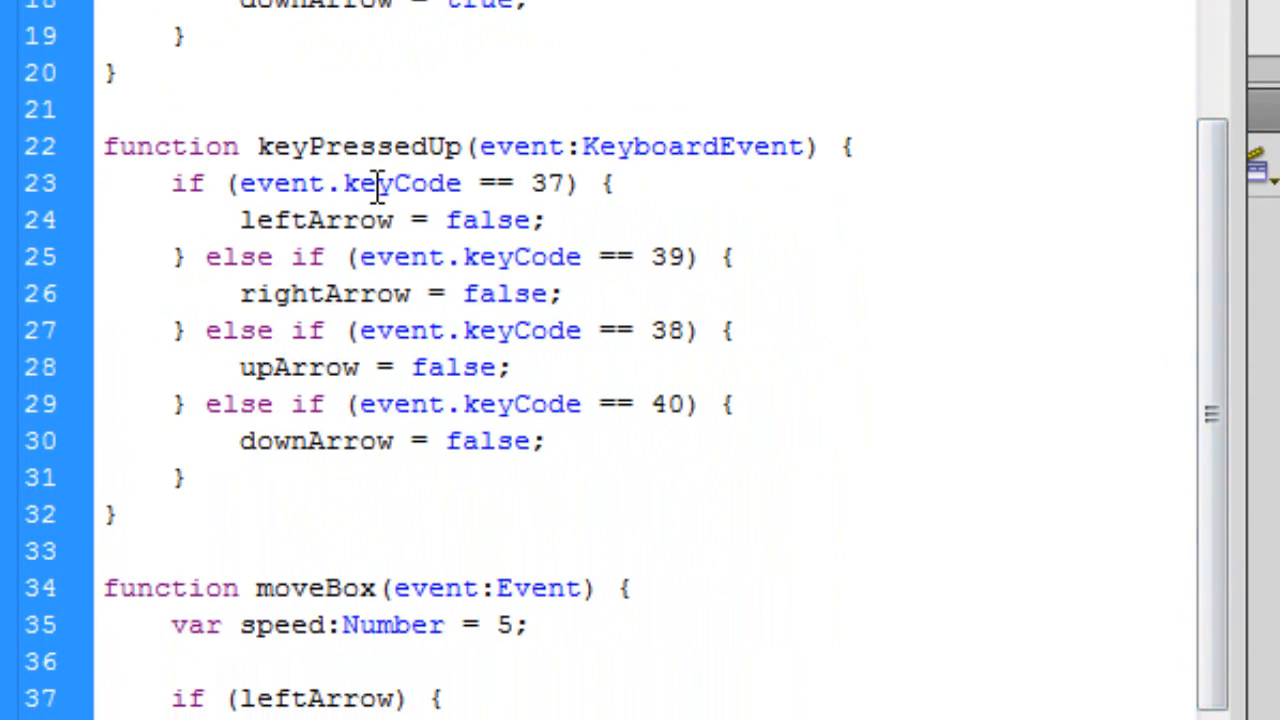
pyautogui.moveTo(488, 442)
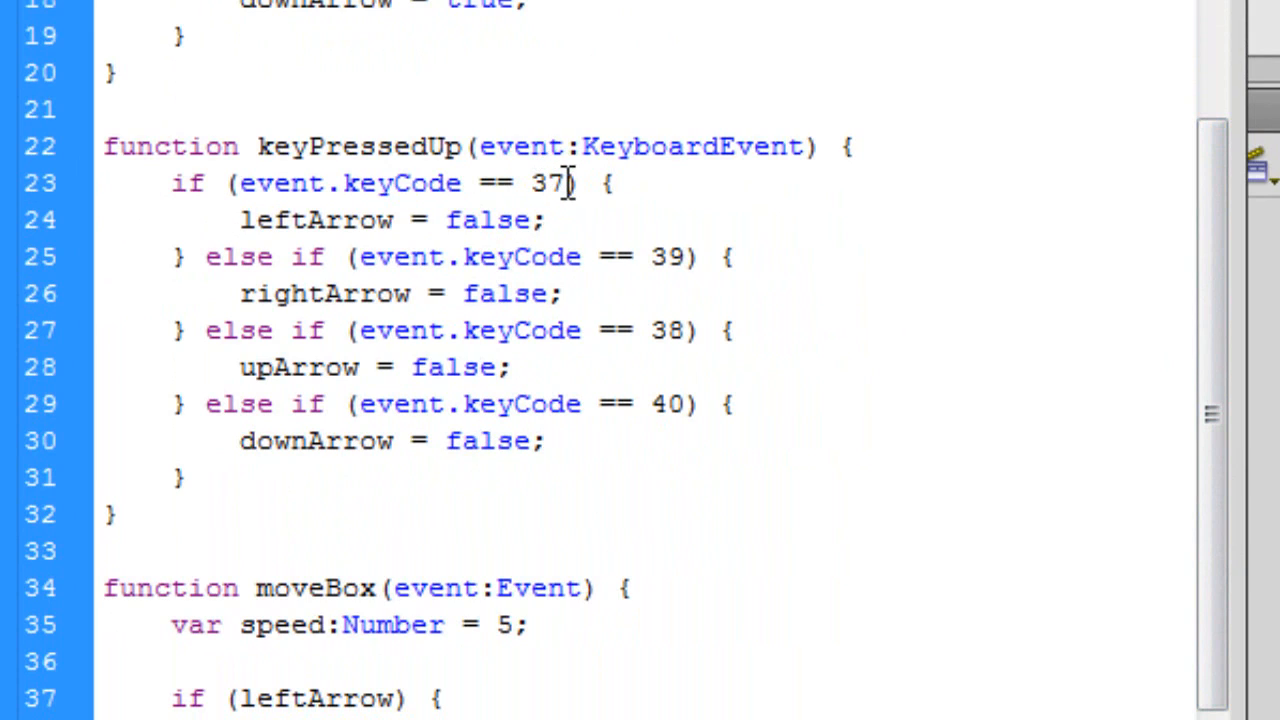
pyautogui.moveTo(996, 476)
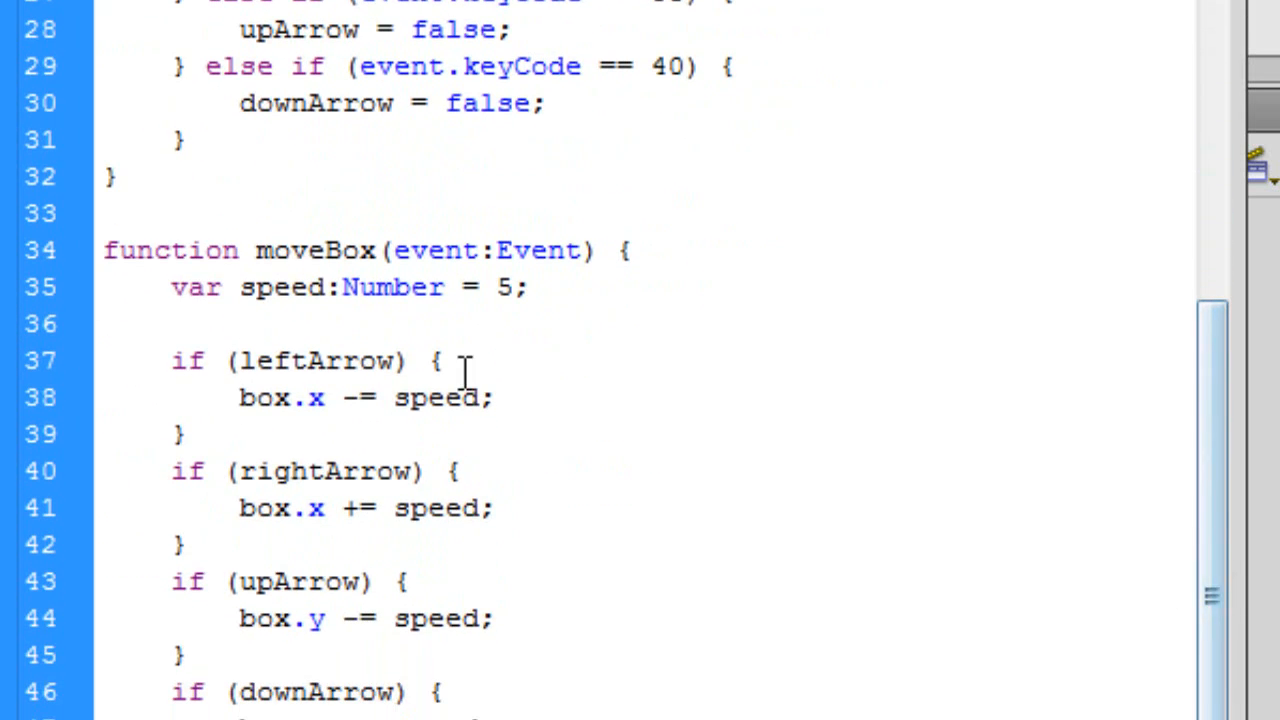
pyautogui.scroll(-3)
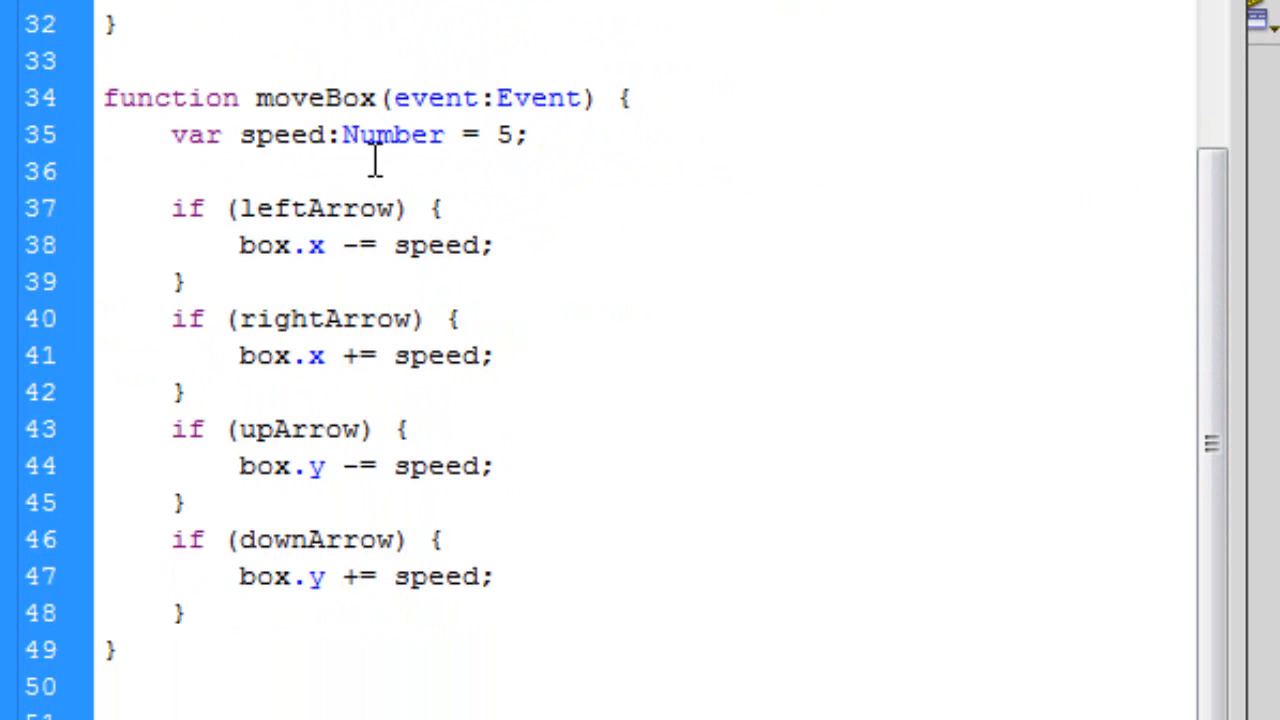
pyautogui.click(528, 136)
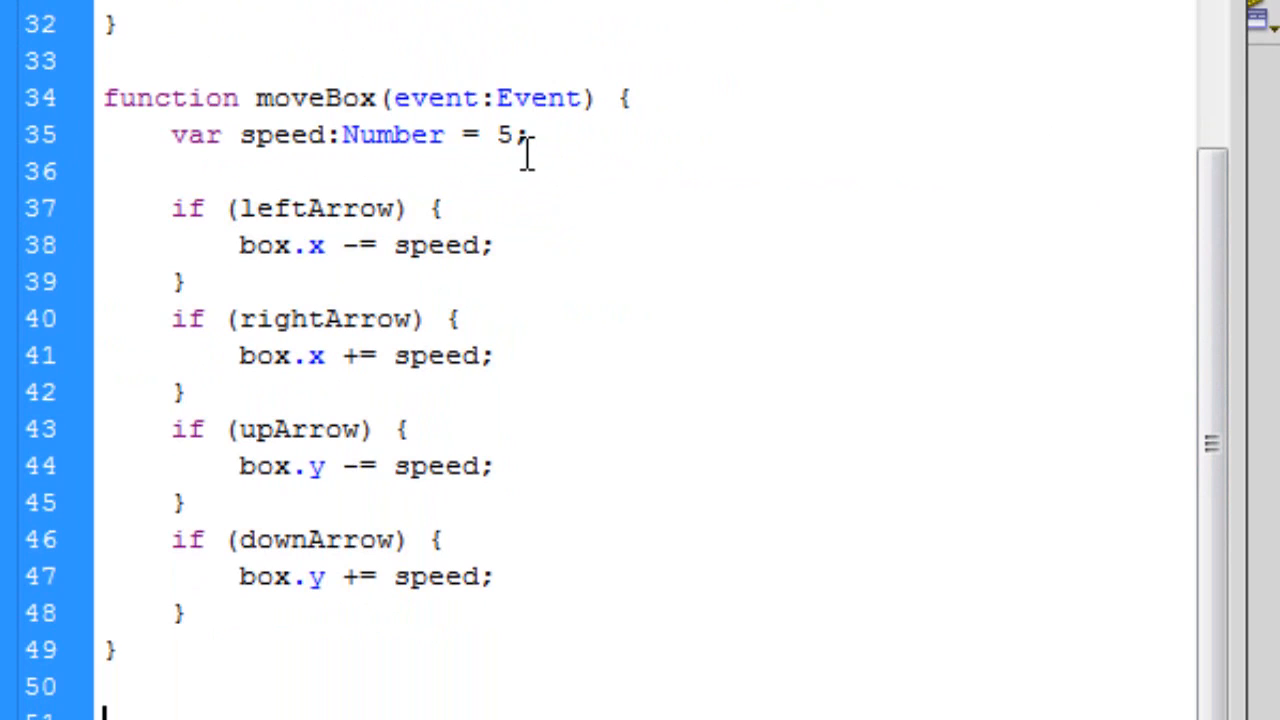
pyautogui.moveTo(576, 136)
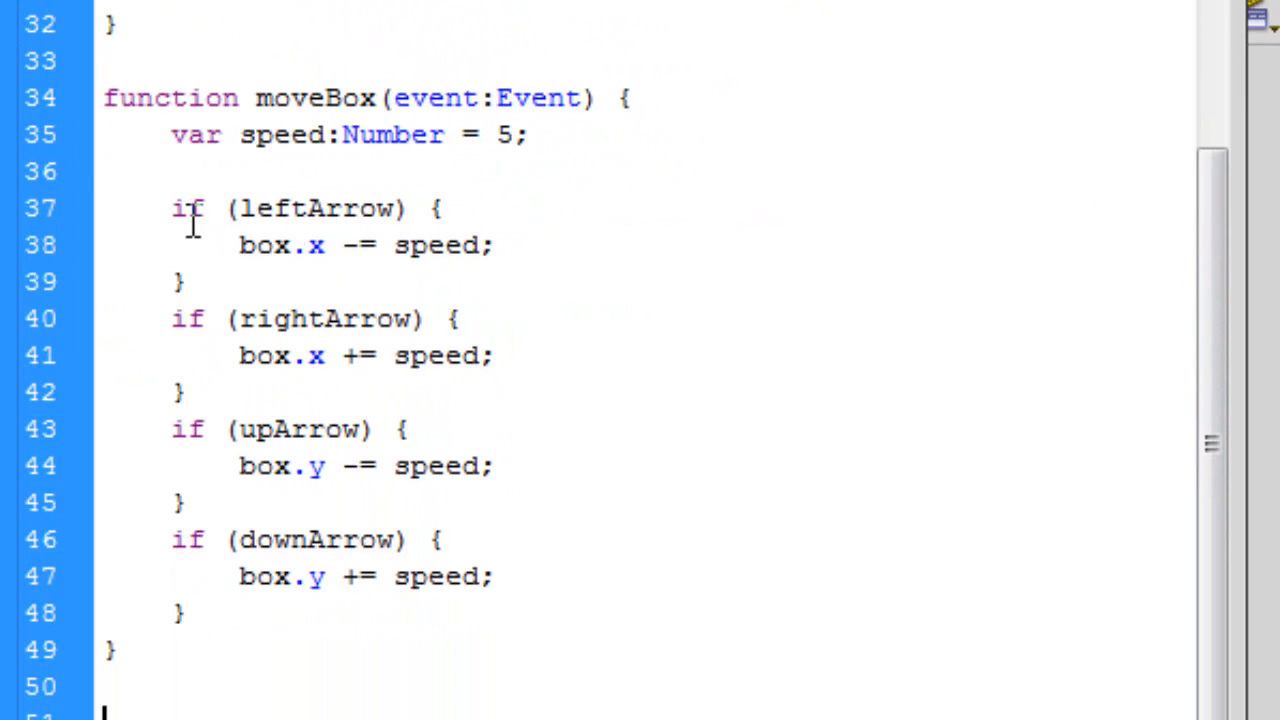
pyautogui.moveTo(258, 280)
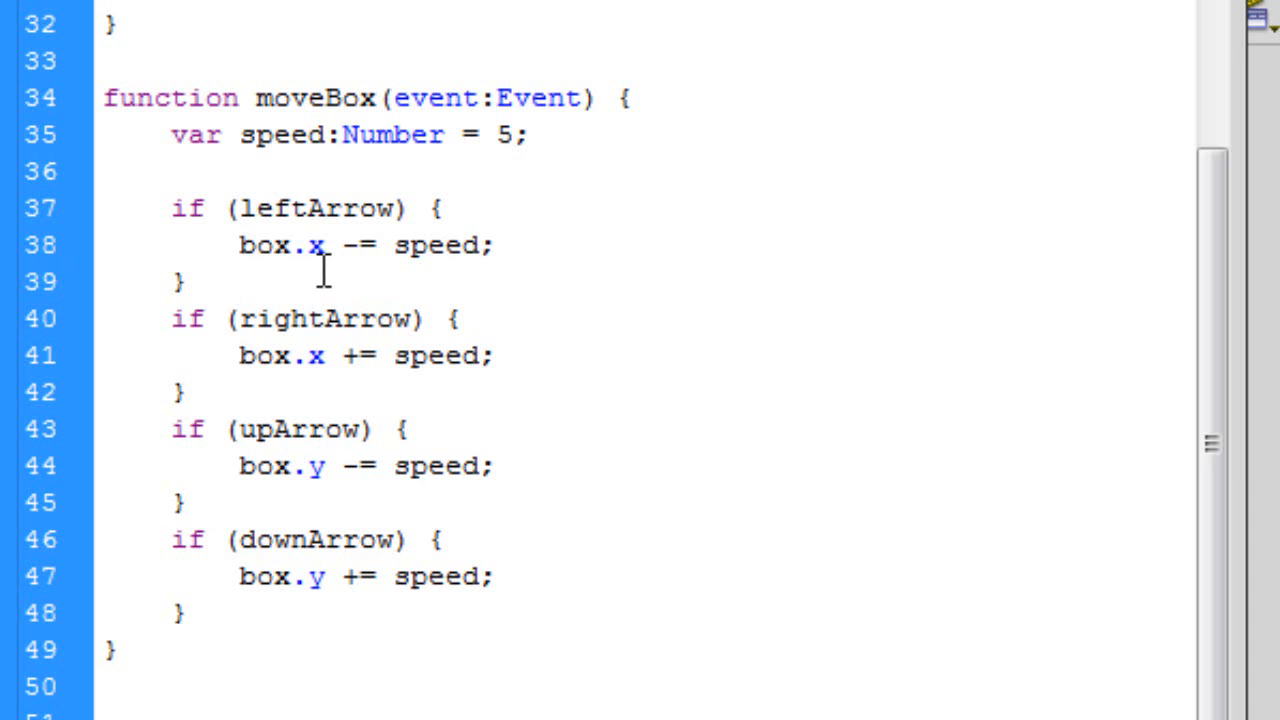
pyautogui.moveTo(308, 218)
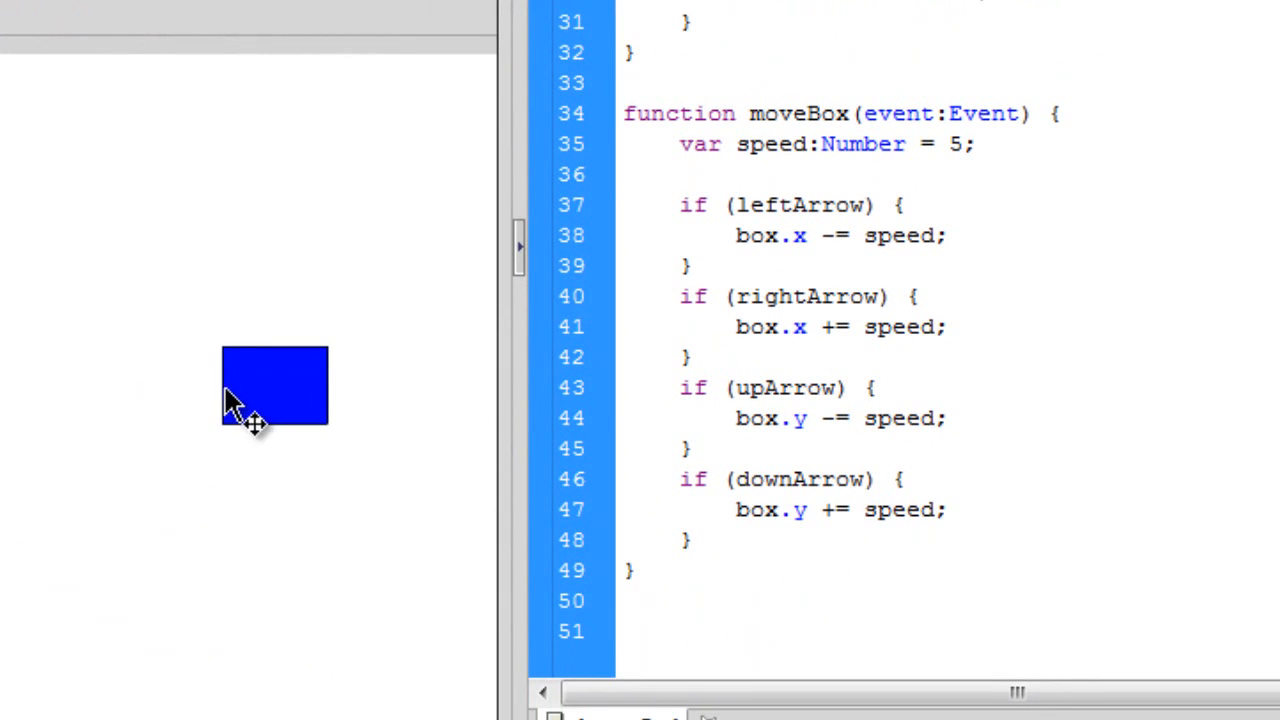
pyautogui.moveTo(140, 436)
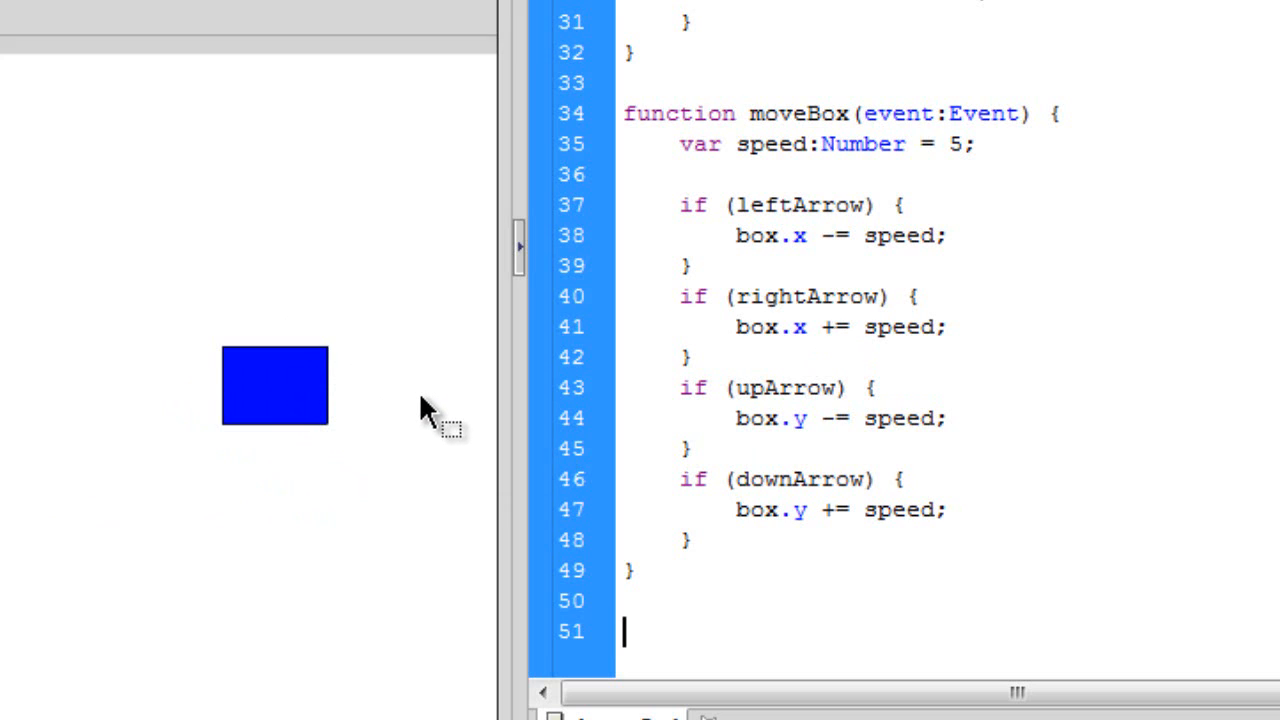
pyautogui.moveTo(460, 424)
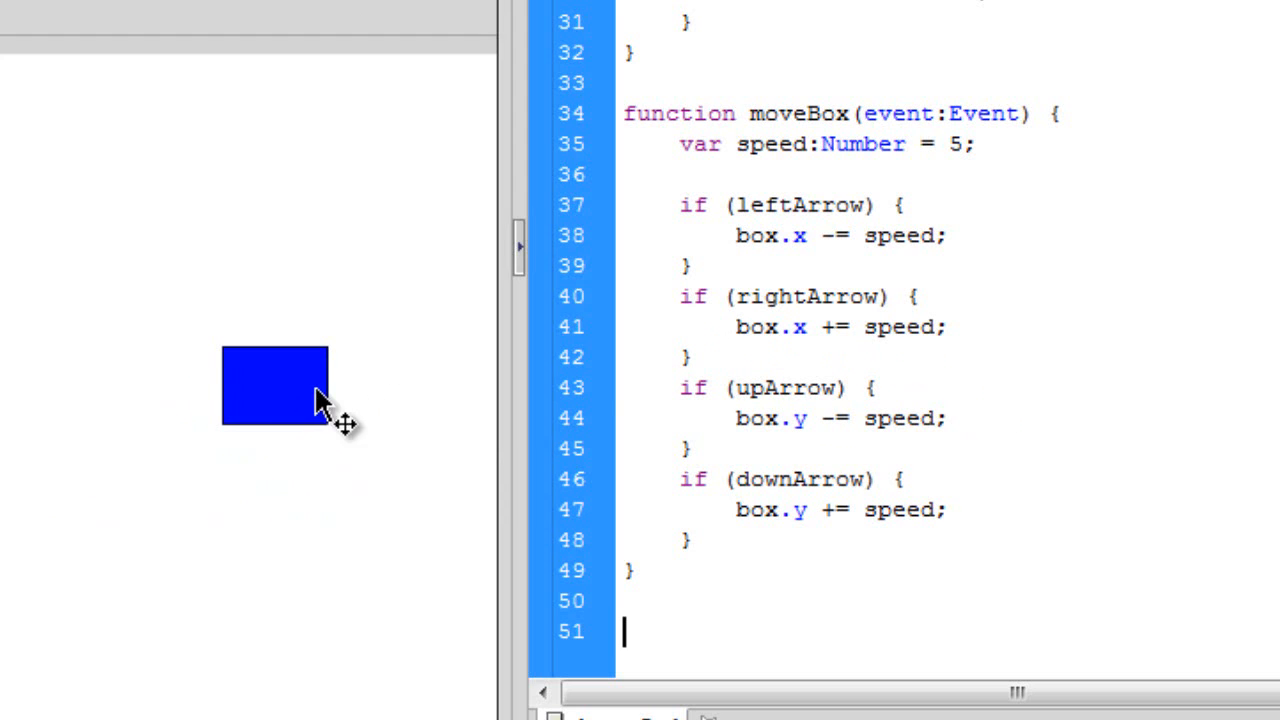
pyautogui.moveTo(360, 424)
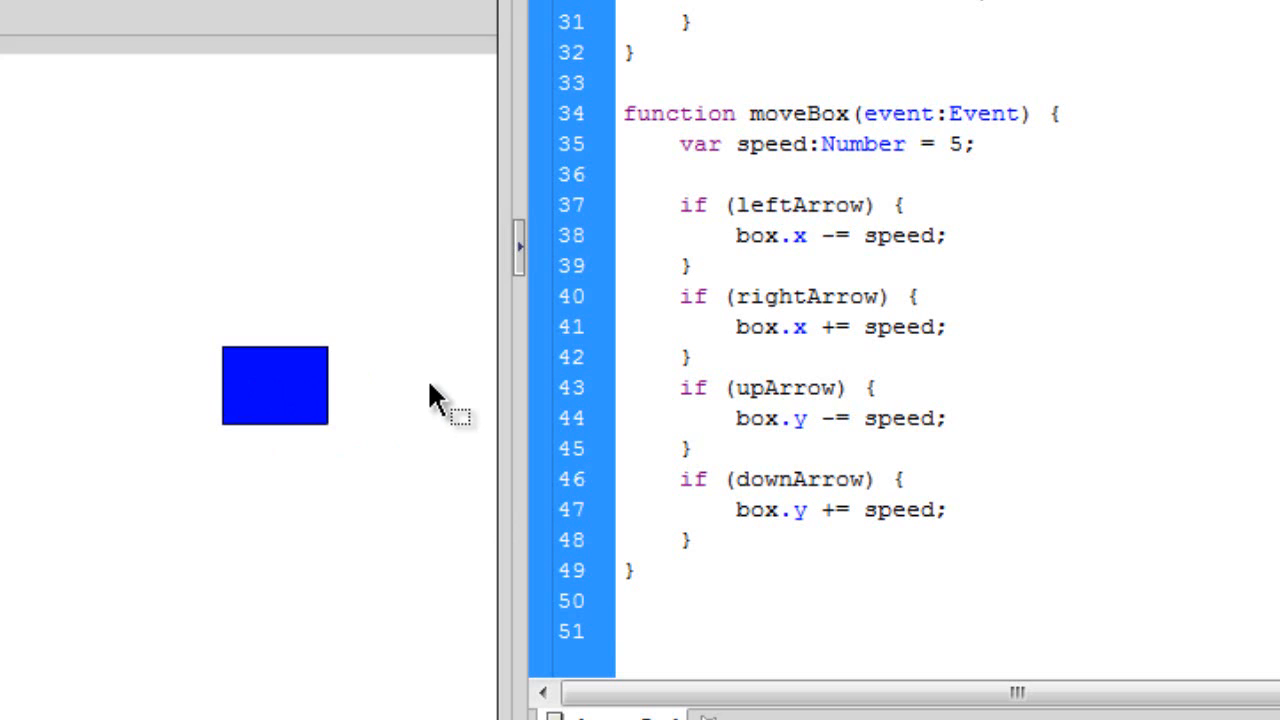
# Bring up the Control menu's test commands for the keyboardEvents movie with the blue box on stage.
pyautogui.click(624, 632)
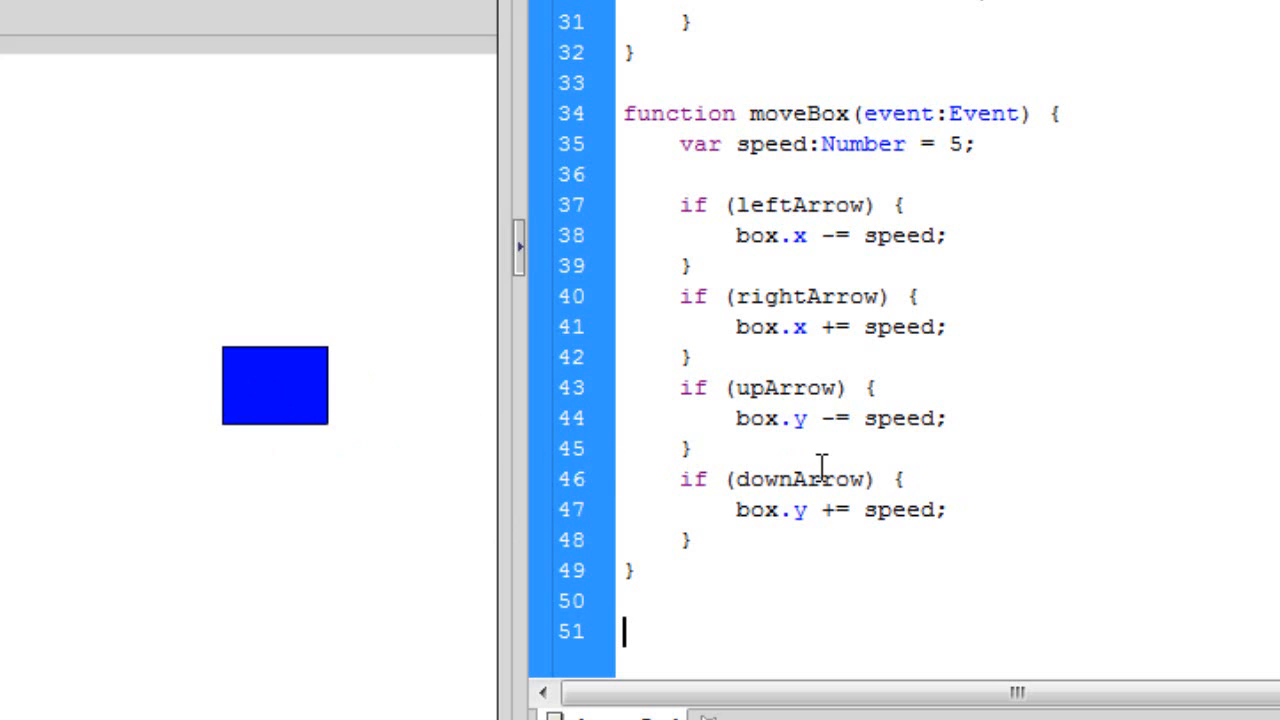
pyautogui.moveTo(300, 400)
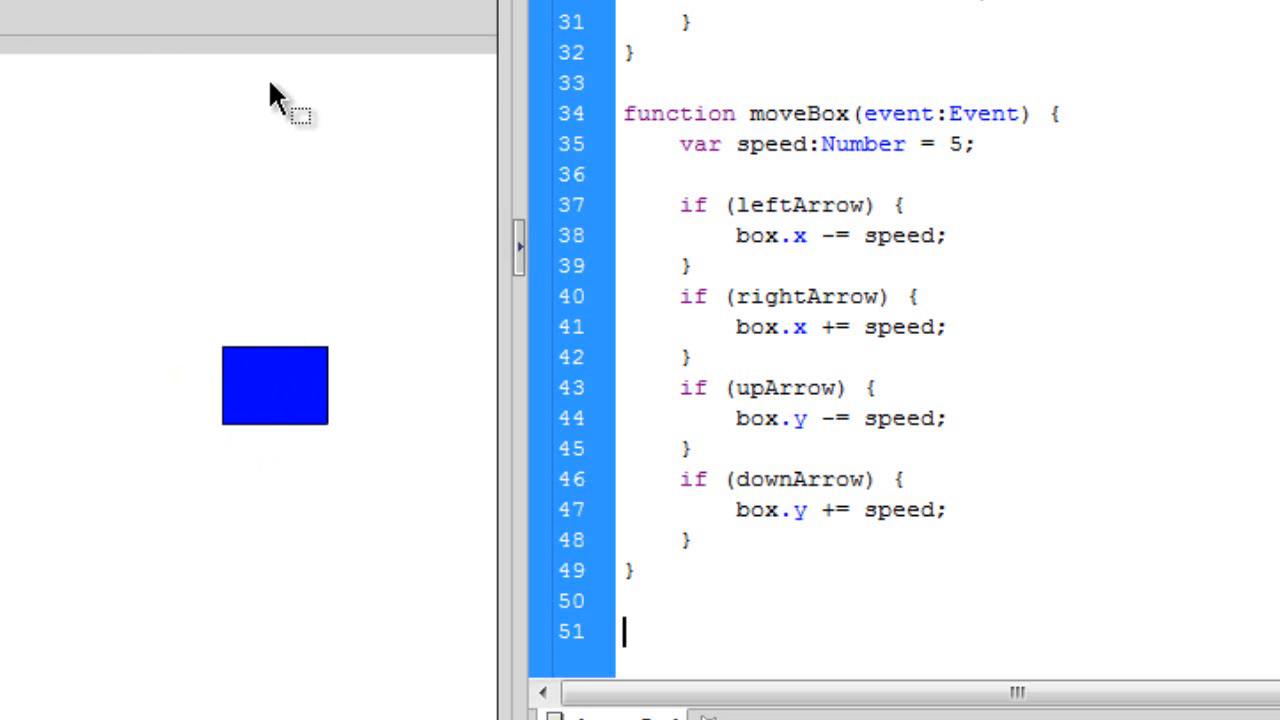
pyautogui.moveTo(190, 410)
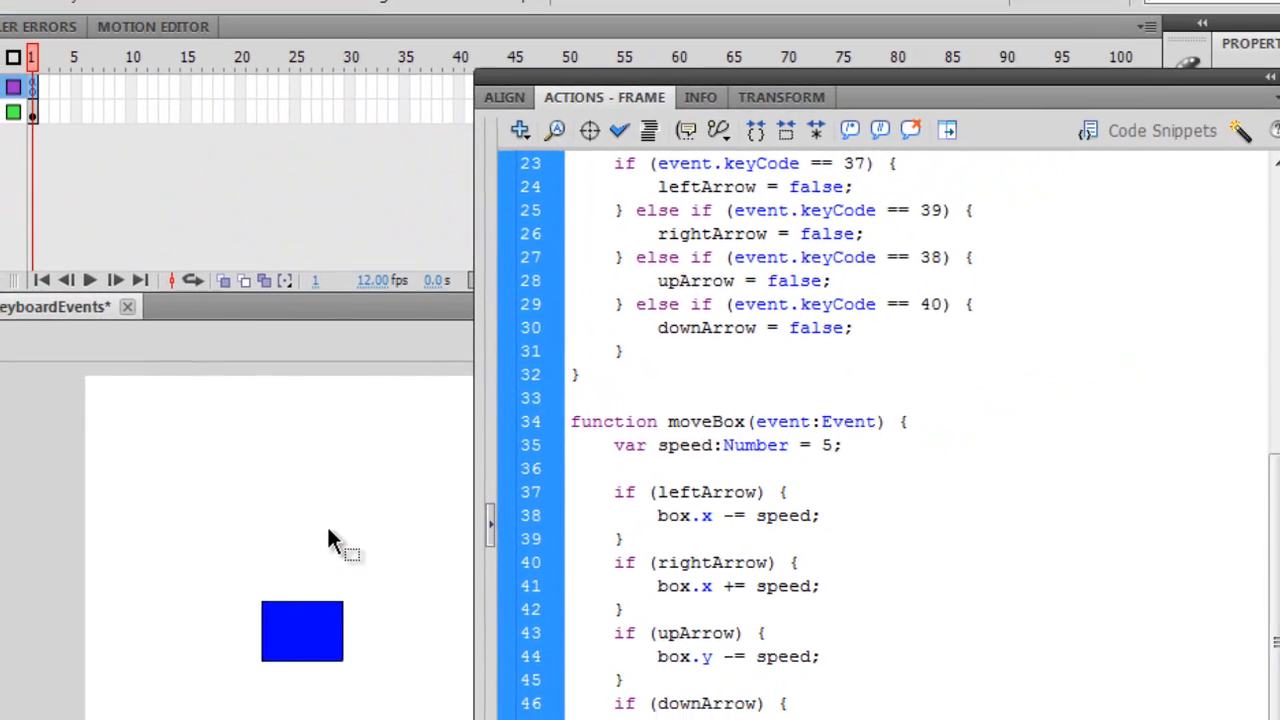
pyautogui.click(292, 24)
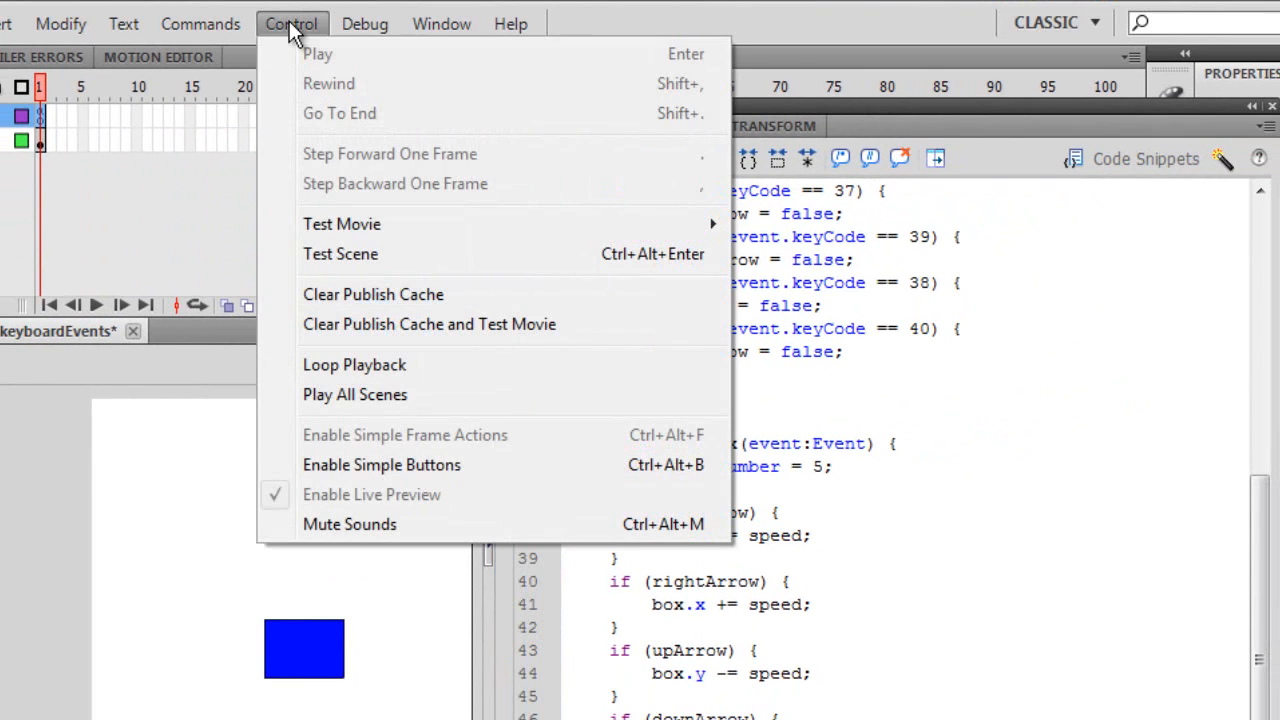
pyautogui.moveTo(342, 224)
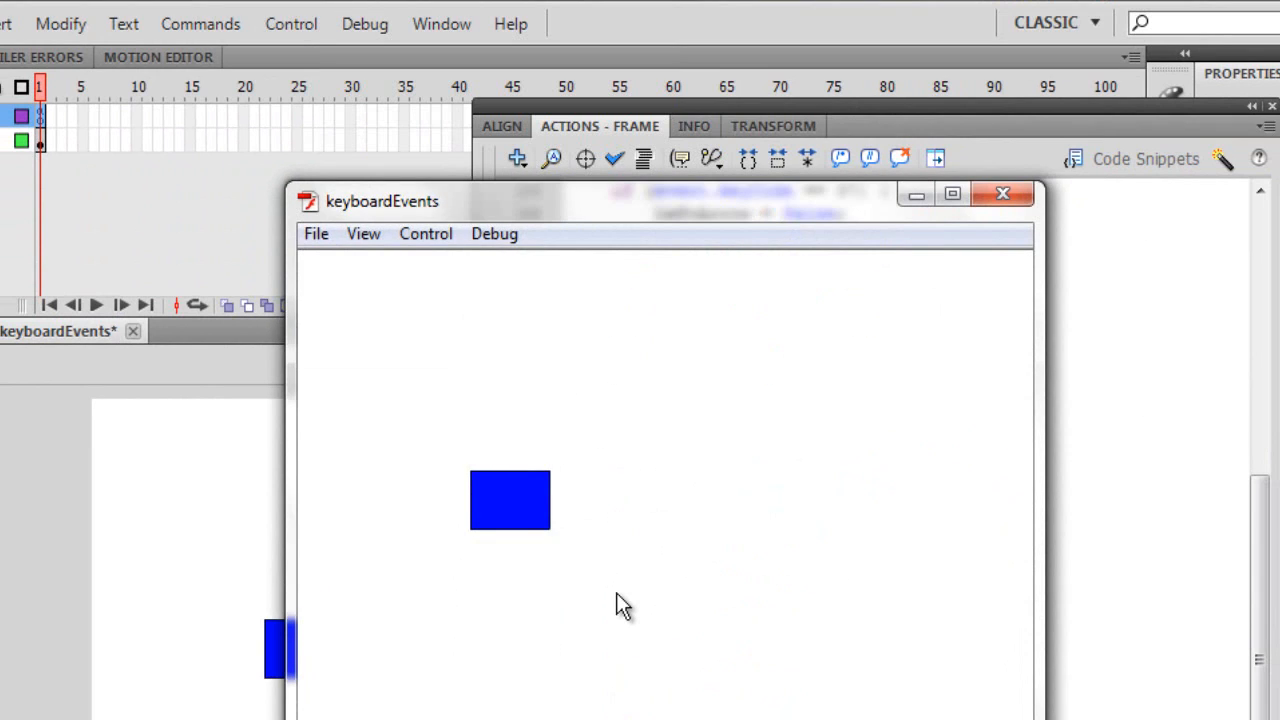
# Press the up arrow in the test window to move the blue box from its starting spot.
pyautogui.press('up')
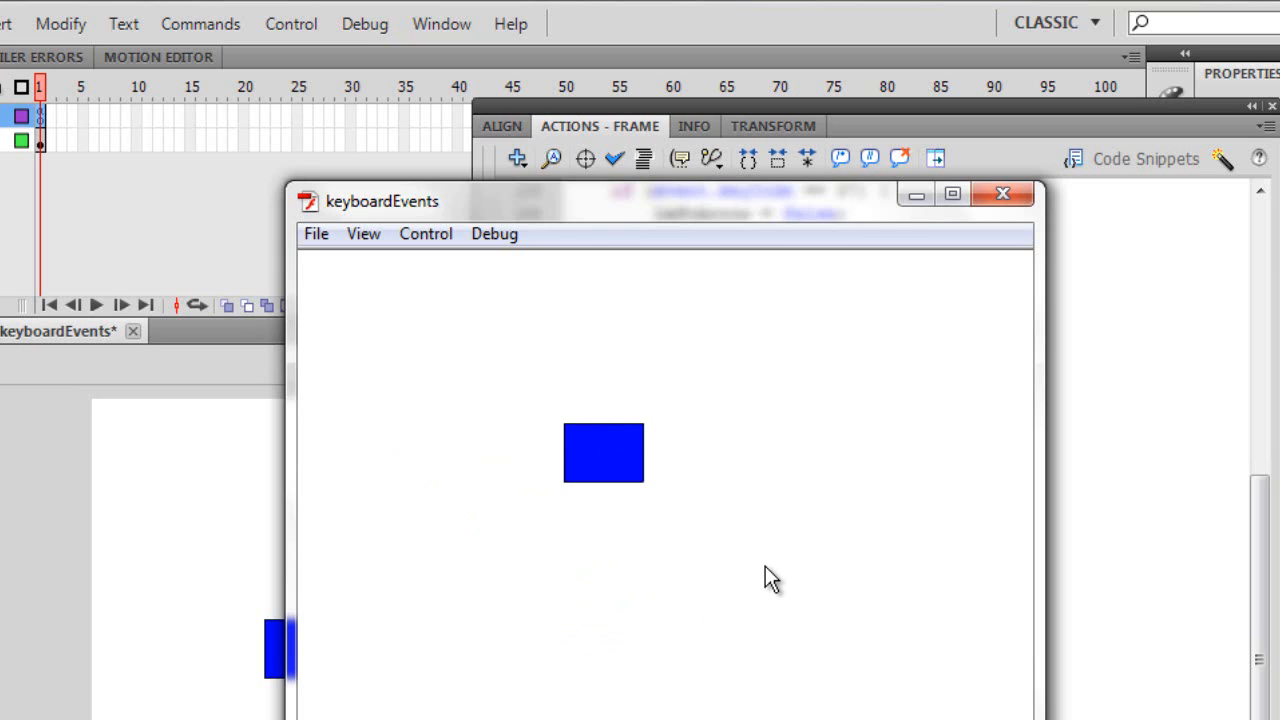
pyautogui.moveTo(968, 332)
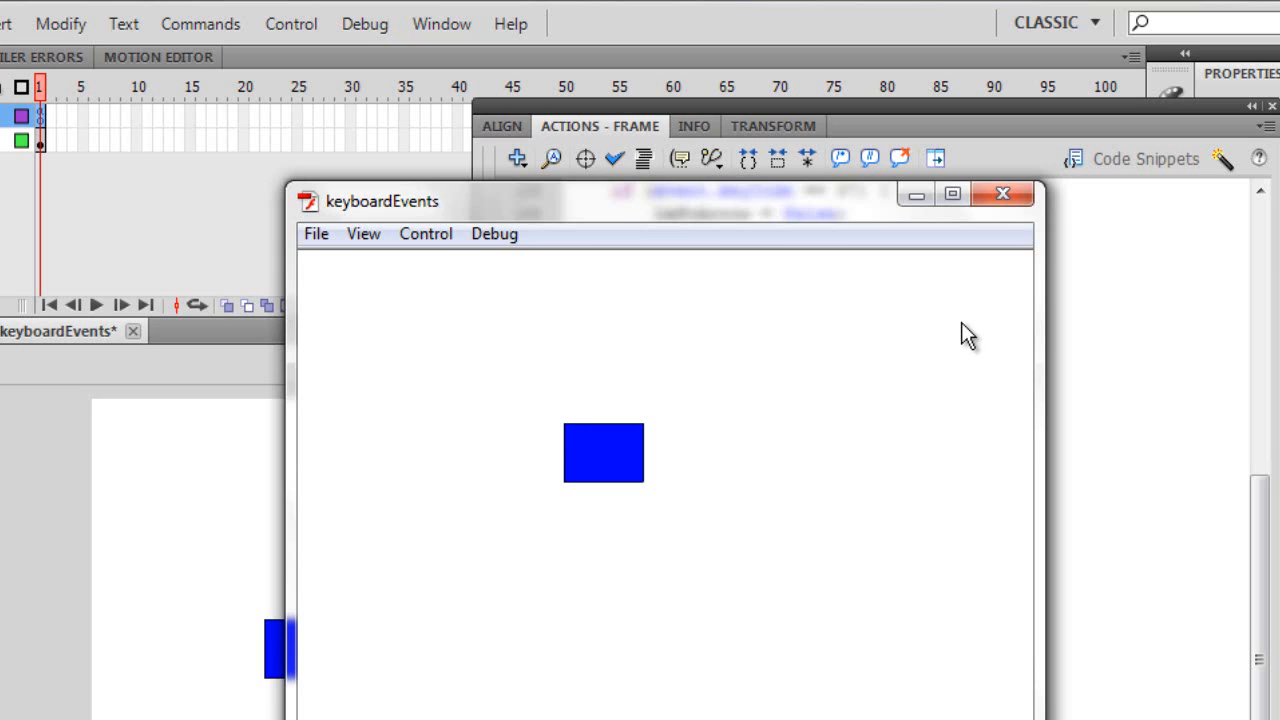